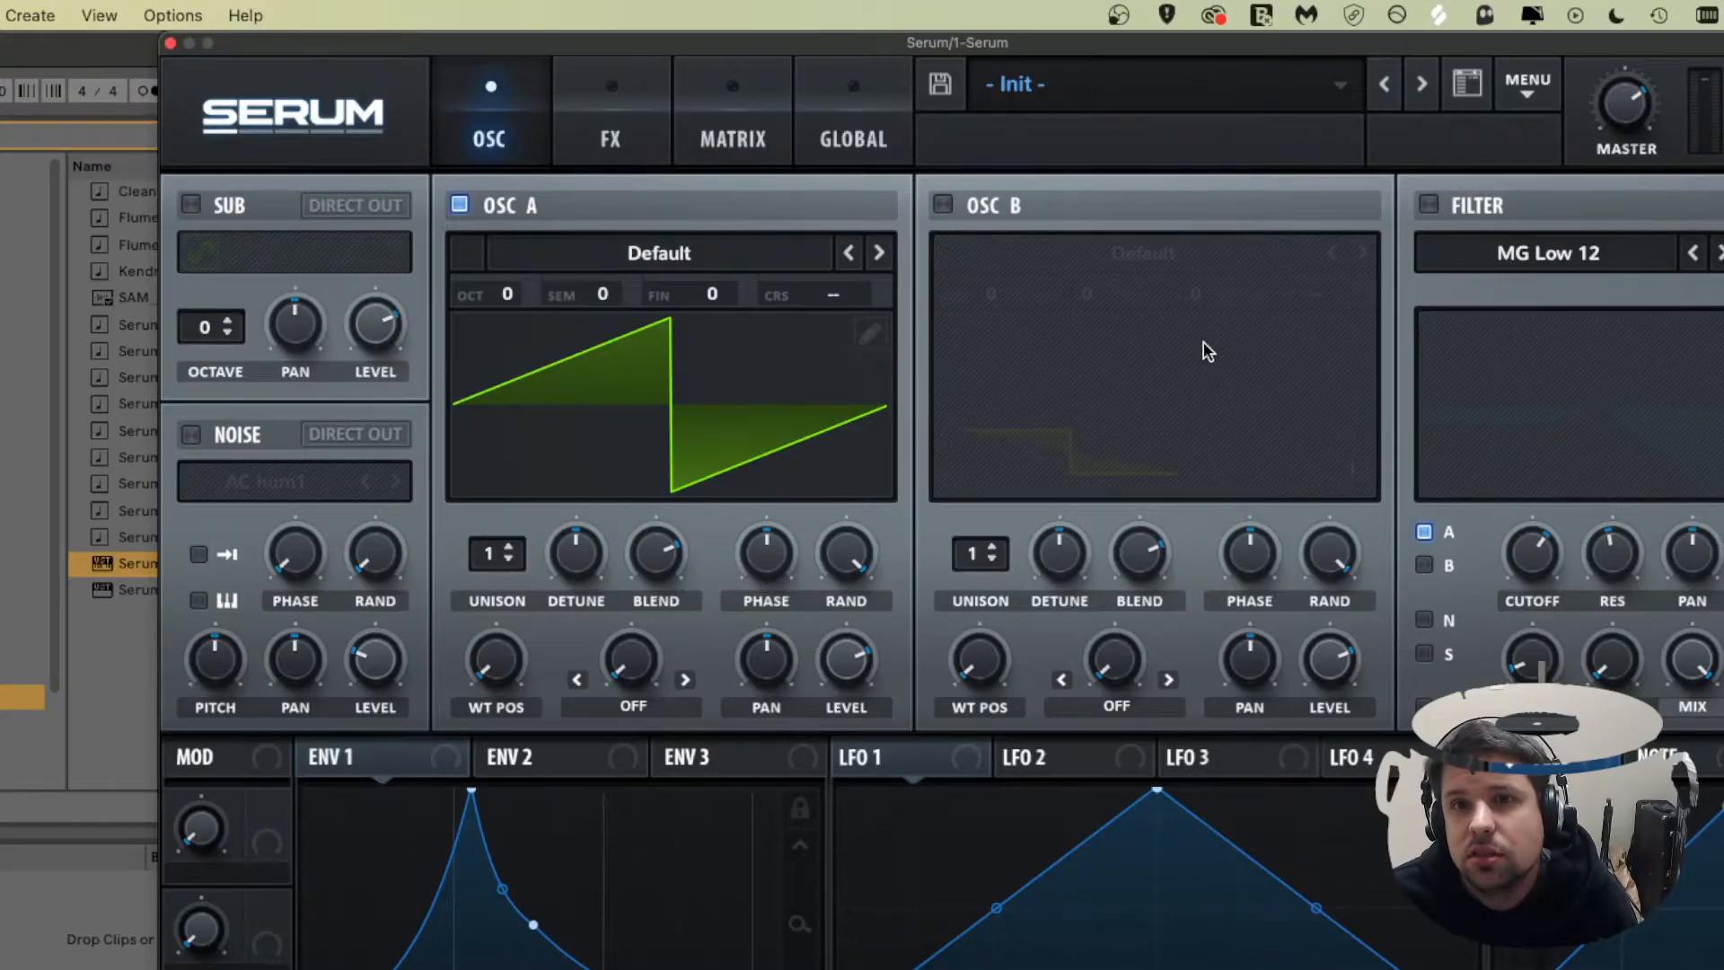
mouse_move(677, 336)
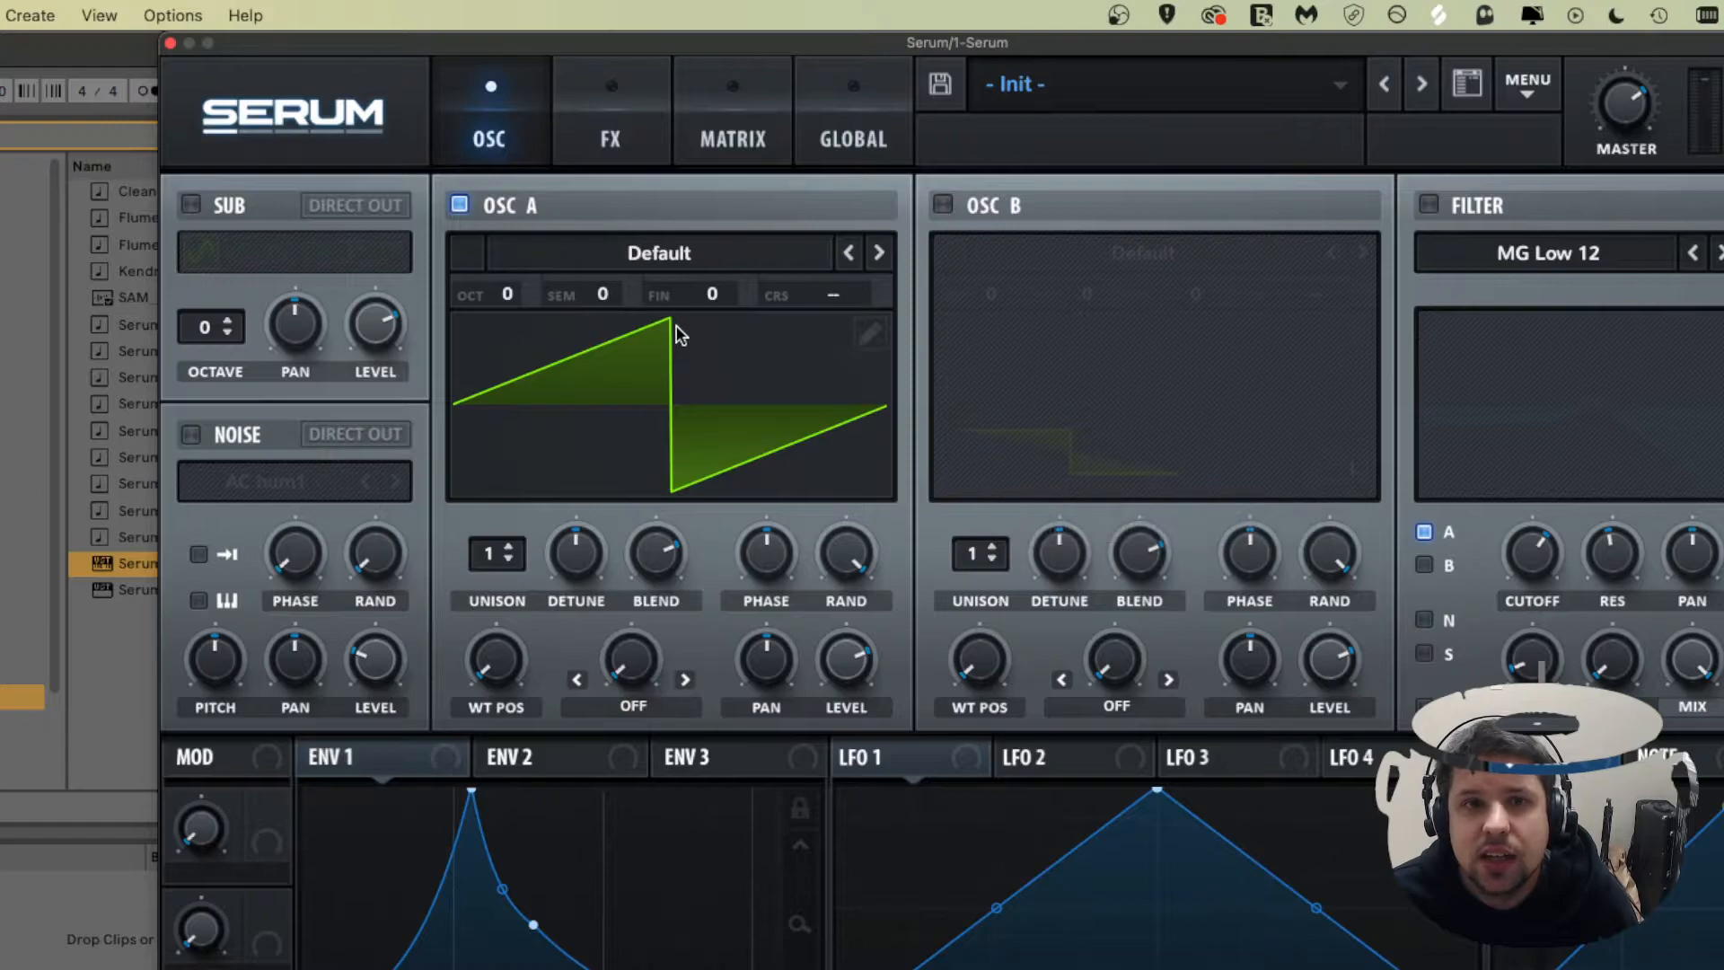
mouse_move(550, 254)
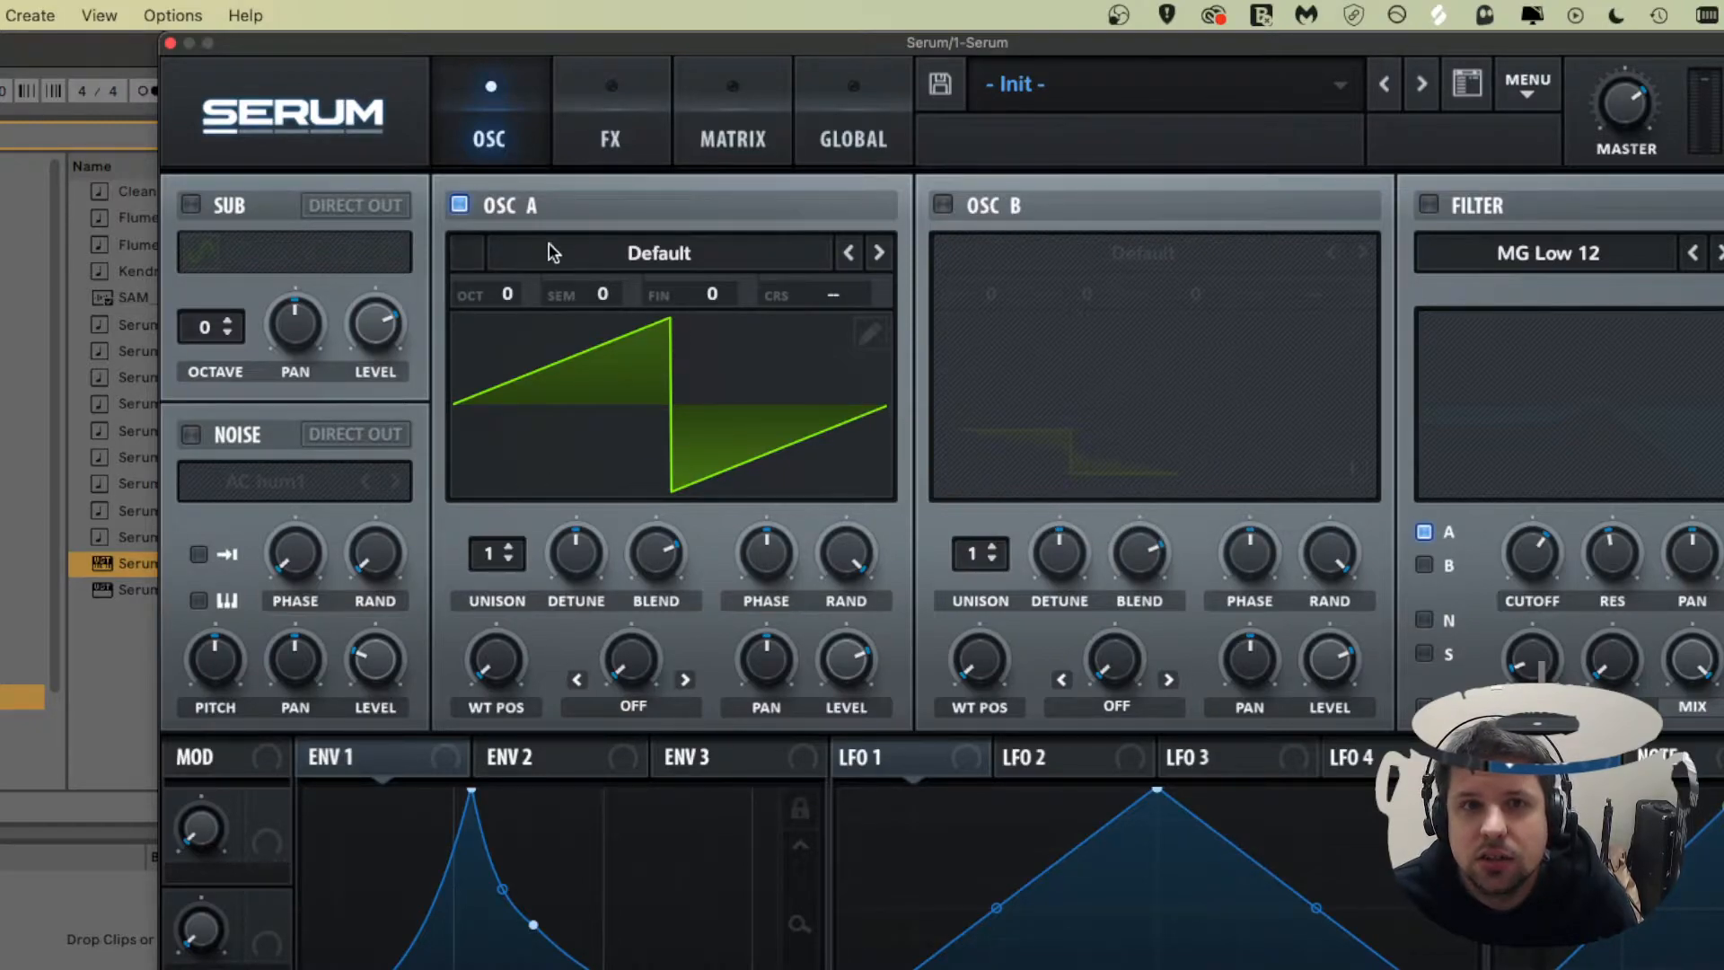
mouse_move(460, 205)
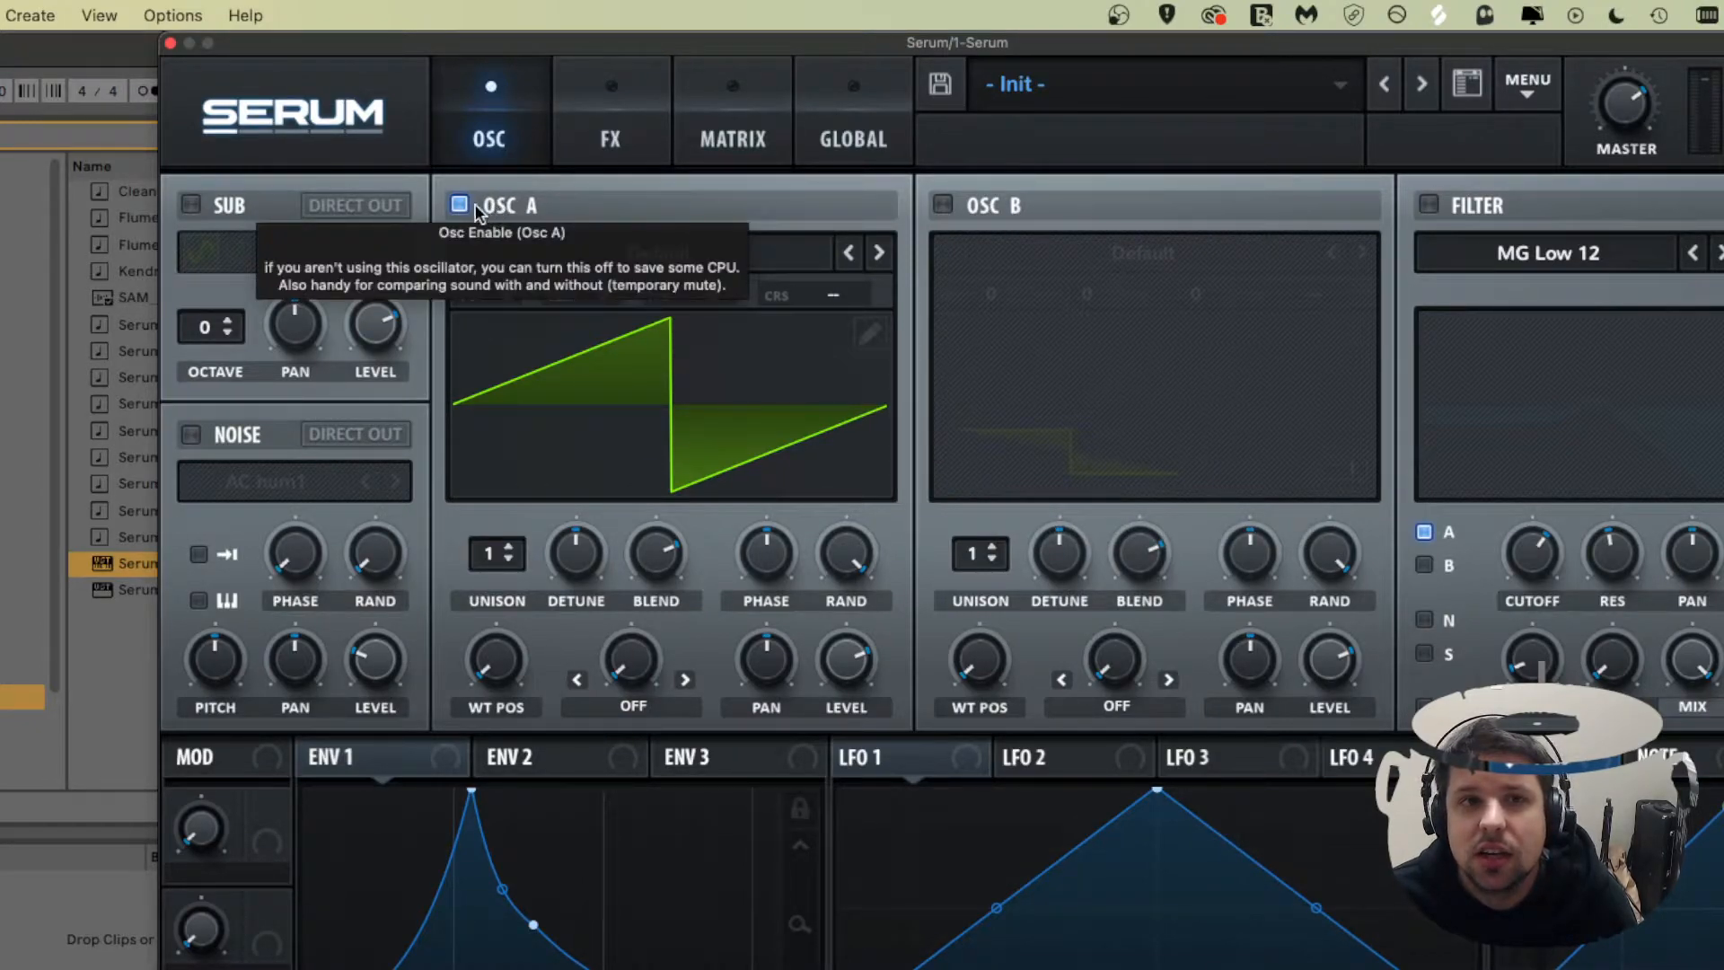
mouse_move(531, 207)
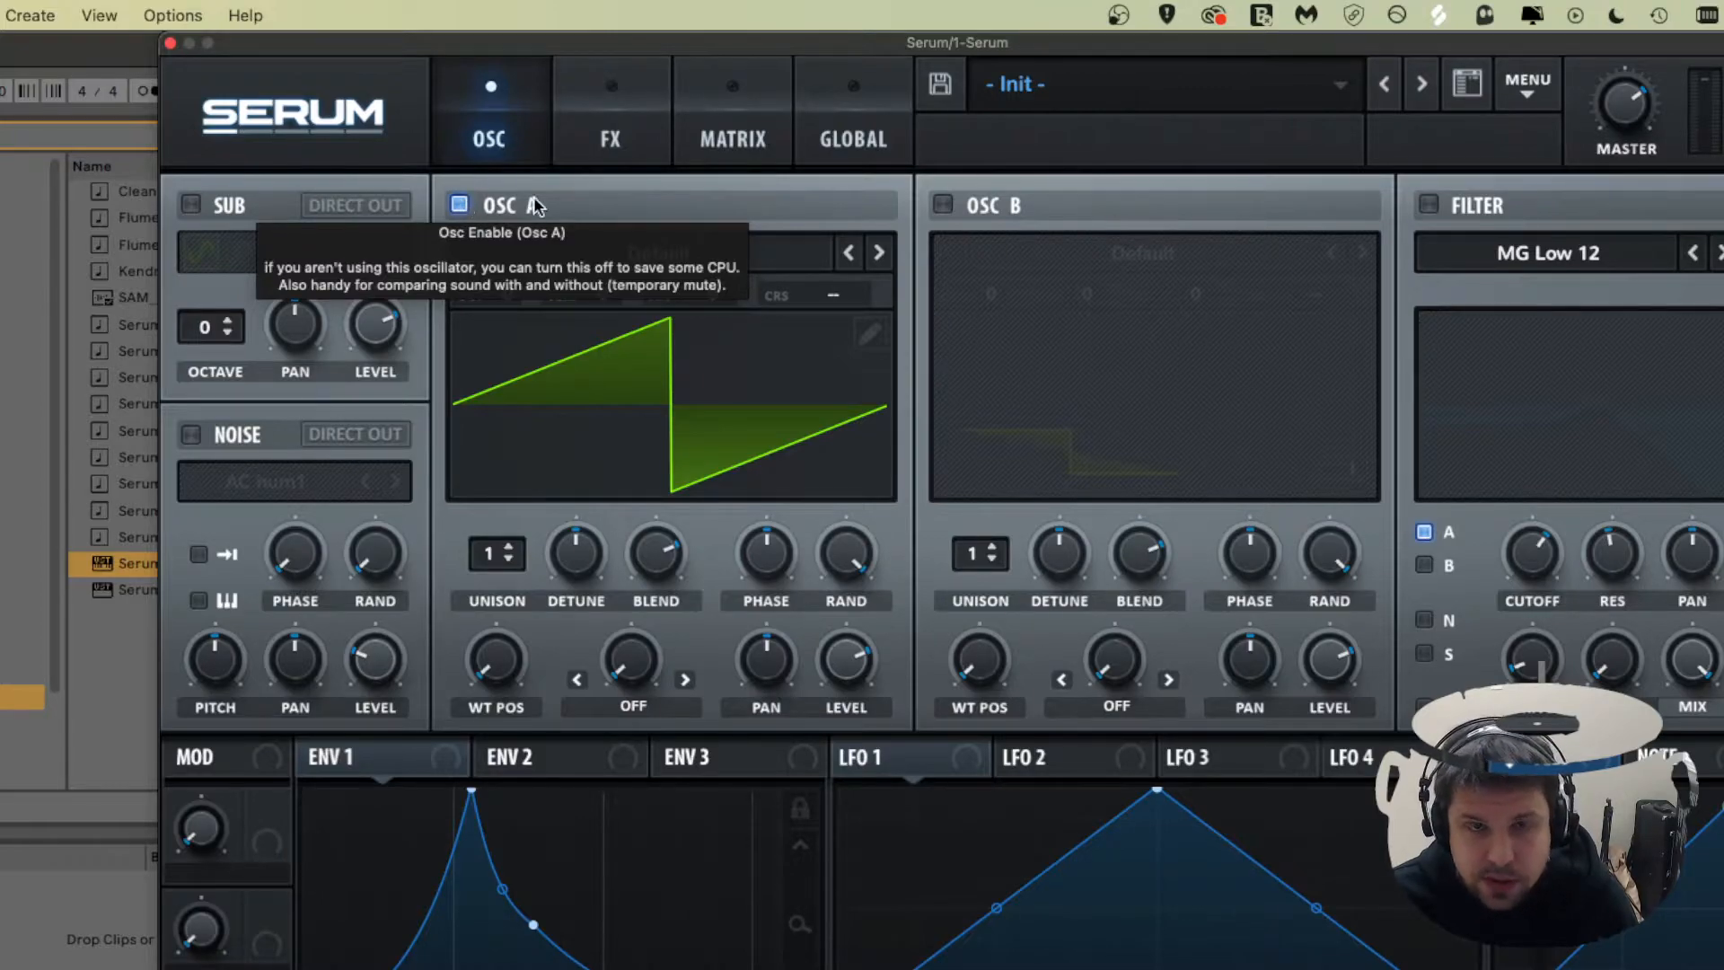
mouse_move(1202, 167)
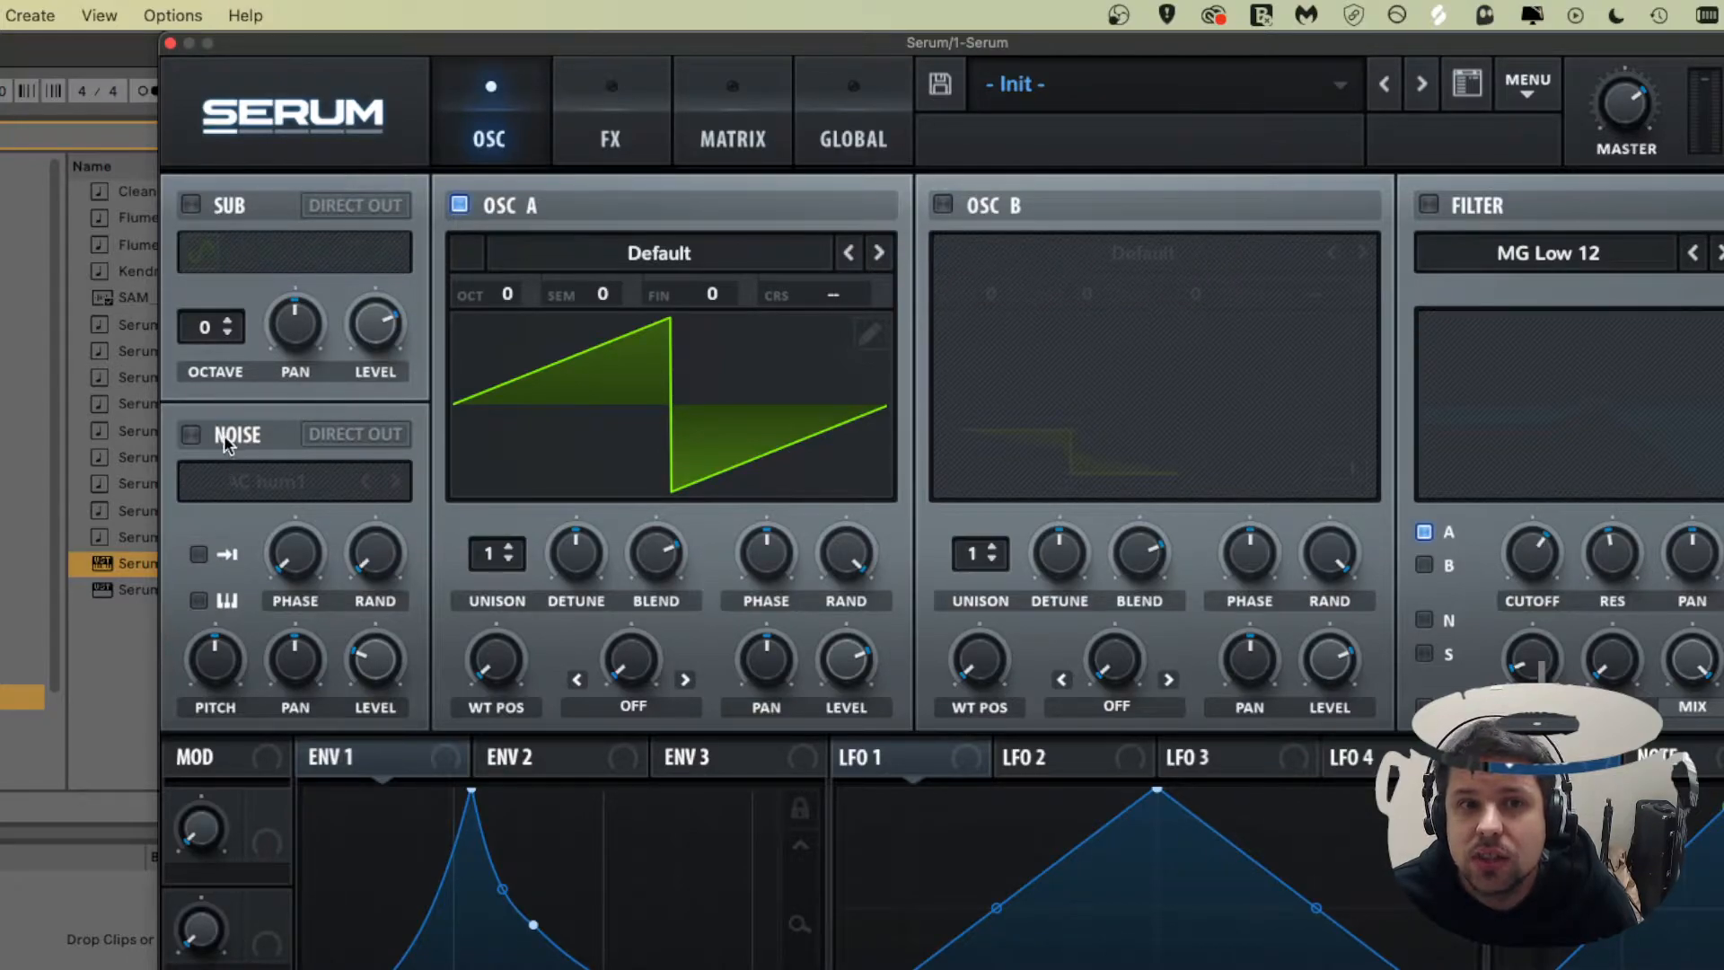
mouse_move(571, 264)
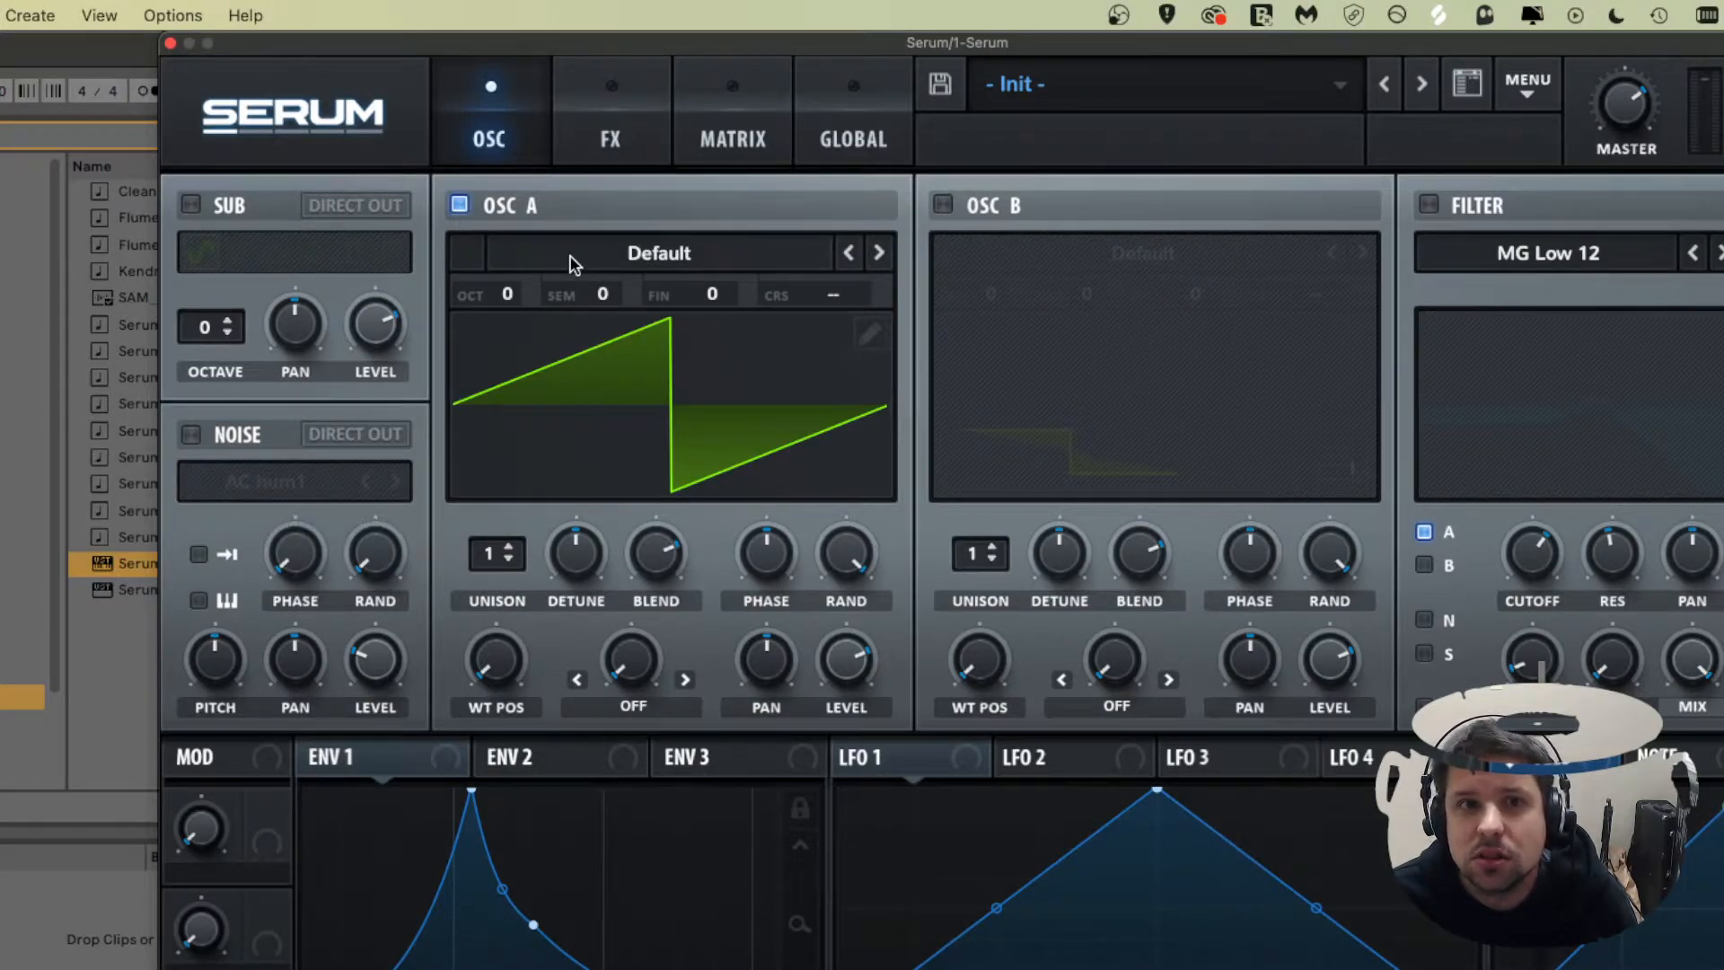
mouse_move(594, 201)
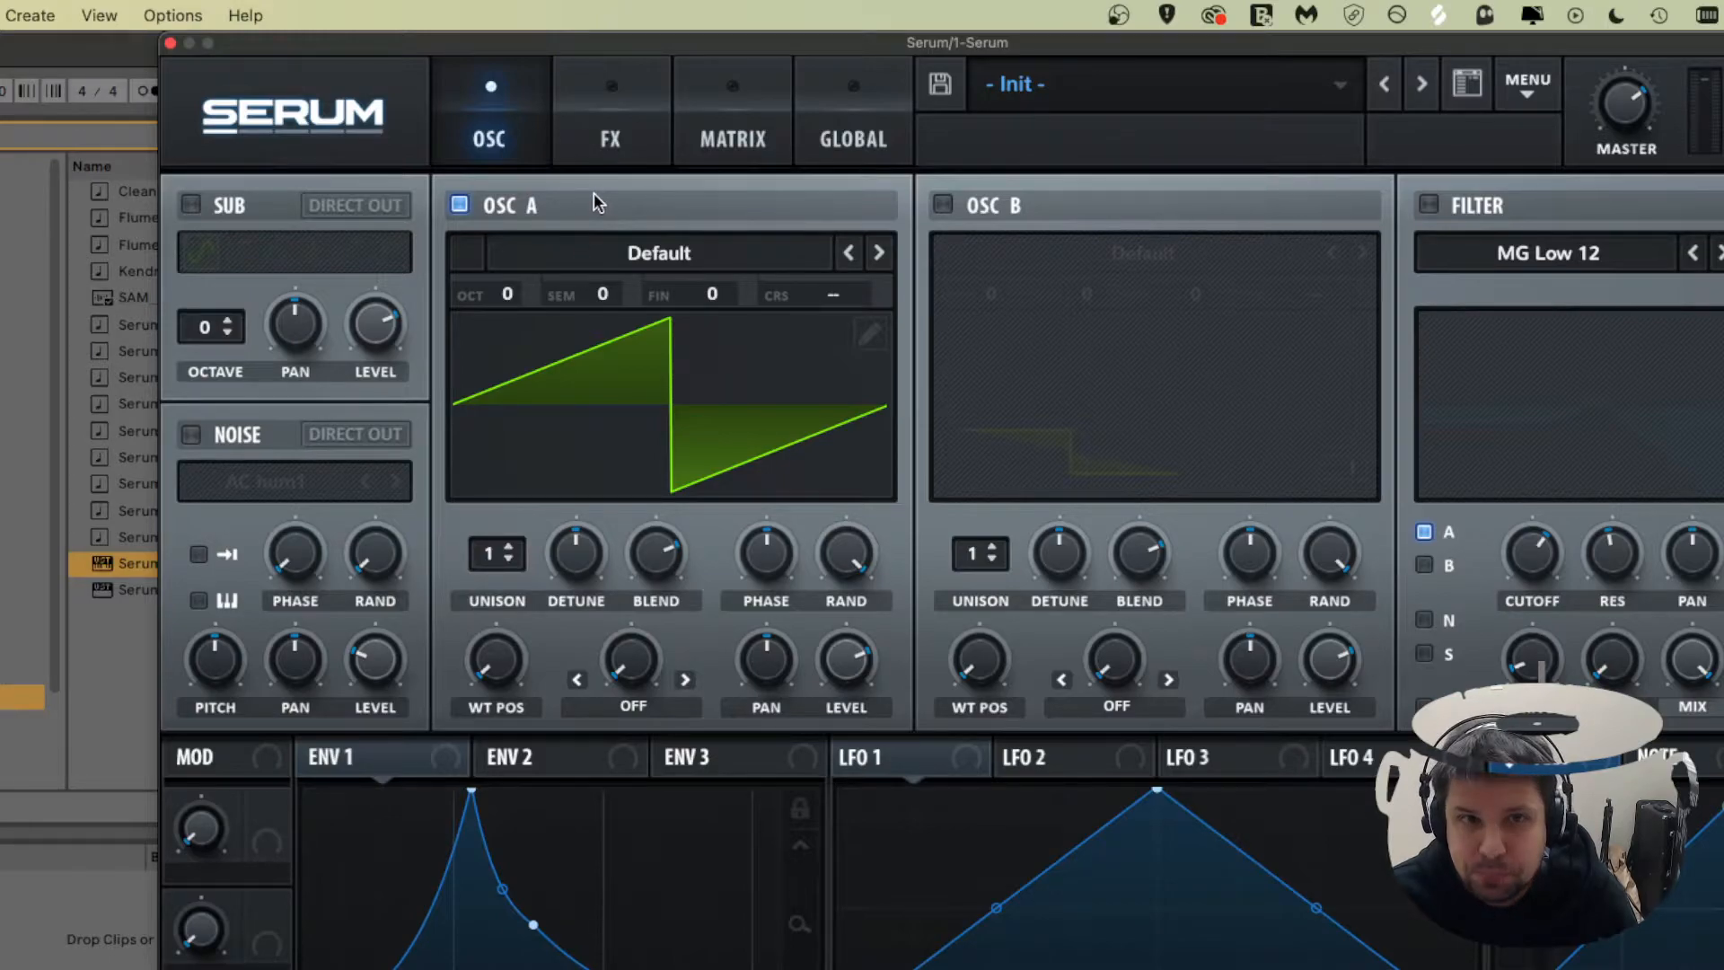
mouse_move(460, 205)
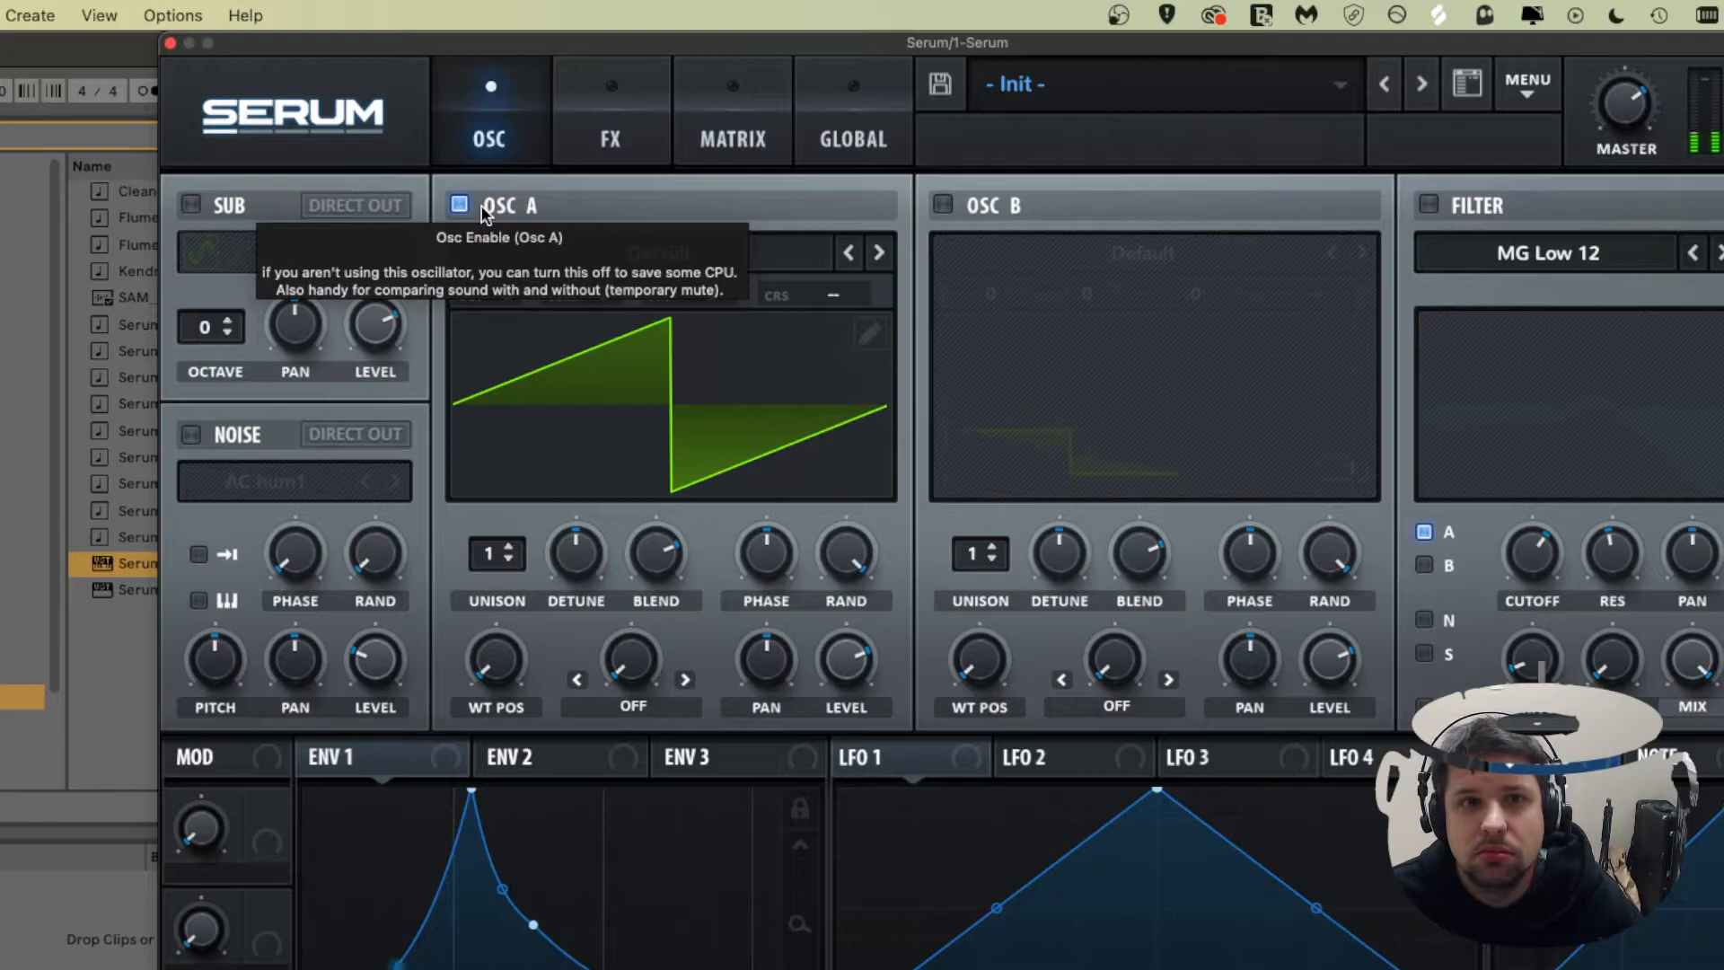
mouse_move(772, 783)
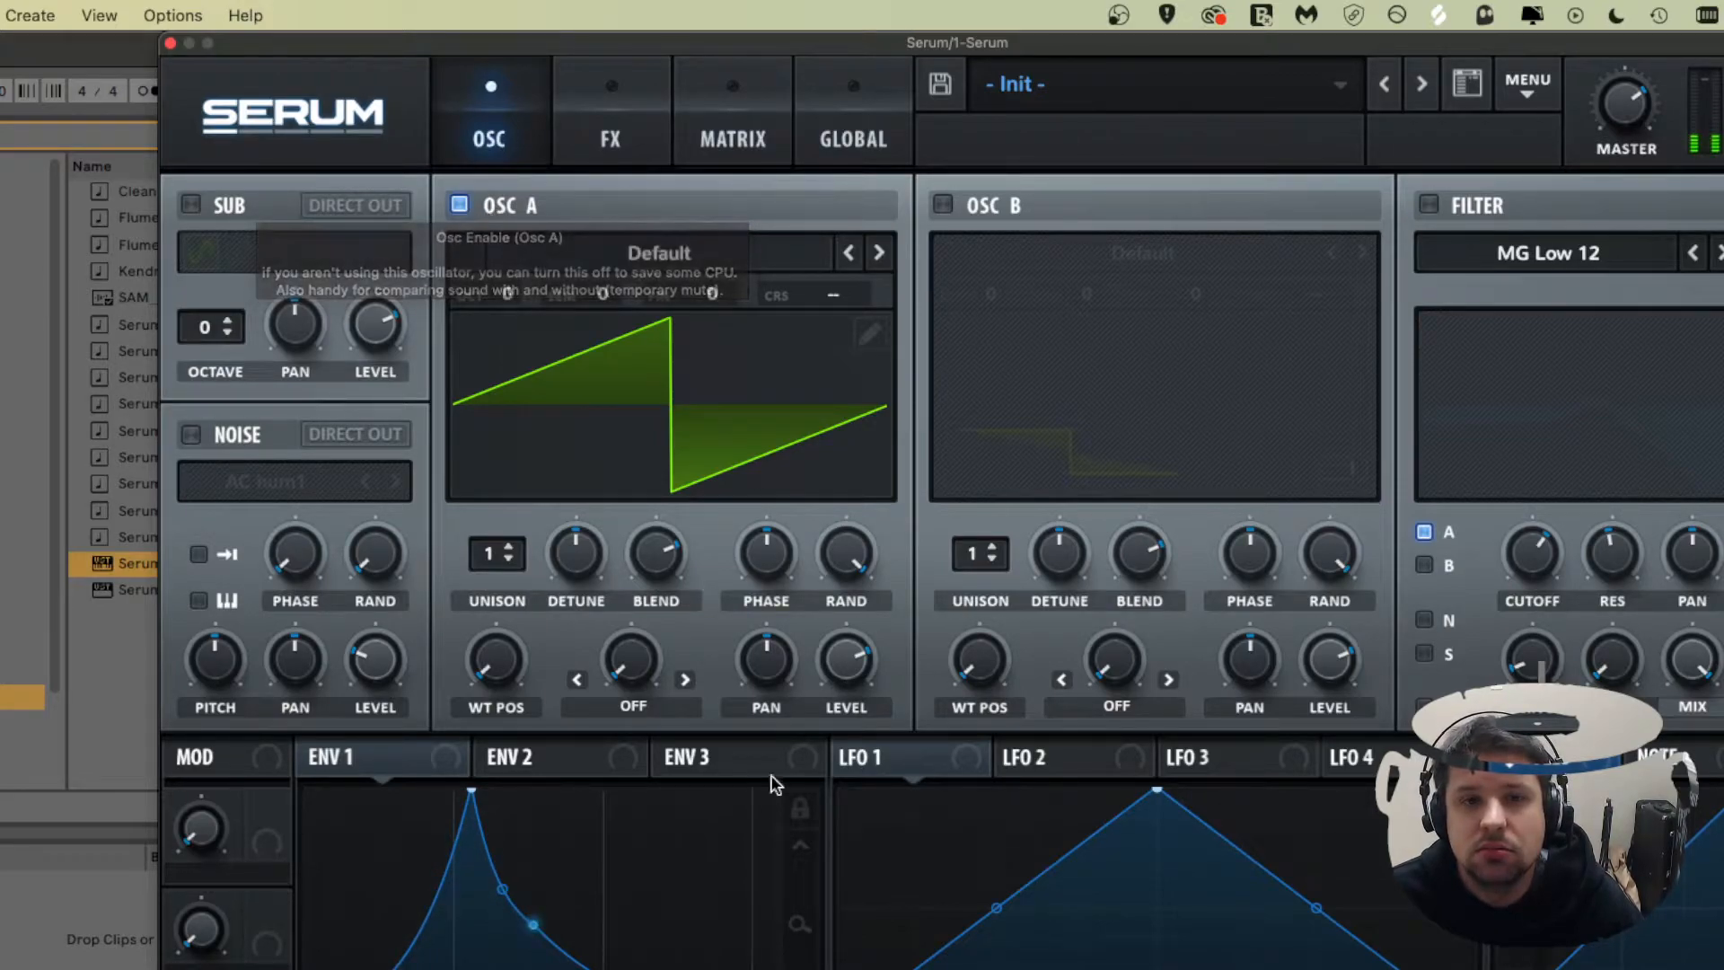
mouse_move(501, 963)
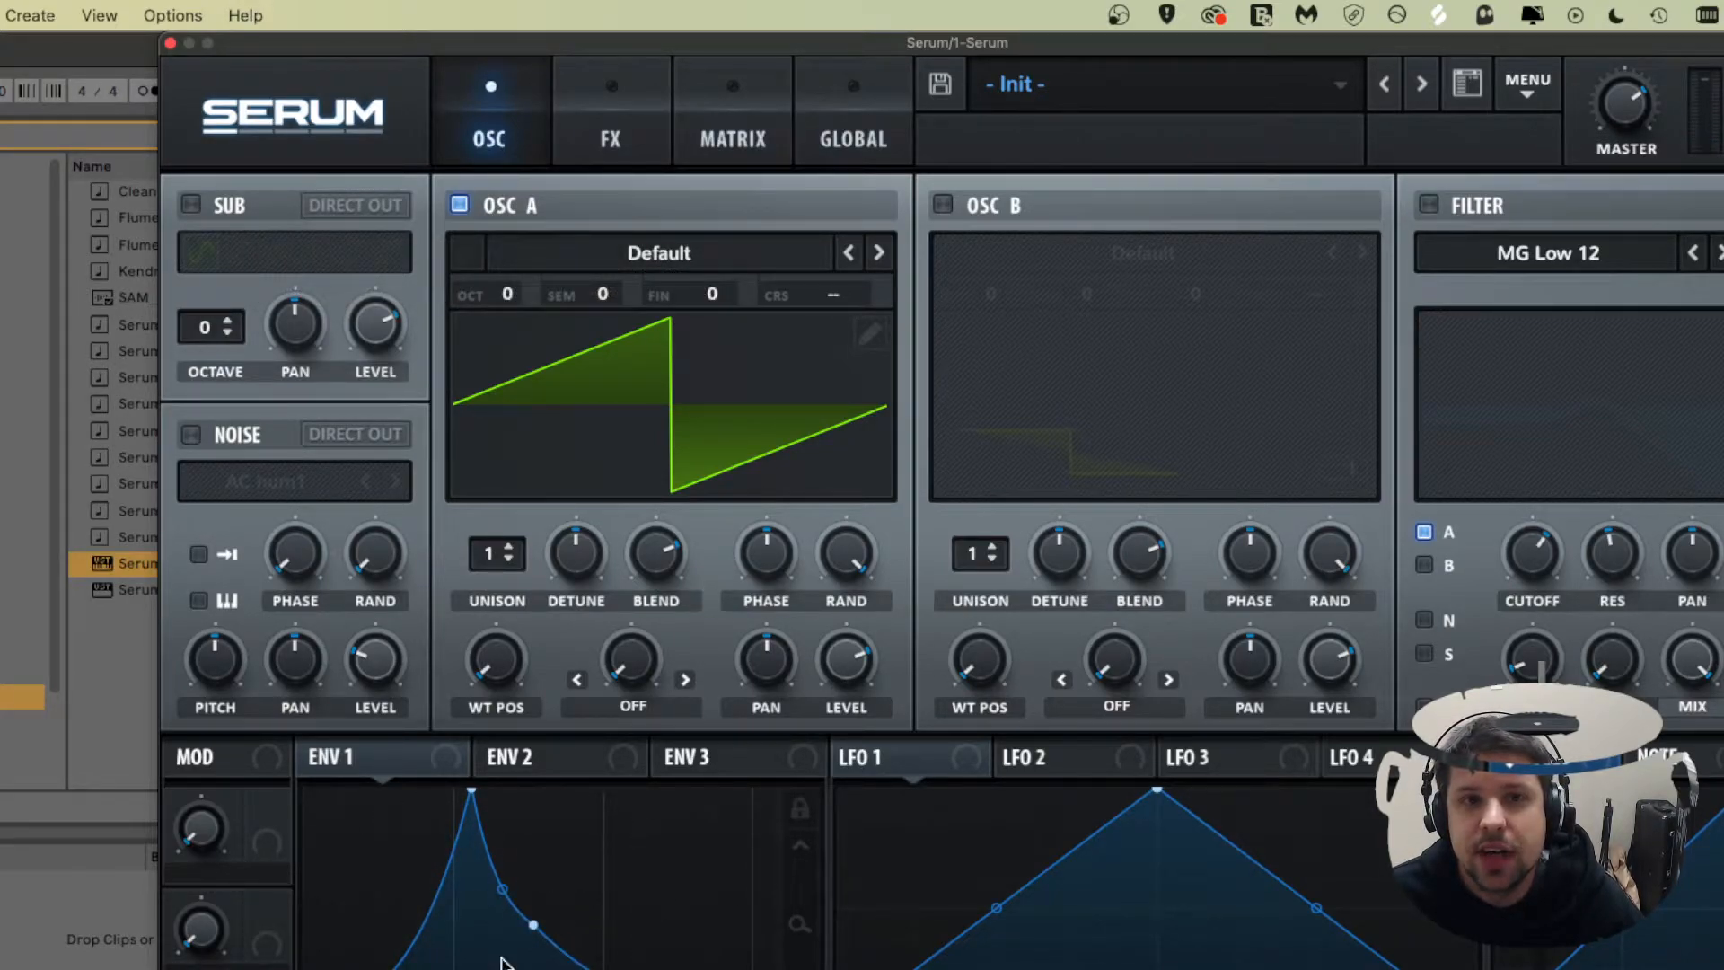
mouse_move(438, 872)
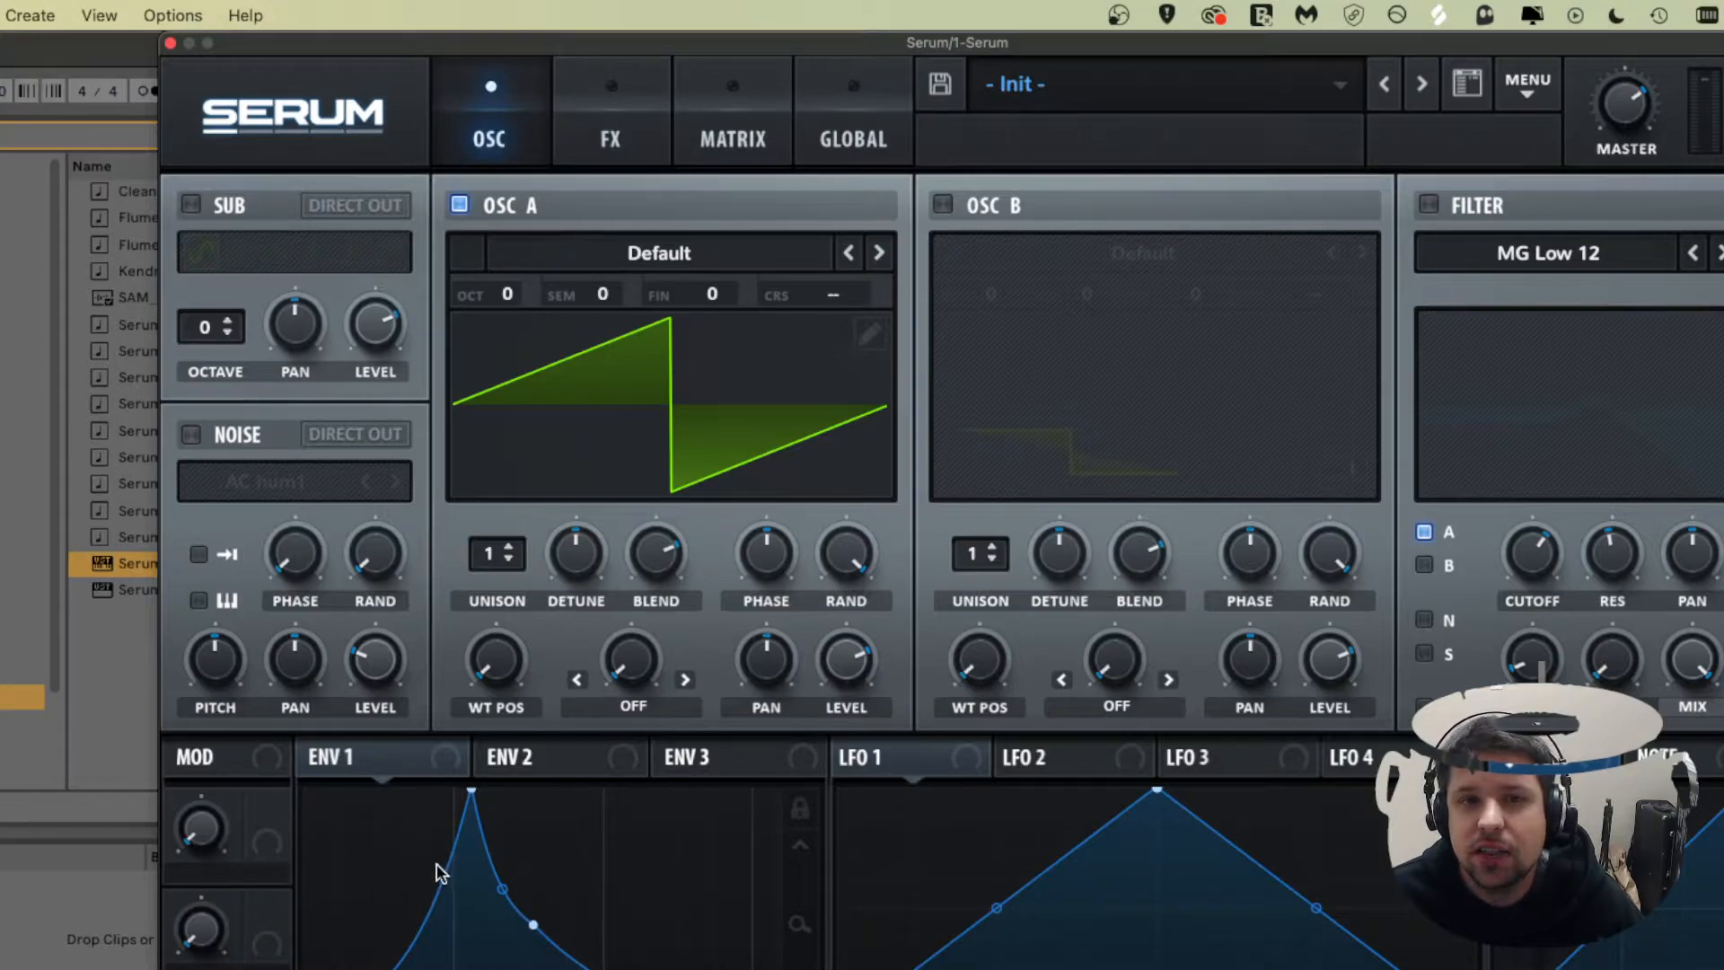
mouse_move(1556, 119)
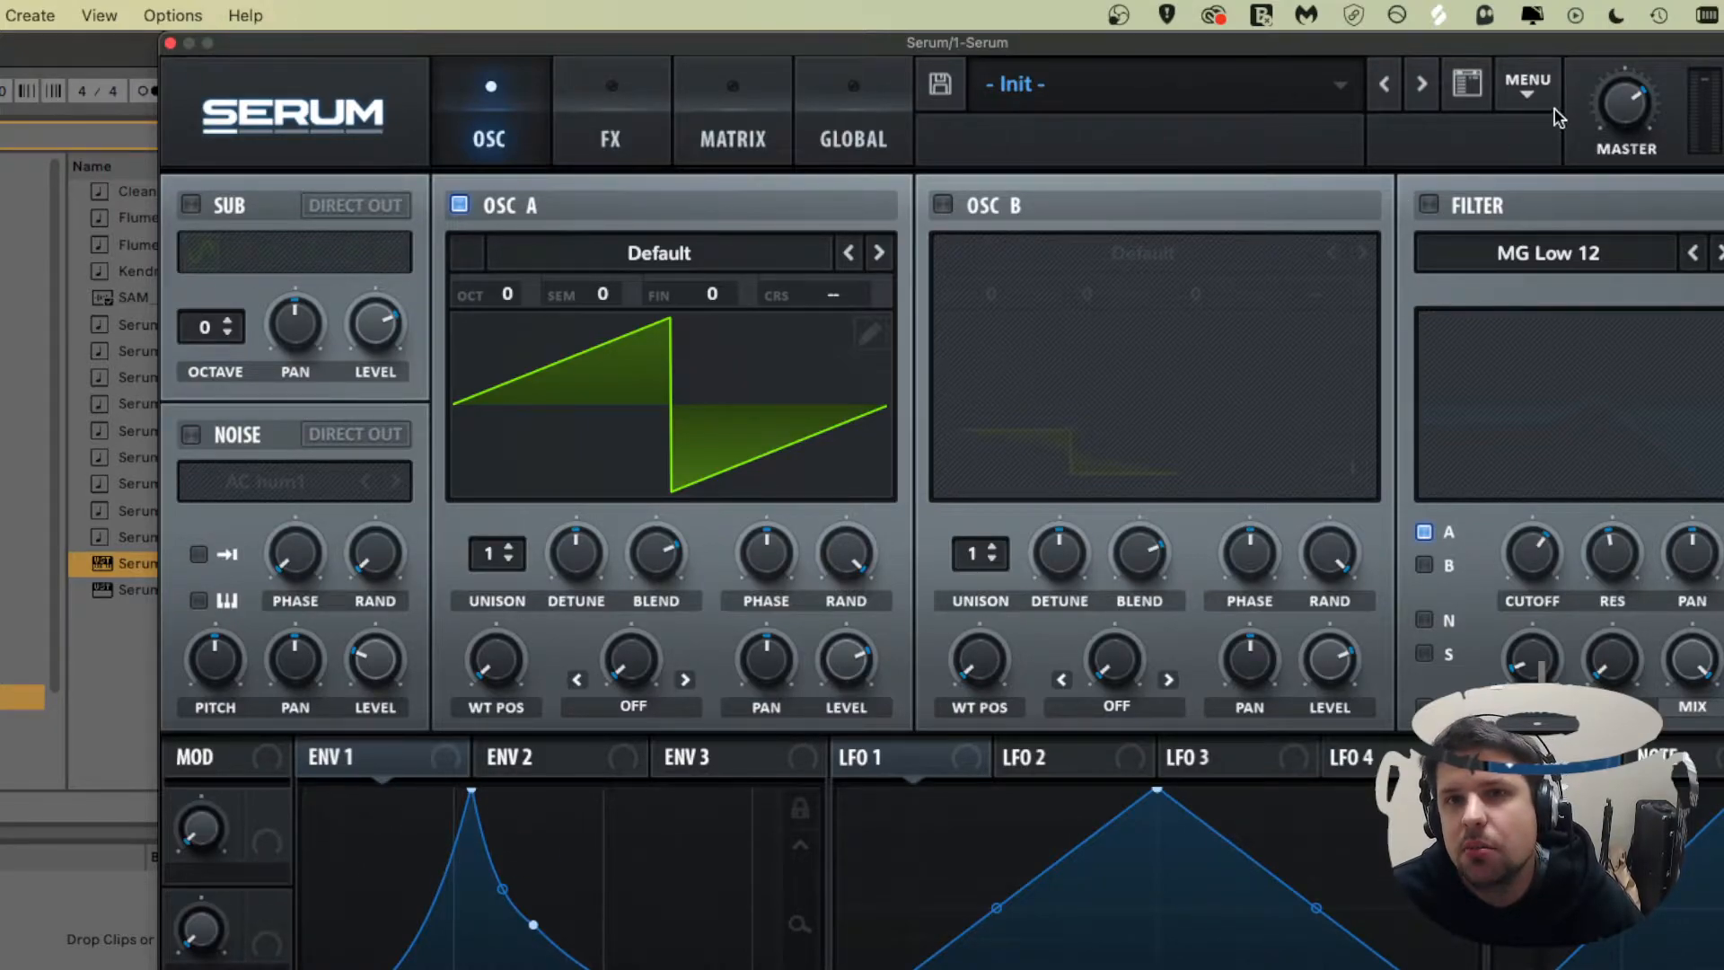
Bring up Serum's main MENU of patch-wide commands ahead of Init Preset
left_click(1526, 81)
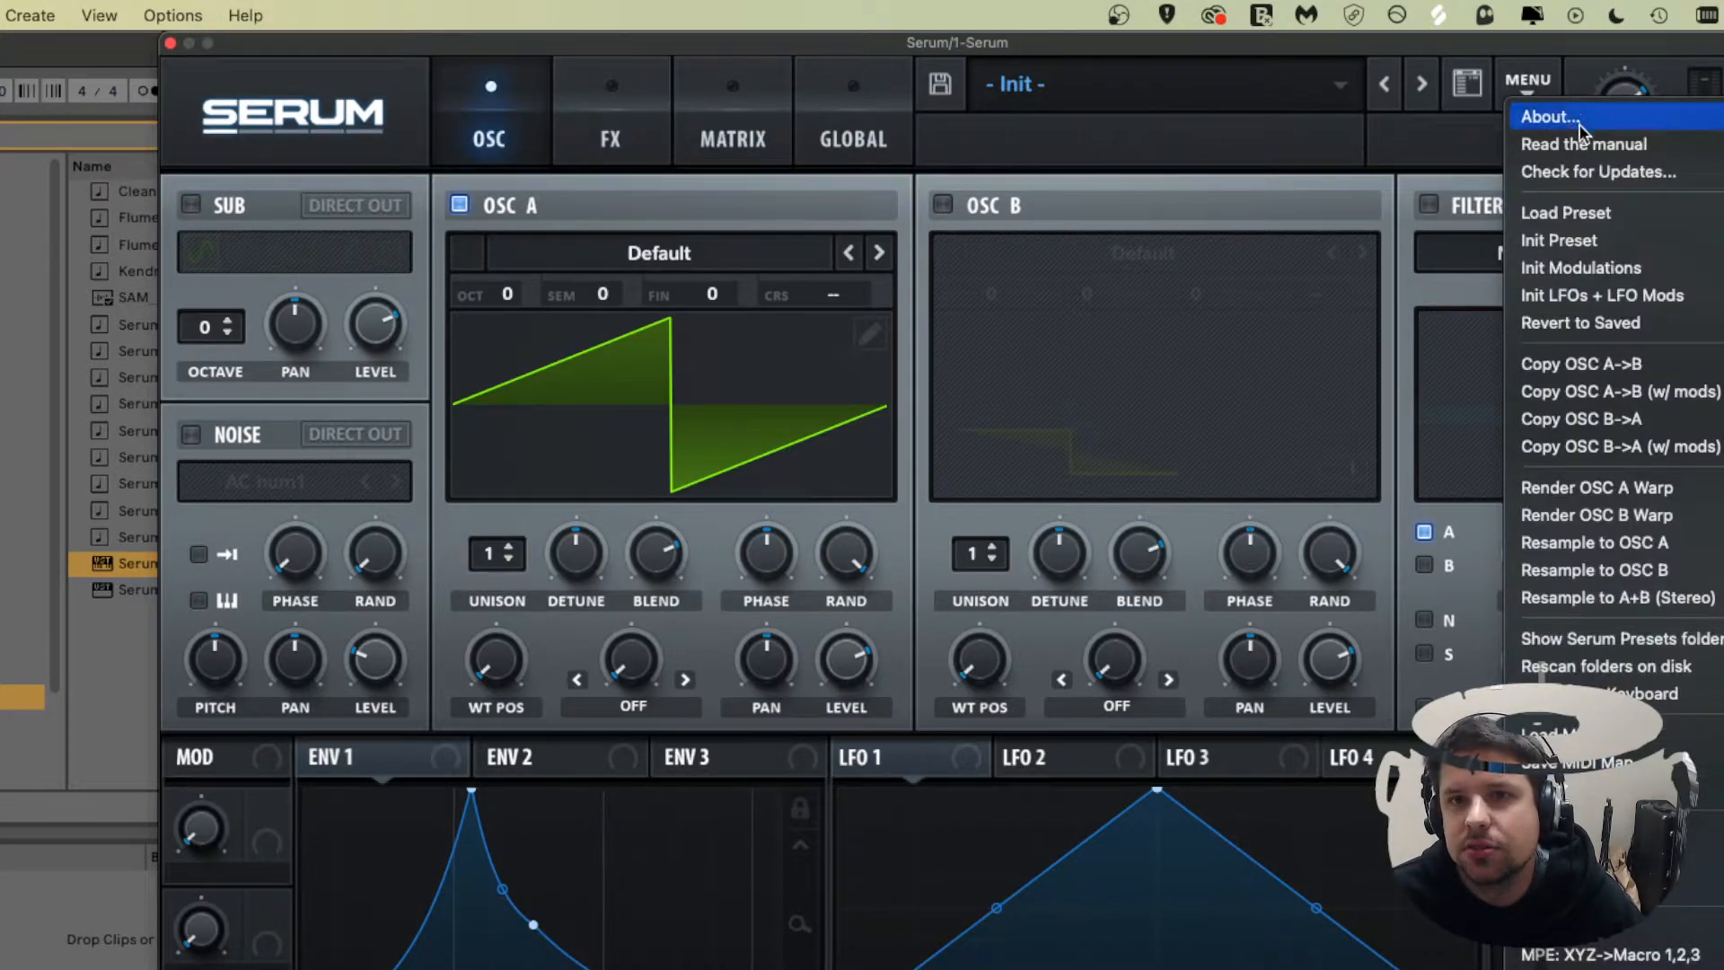
mouse_move(1559, 239)
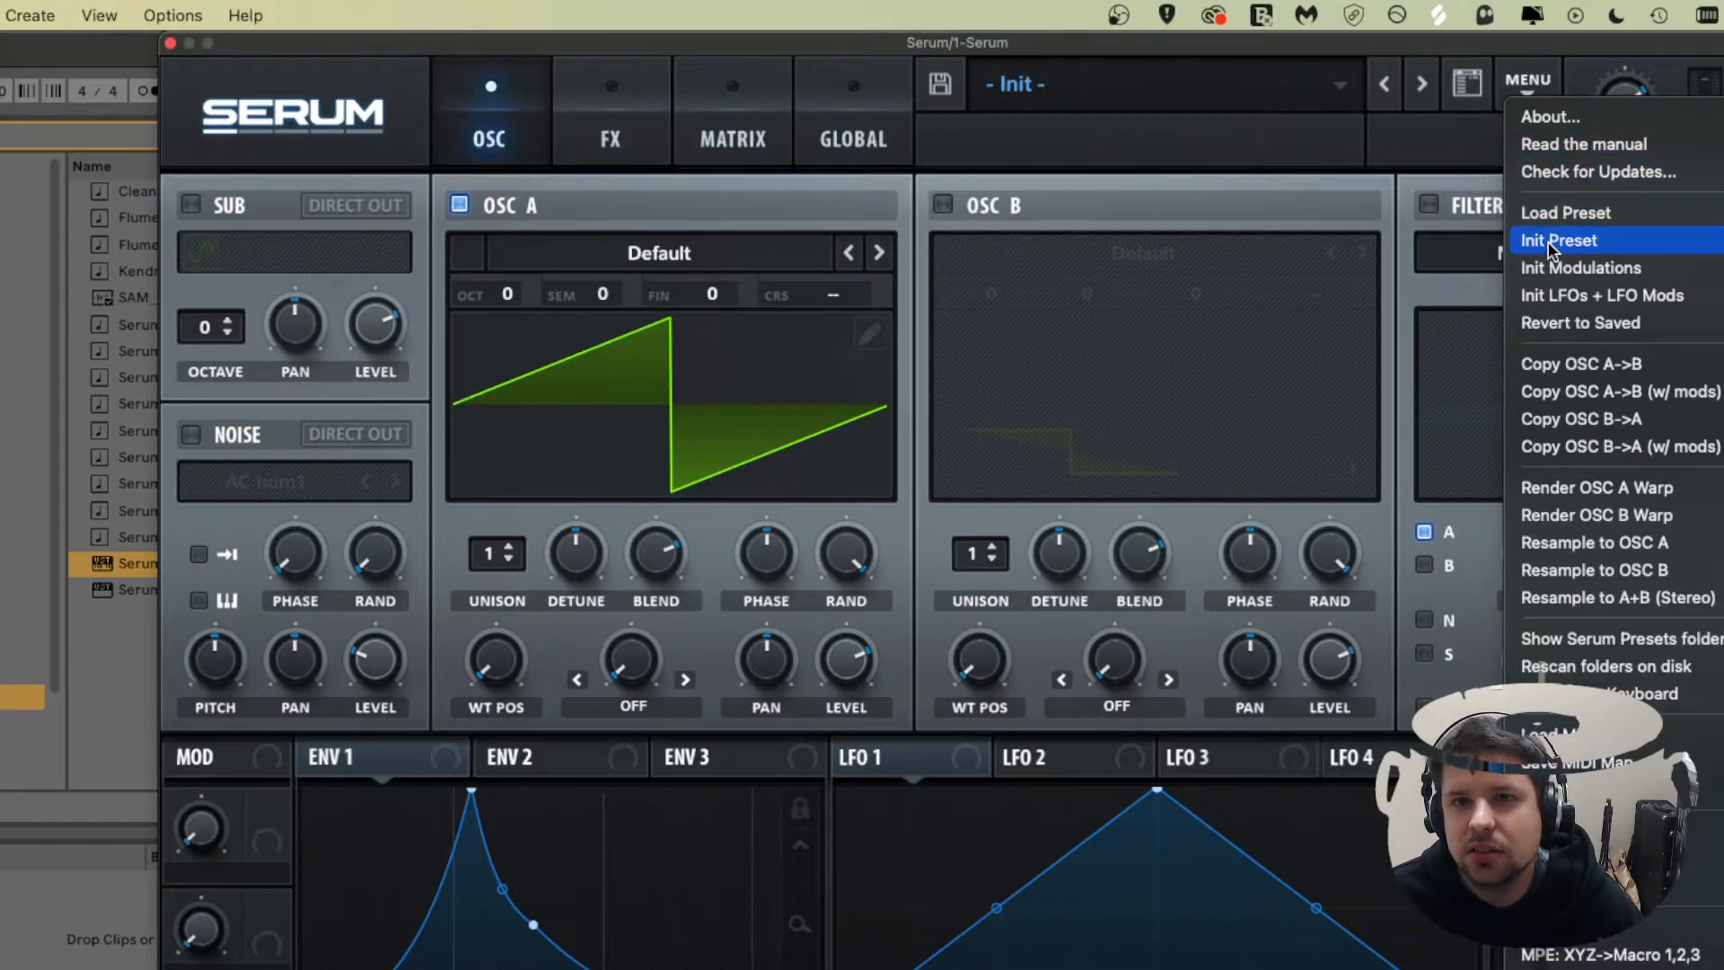
mouse_move(1555, 172)
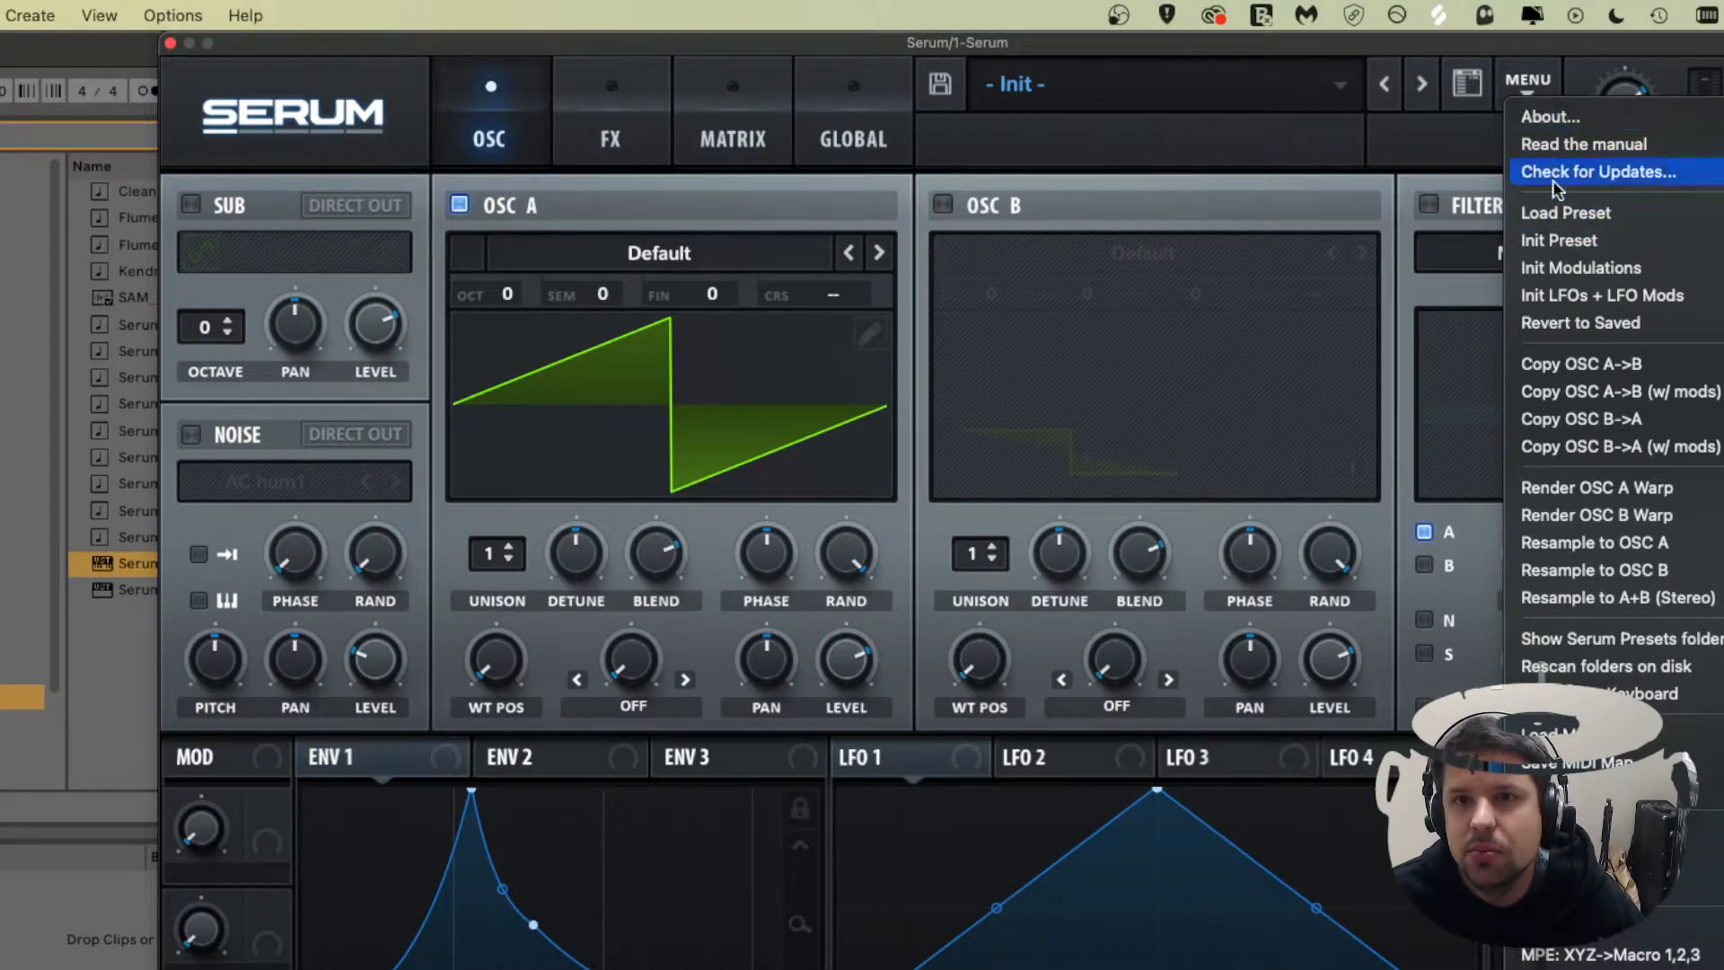
mouse_move(1559, 239)
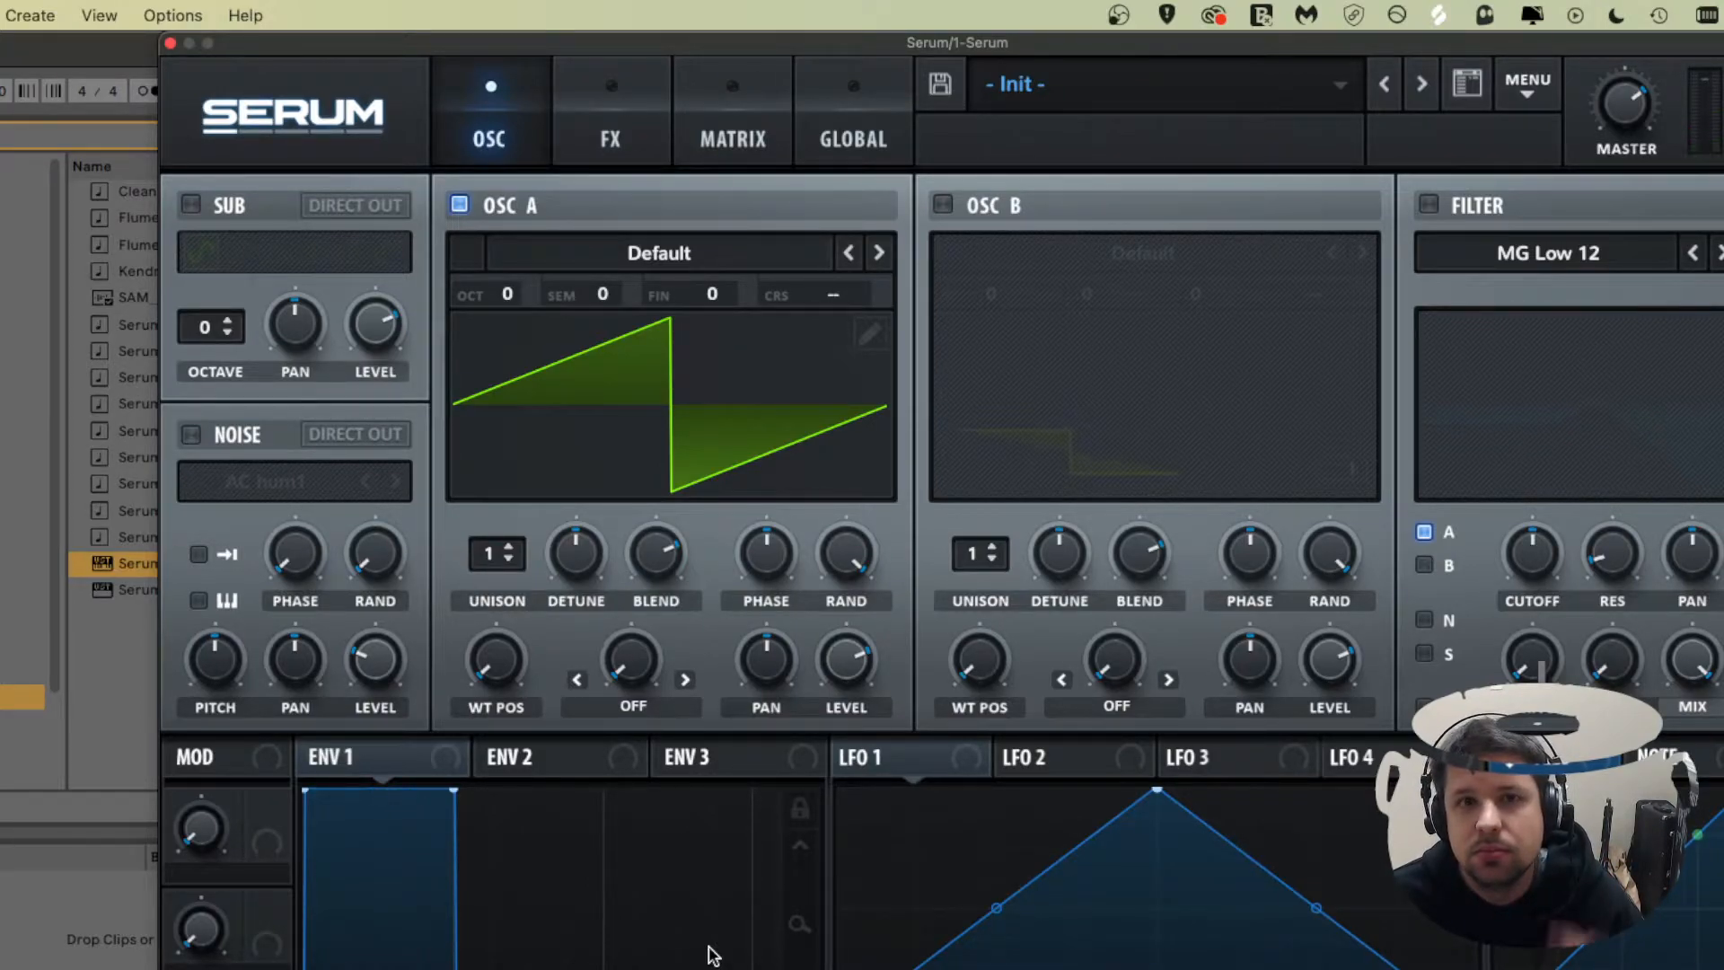
mouse_move(868, 46)
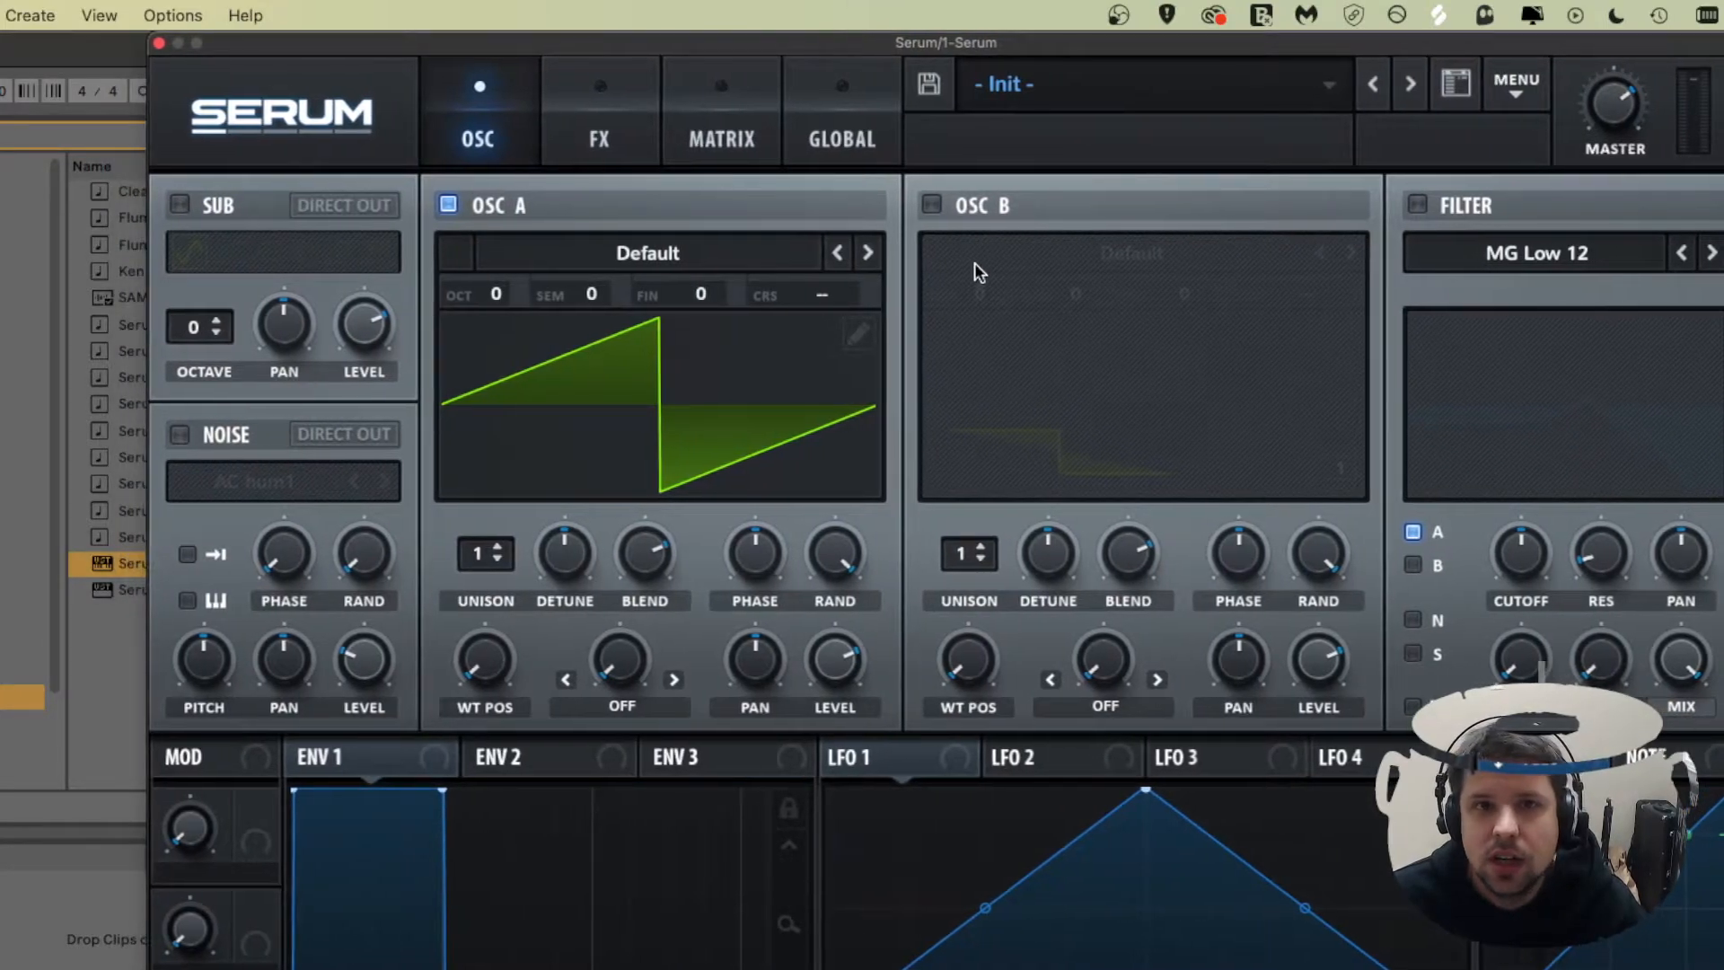
mouse_move(582, 244)
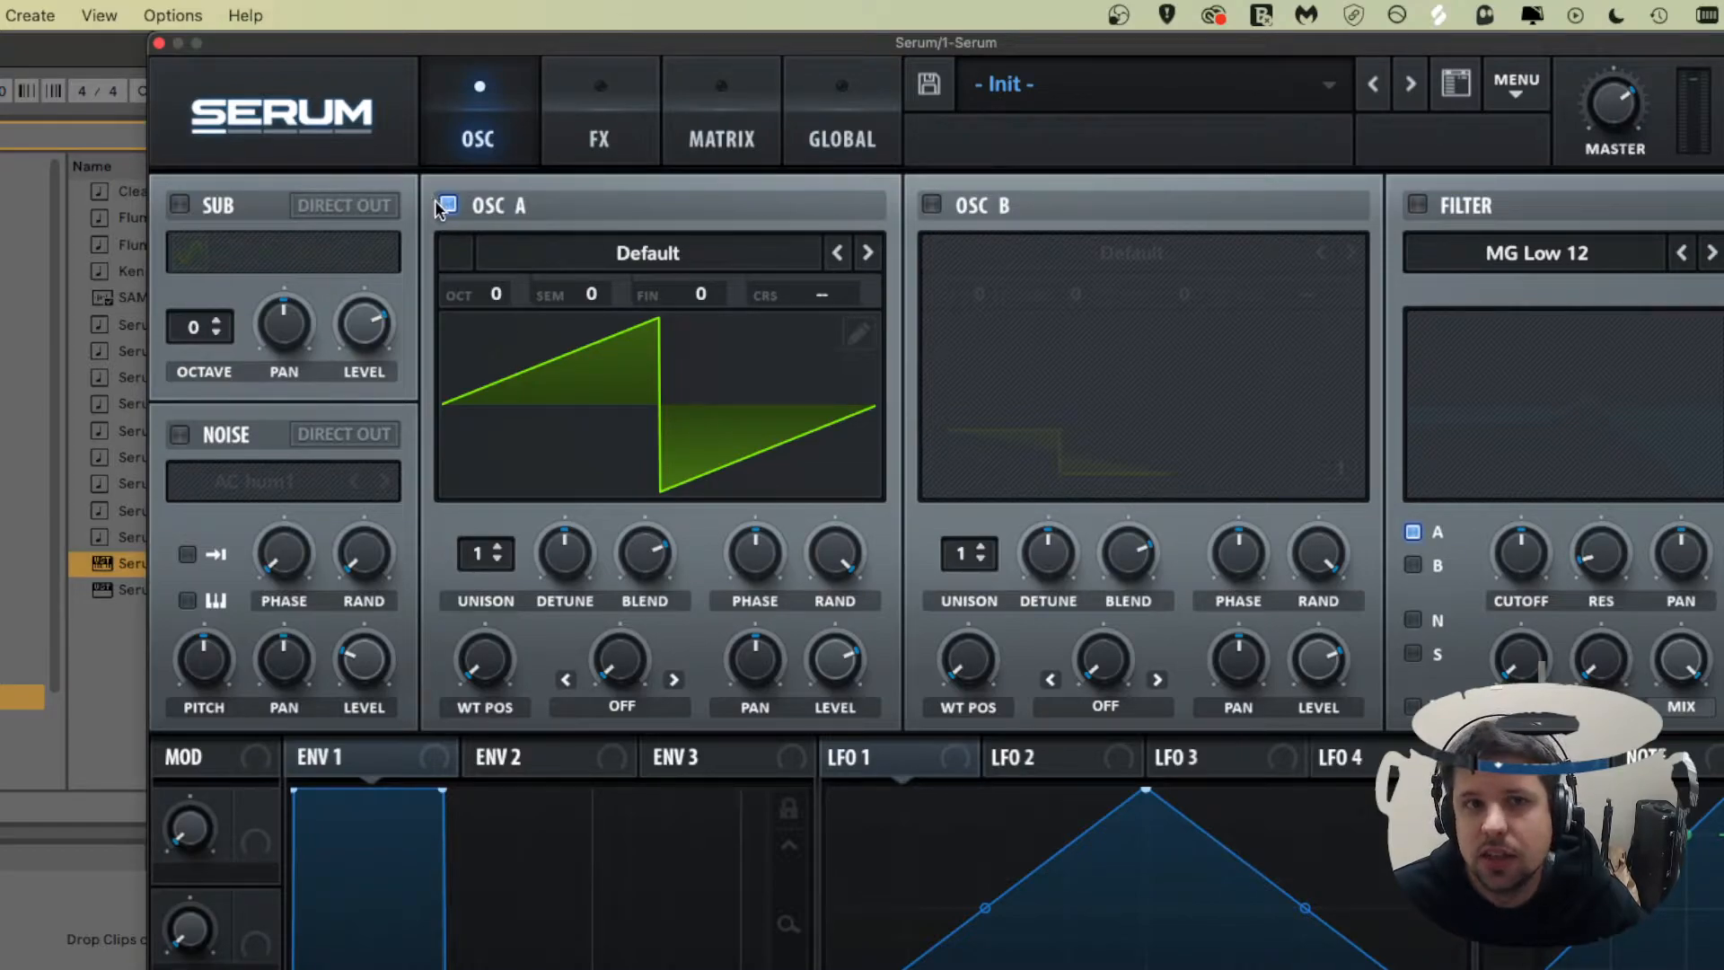
mouse_move(447, 207)
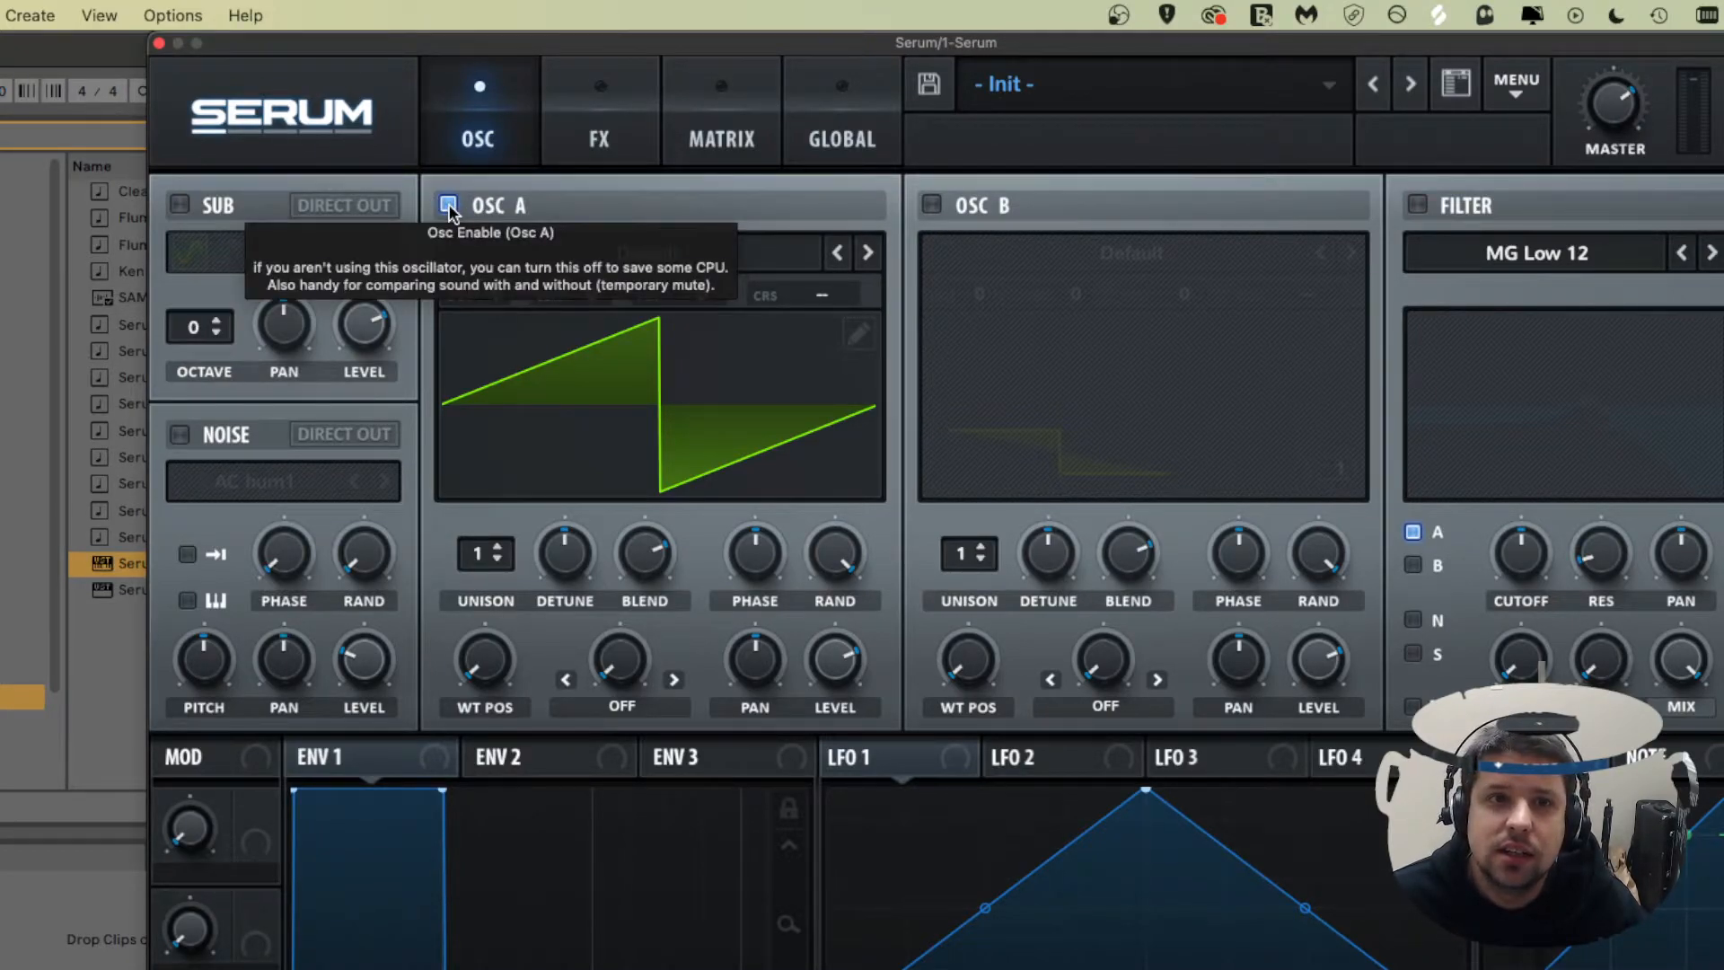
left_click(447, 205)
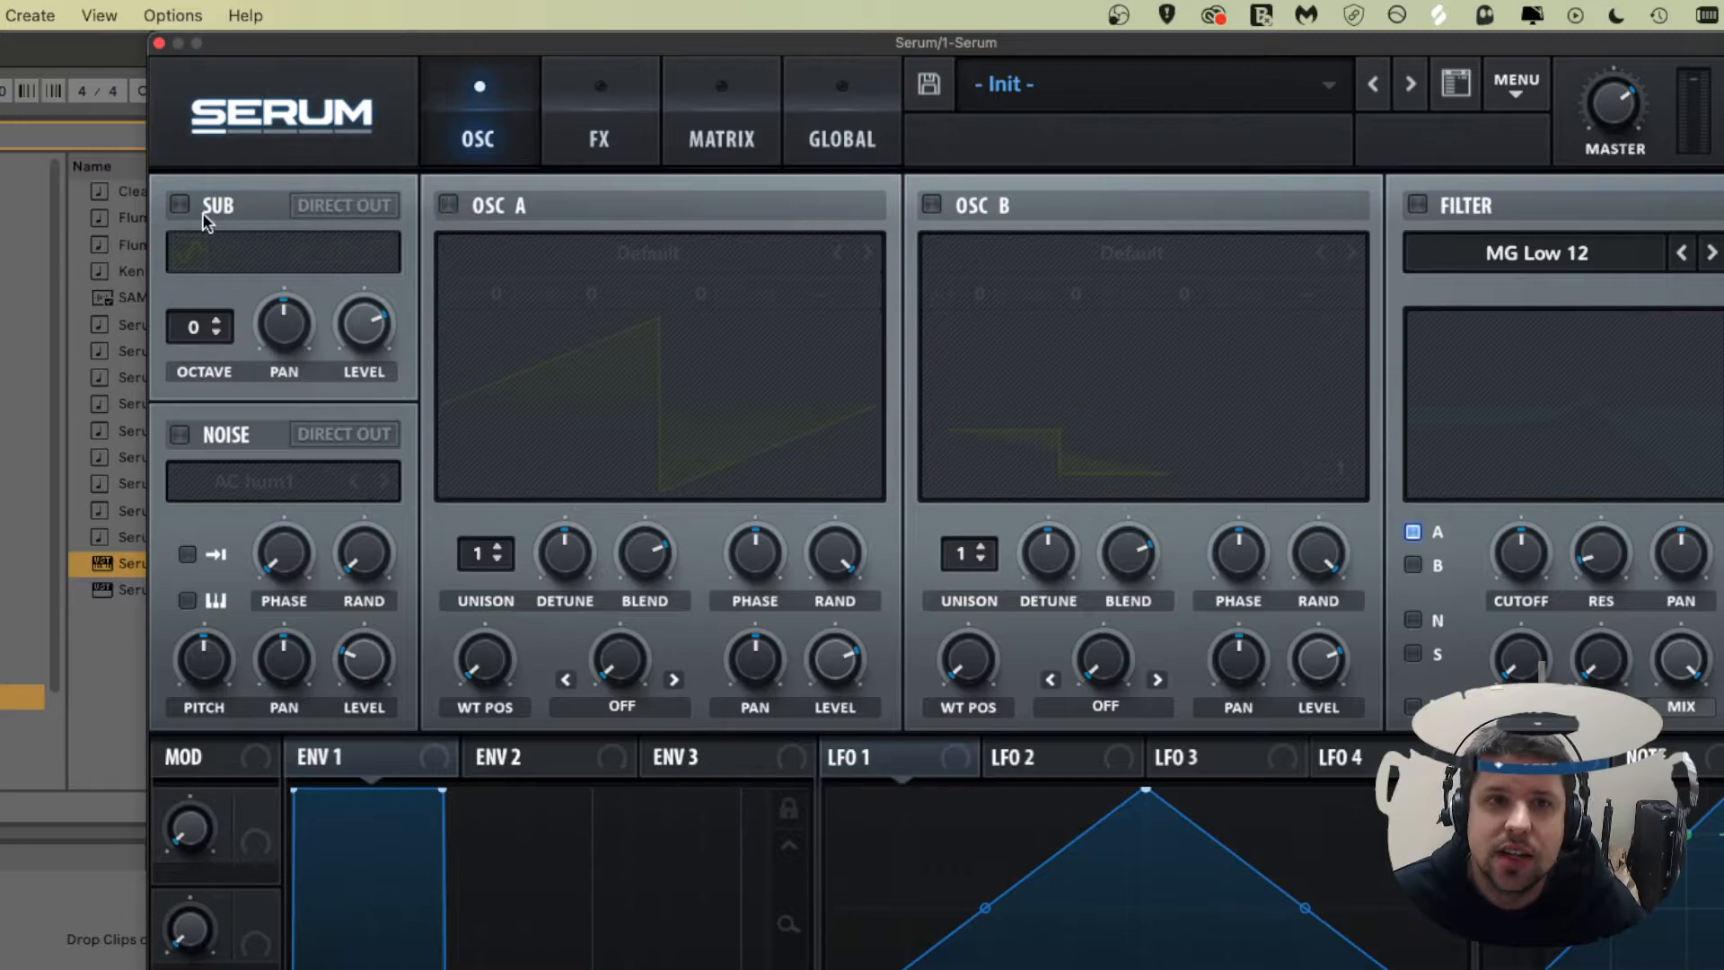
mouse_move(1006, 239)
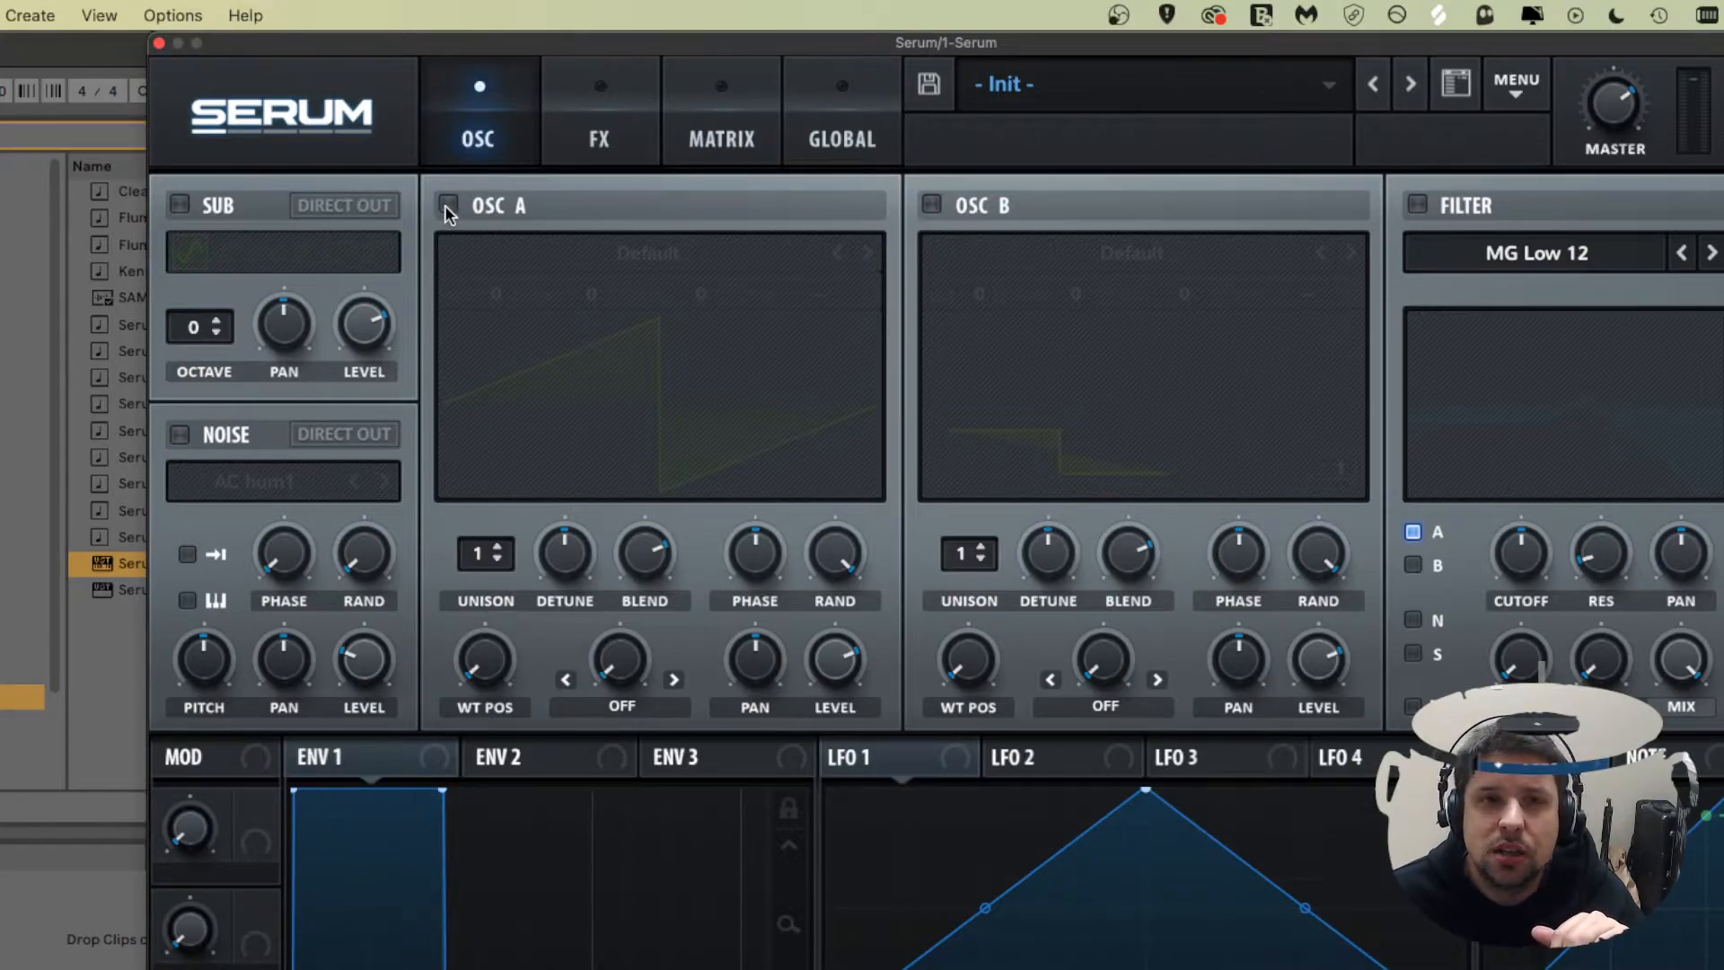
left_click(447, 205)
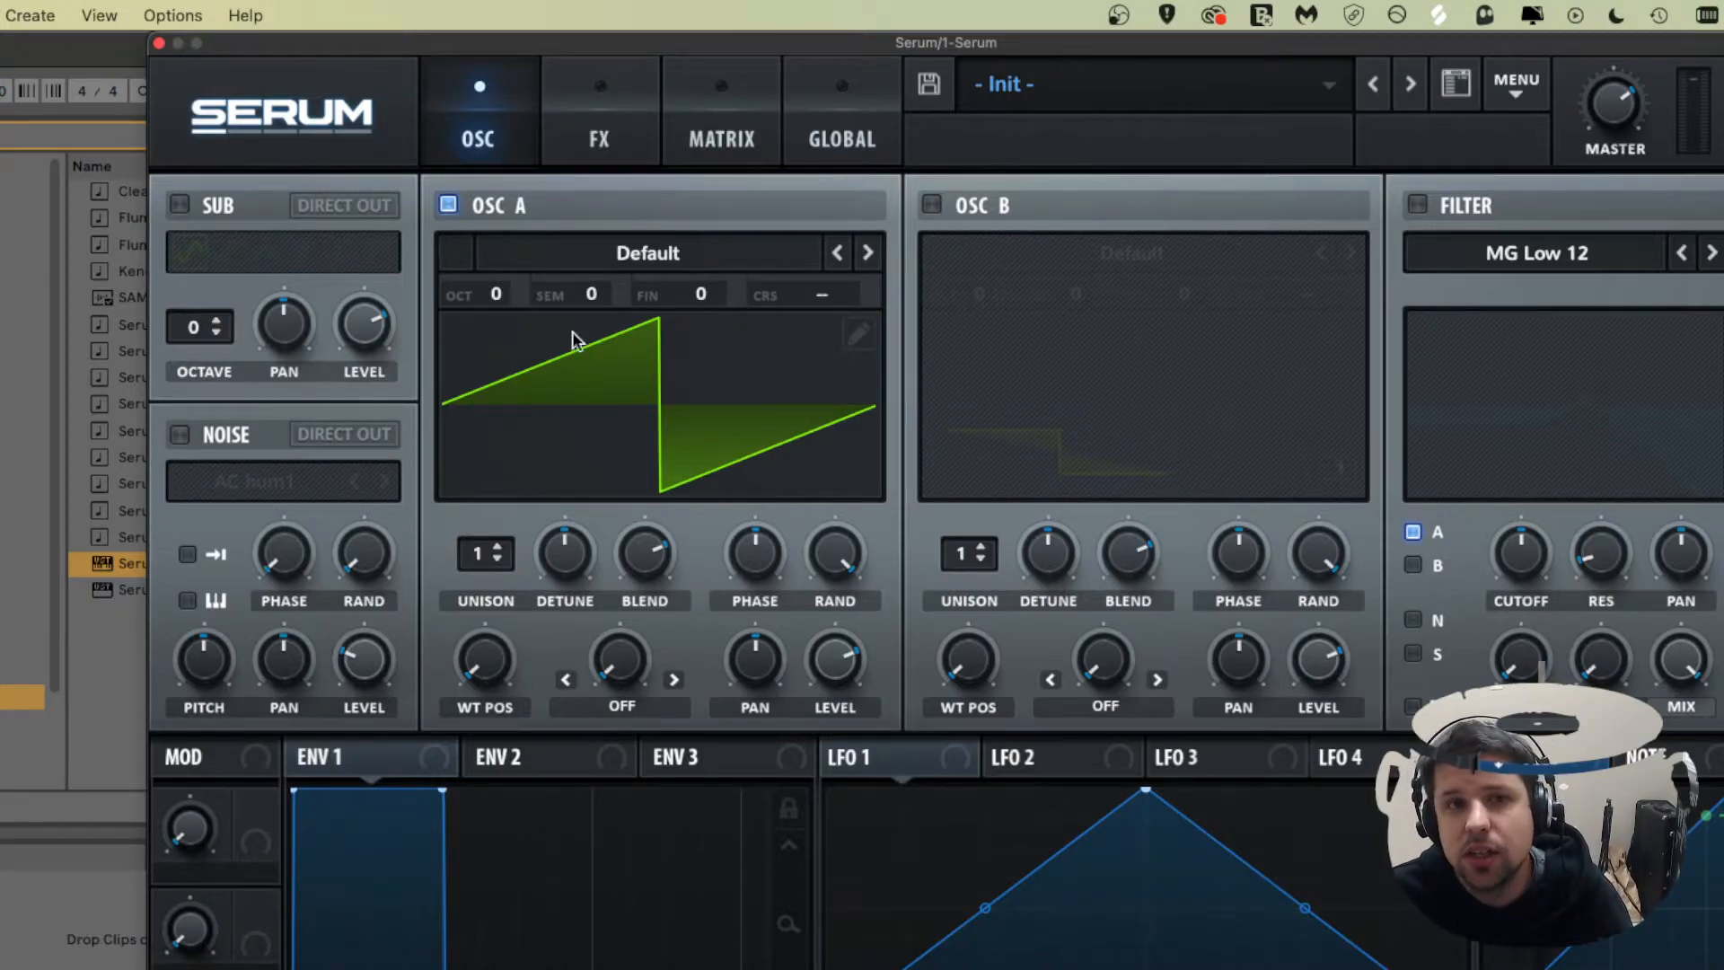
mouse_move(709, 459)
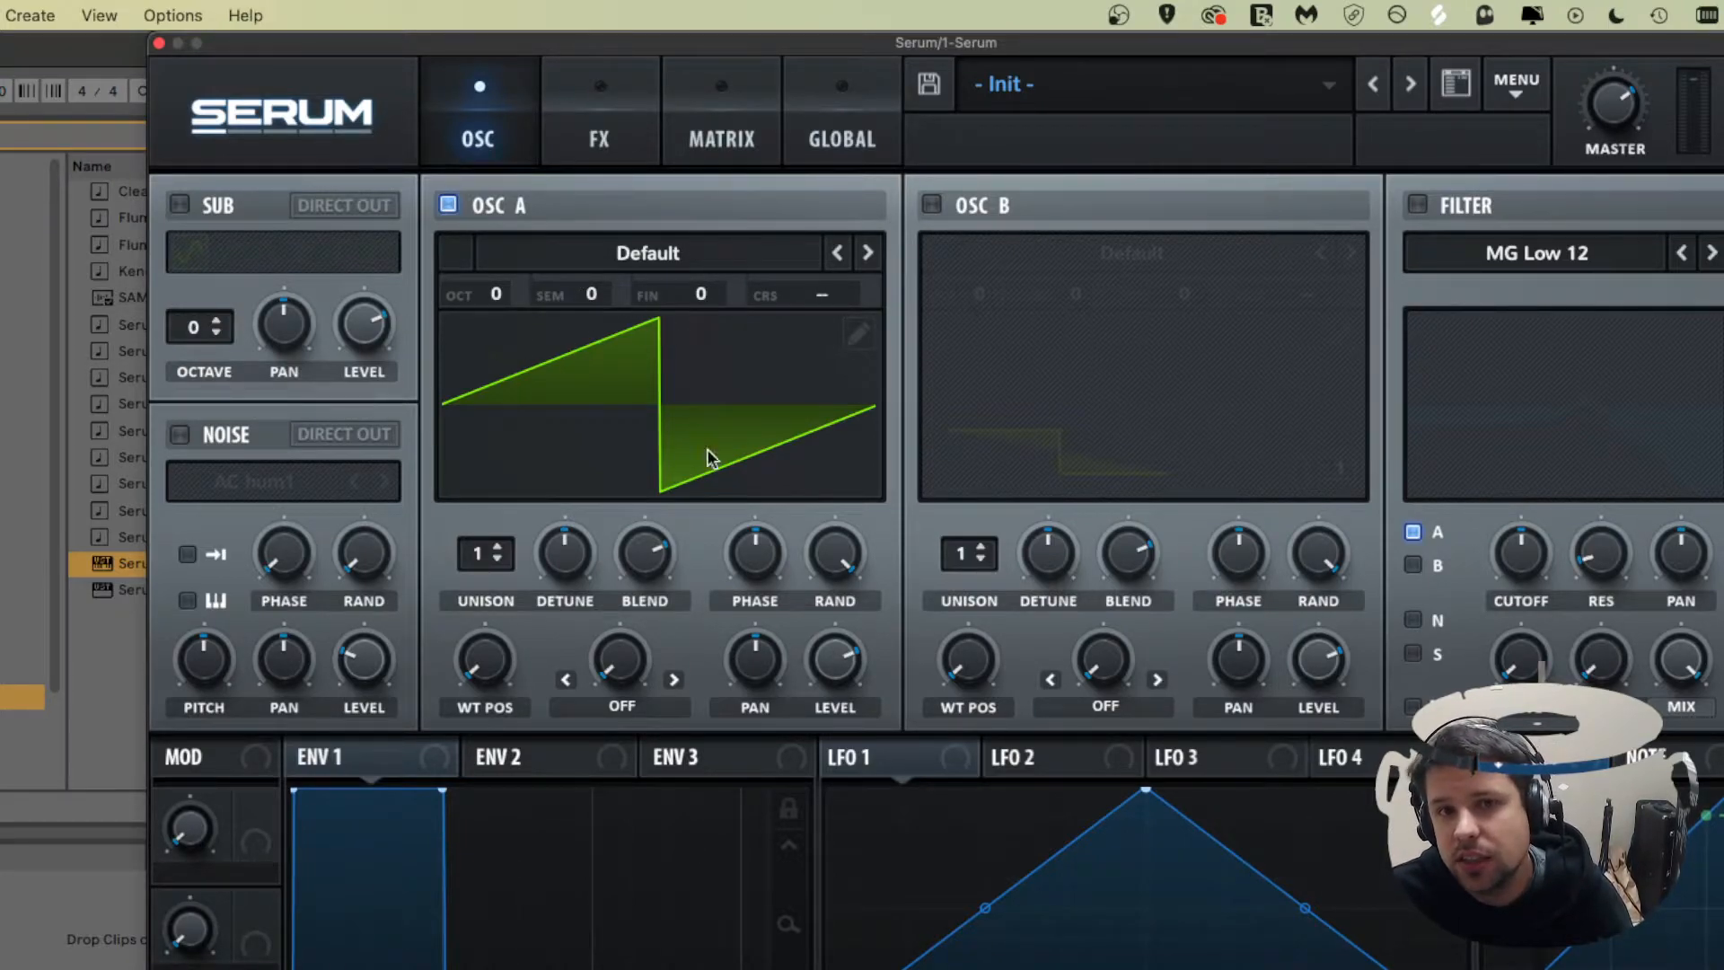
mouse_move(880, 478)
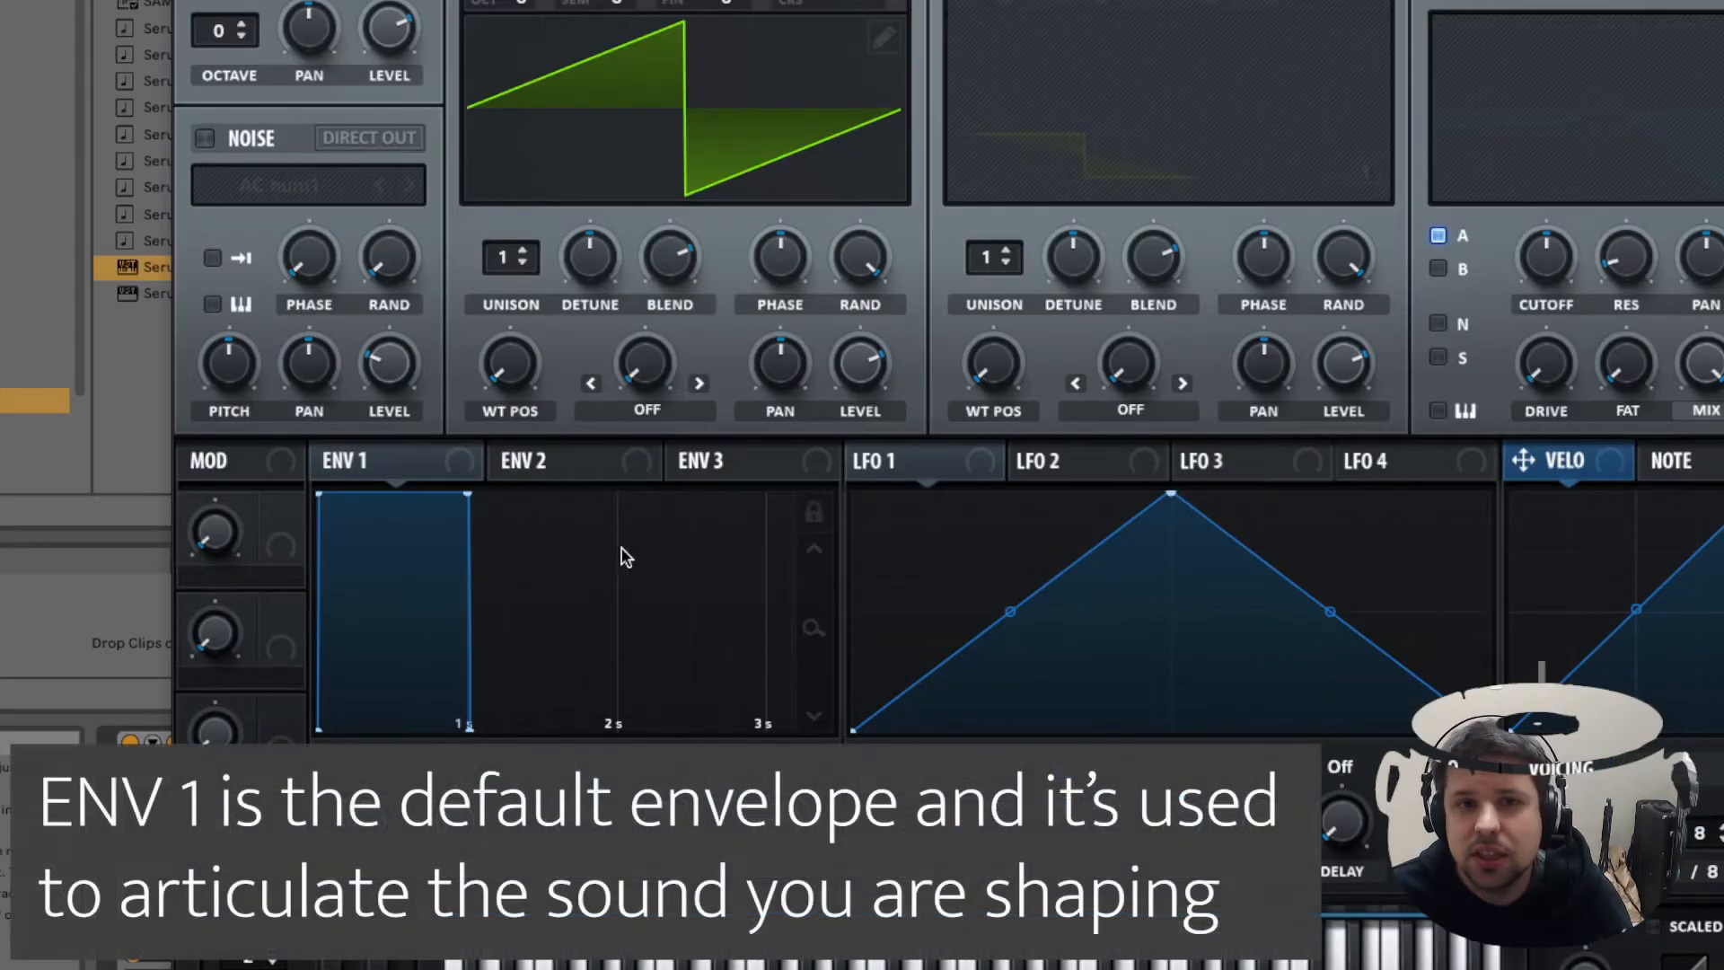
mouse_move(528, 581)
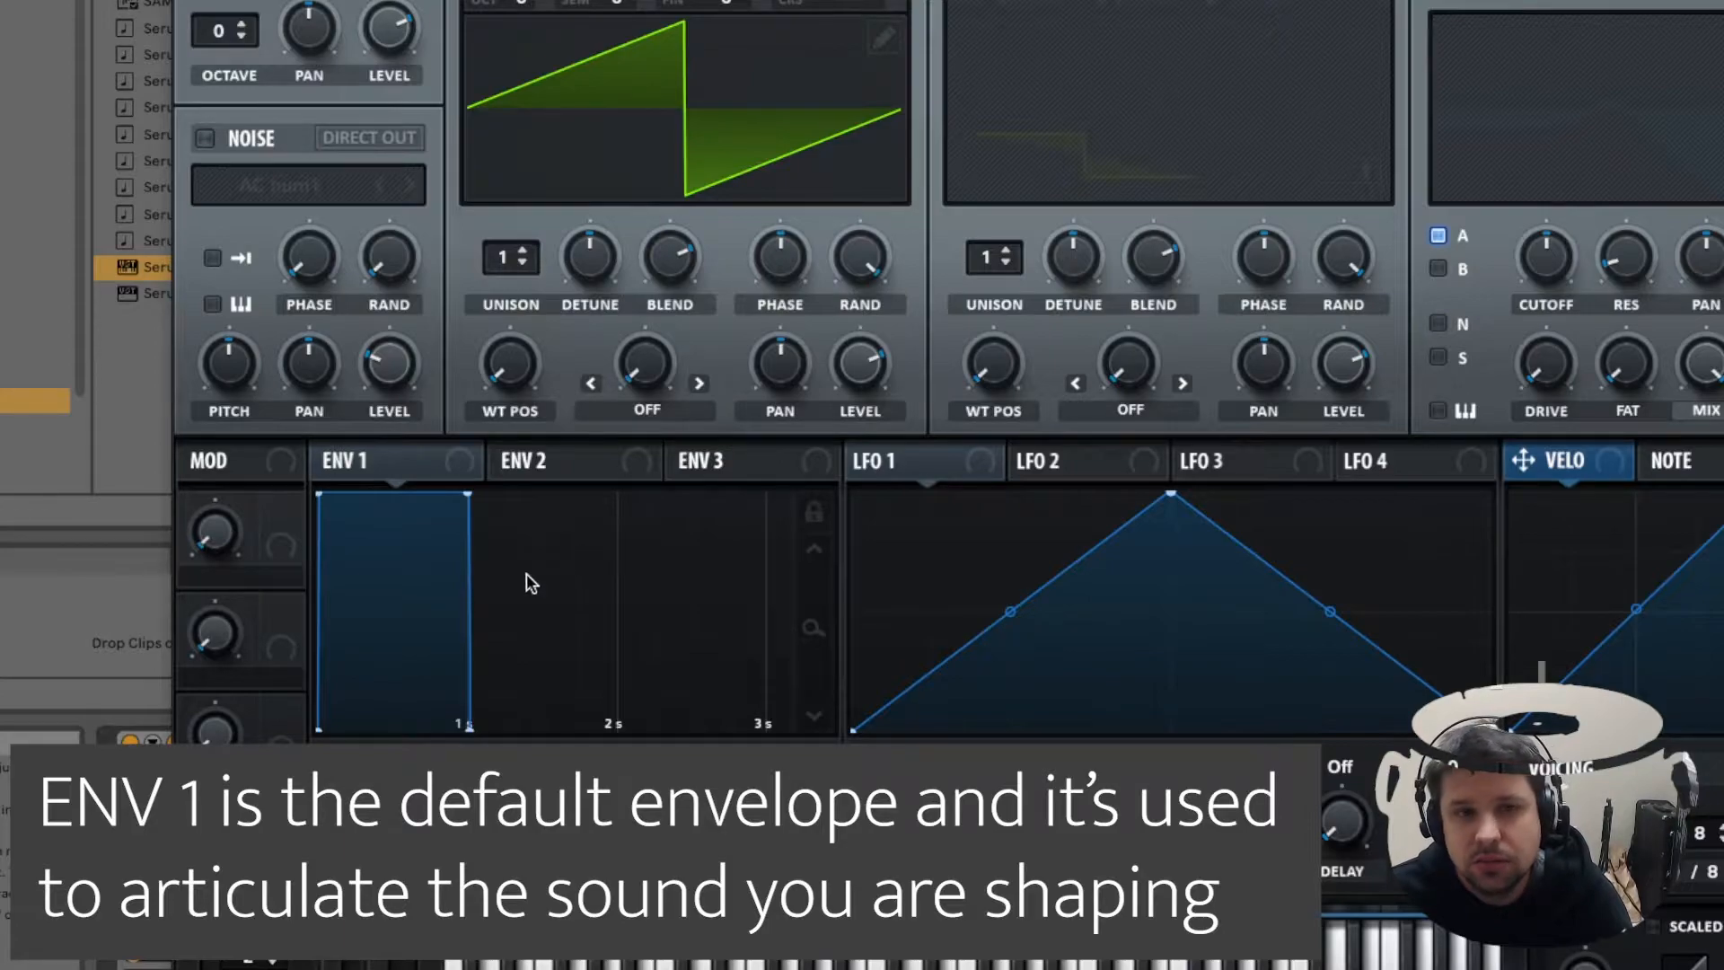
mouse_move(560, 679)
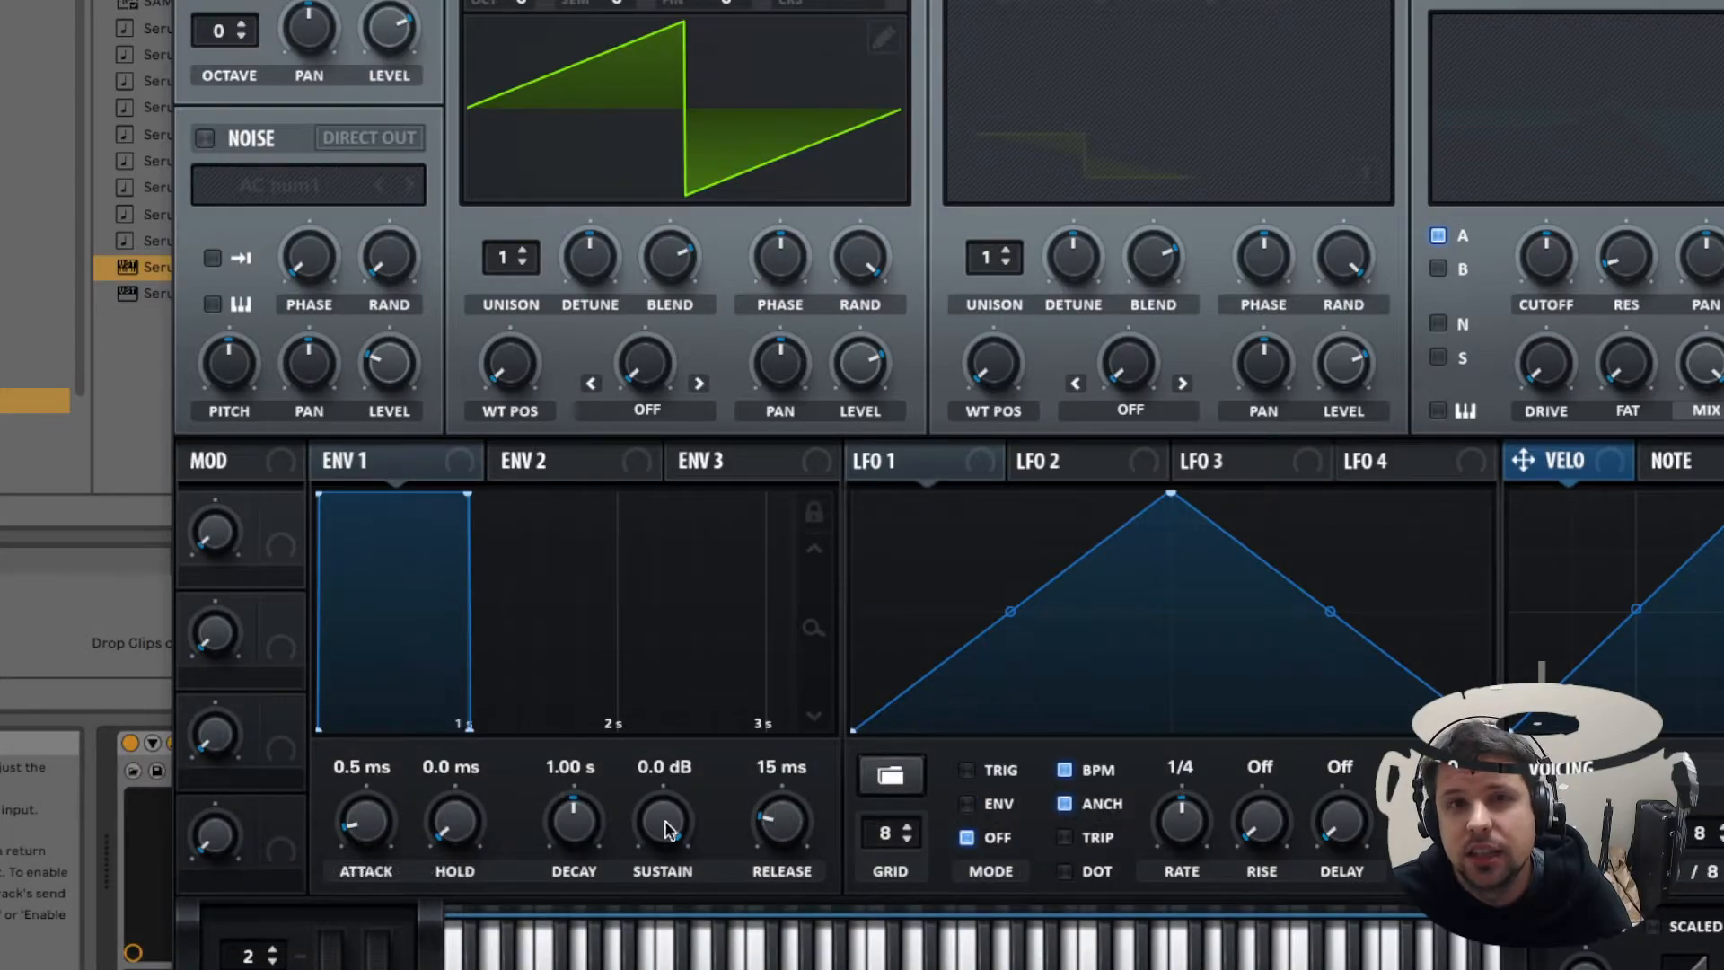
mouse_move(394, 808)
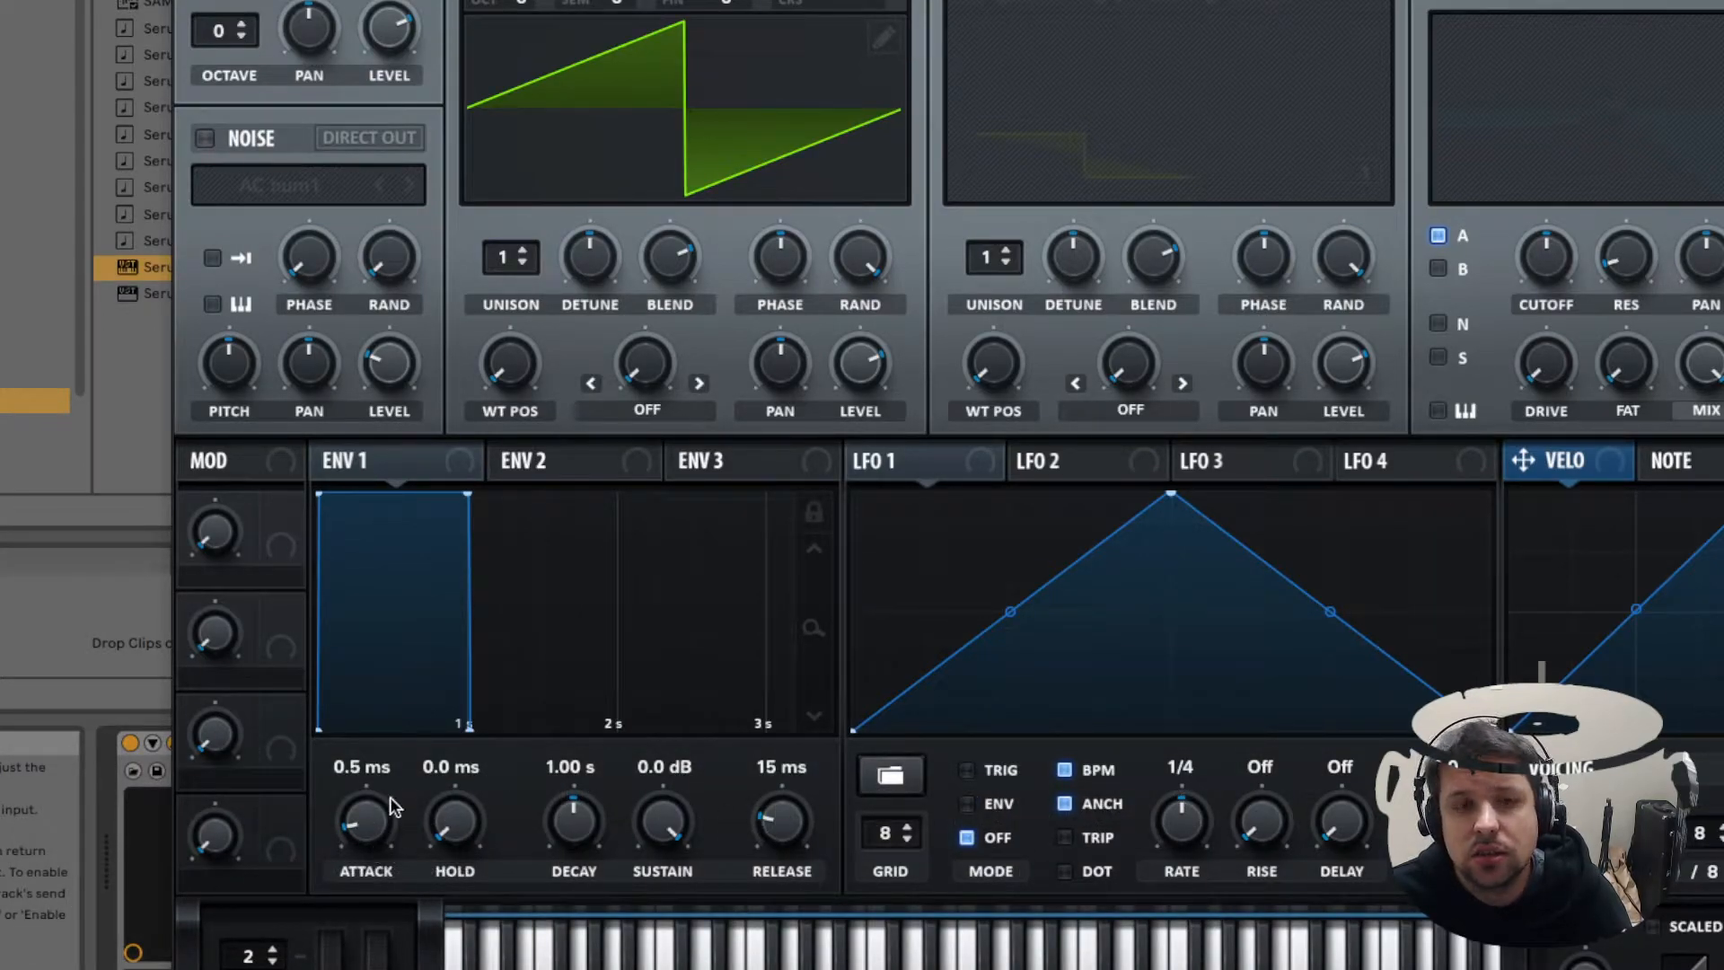
mouse_move(371, 841)
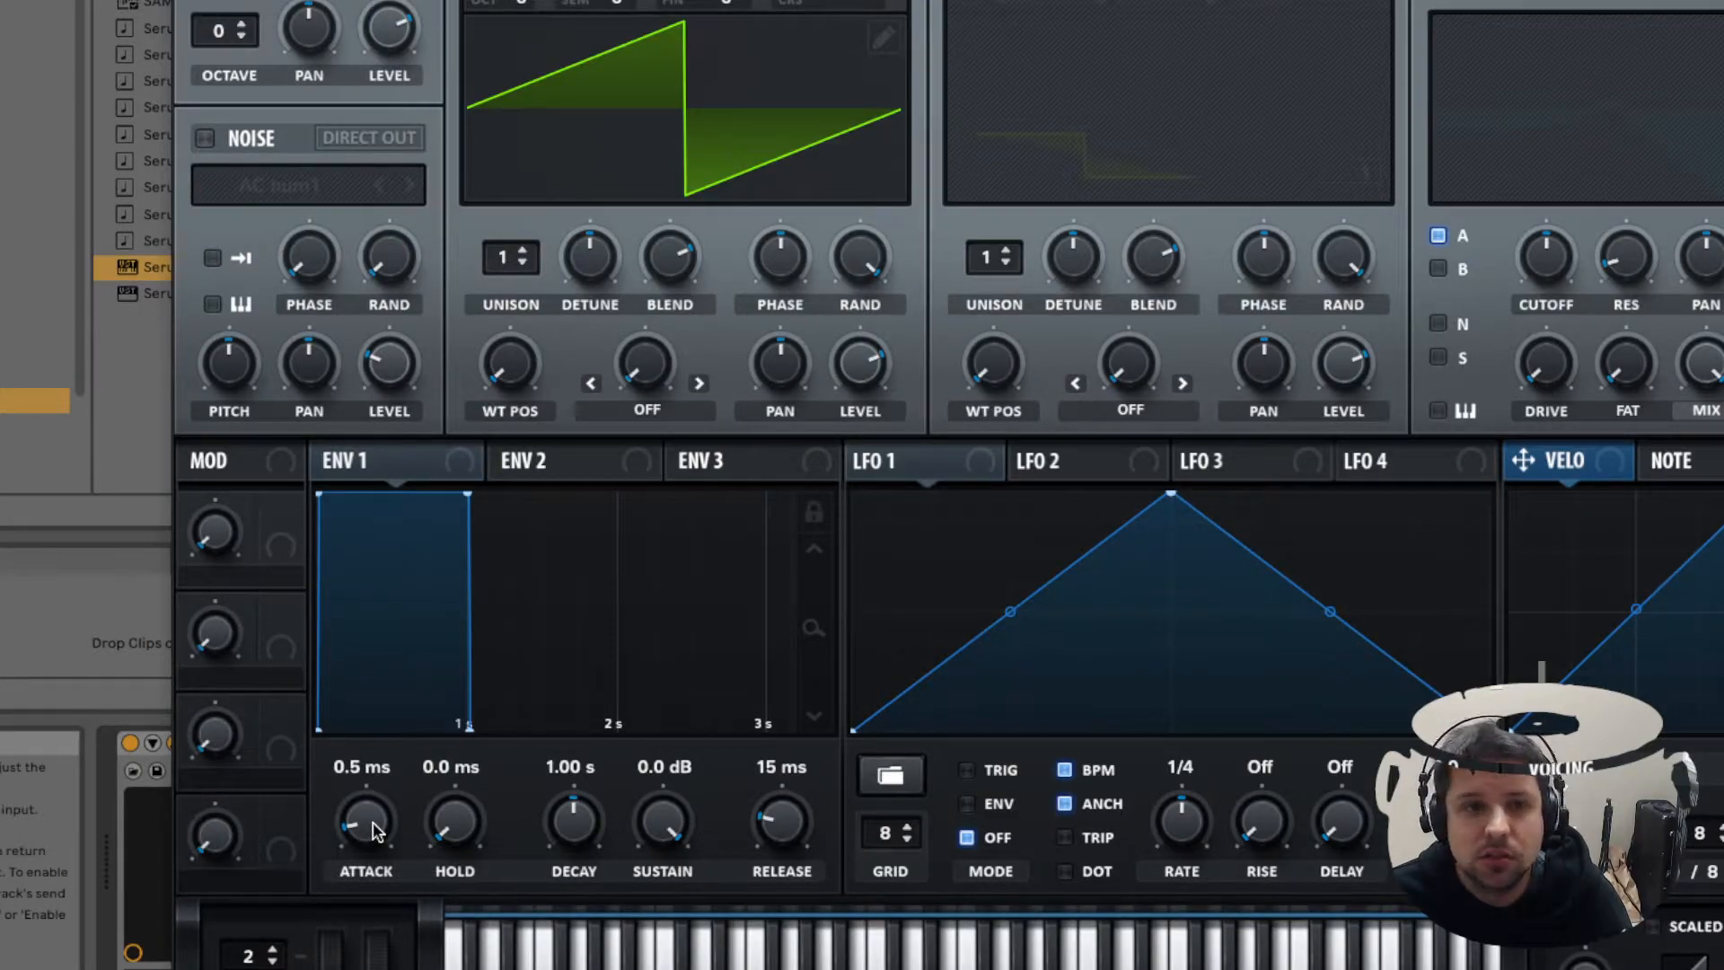
mouse_move(365, 823)
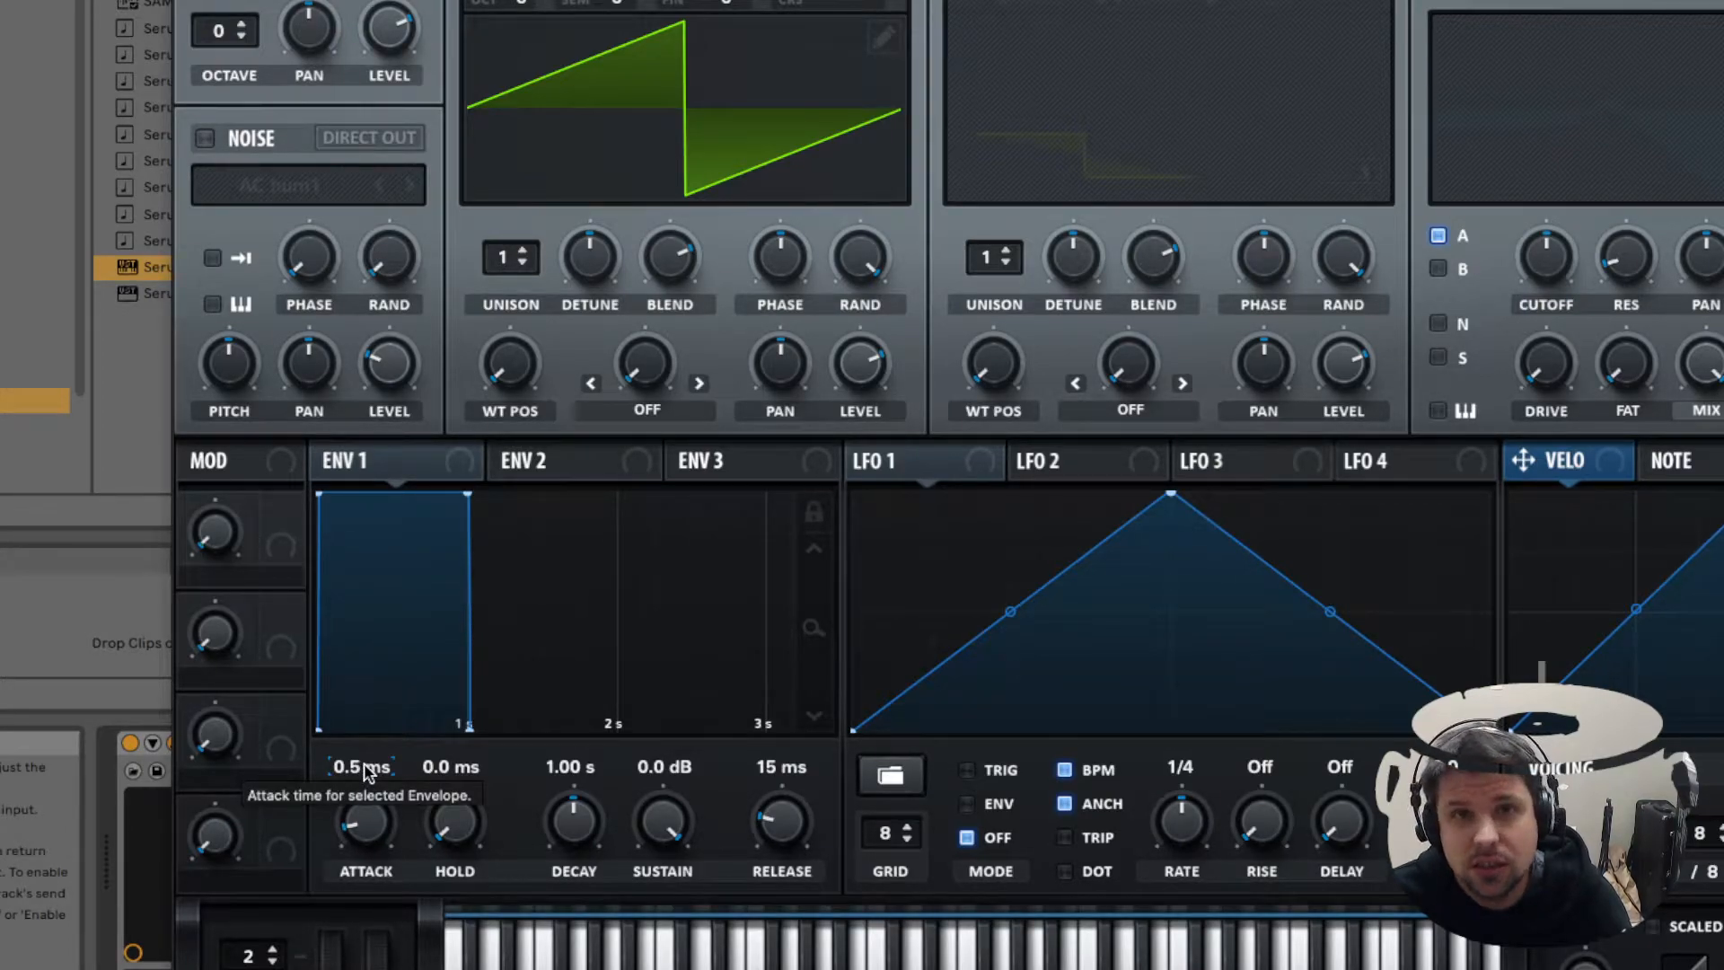
mouse_move(374, 814)
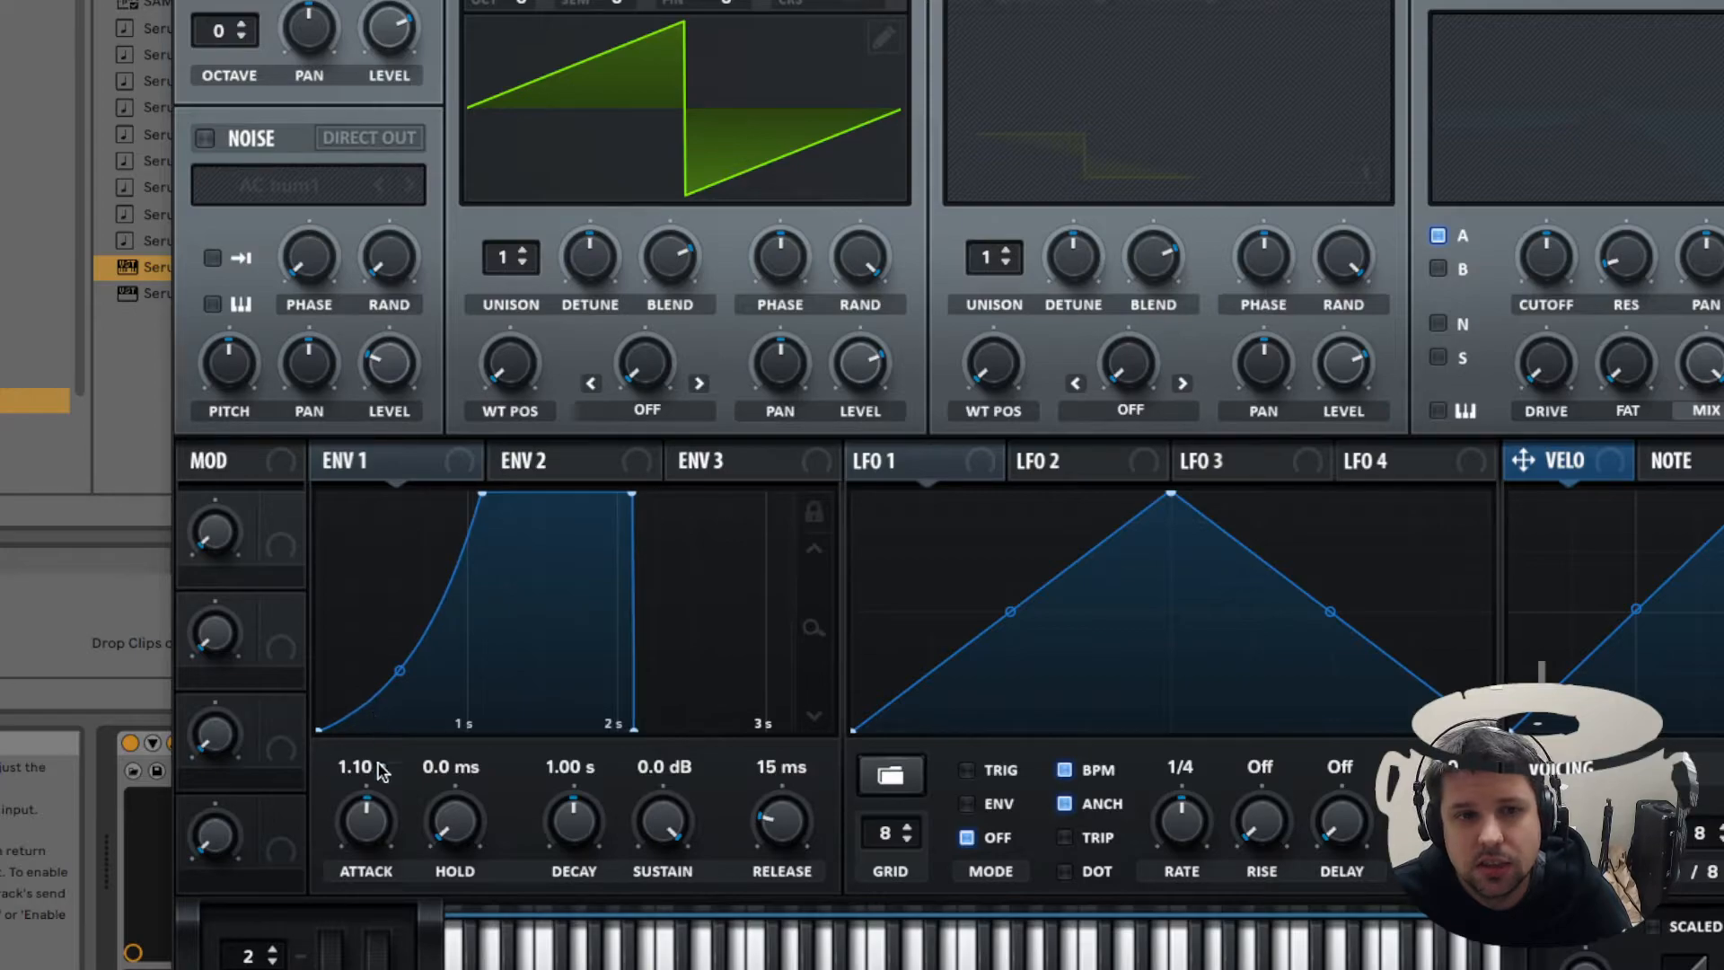
mouse_move(366, 817)
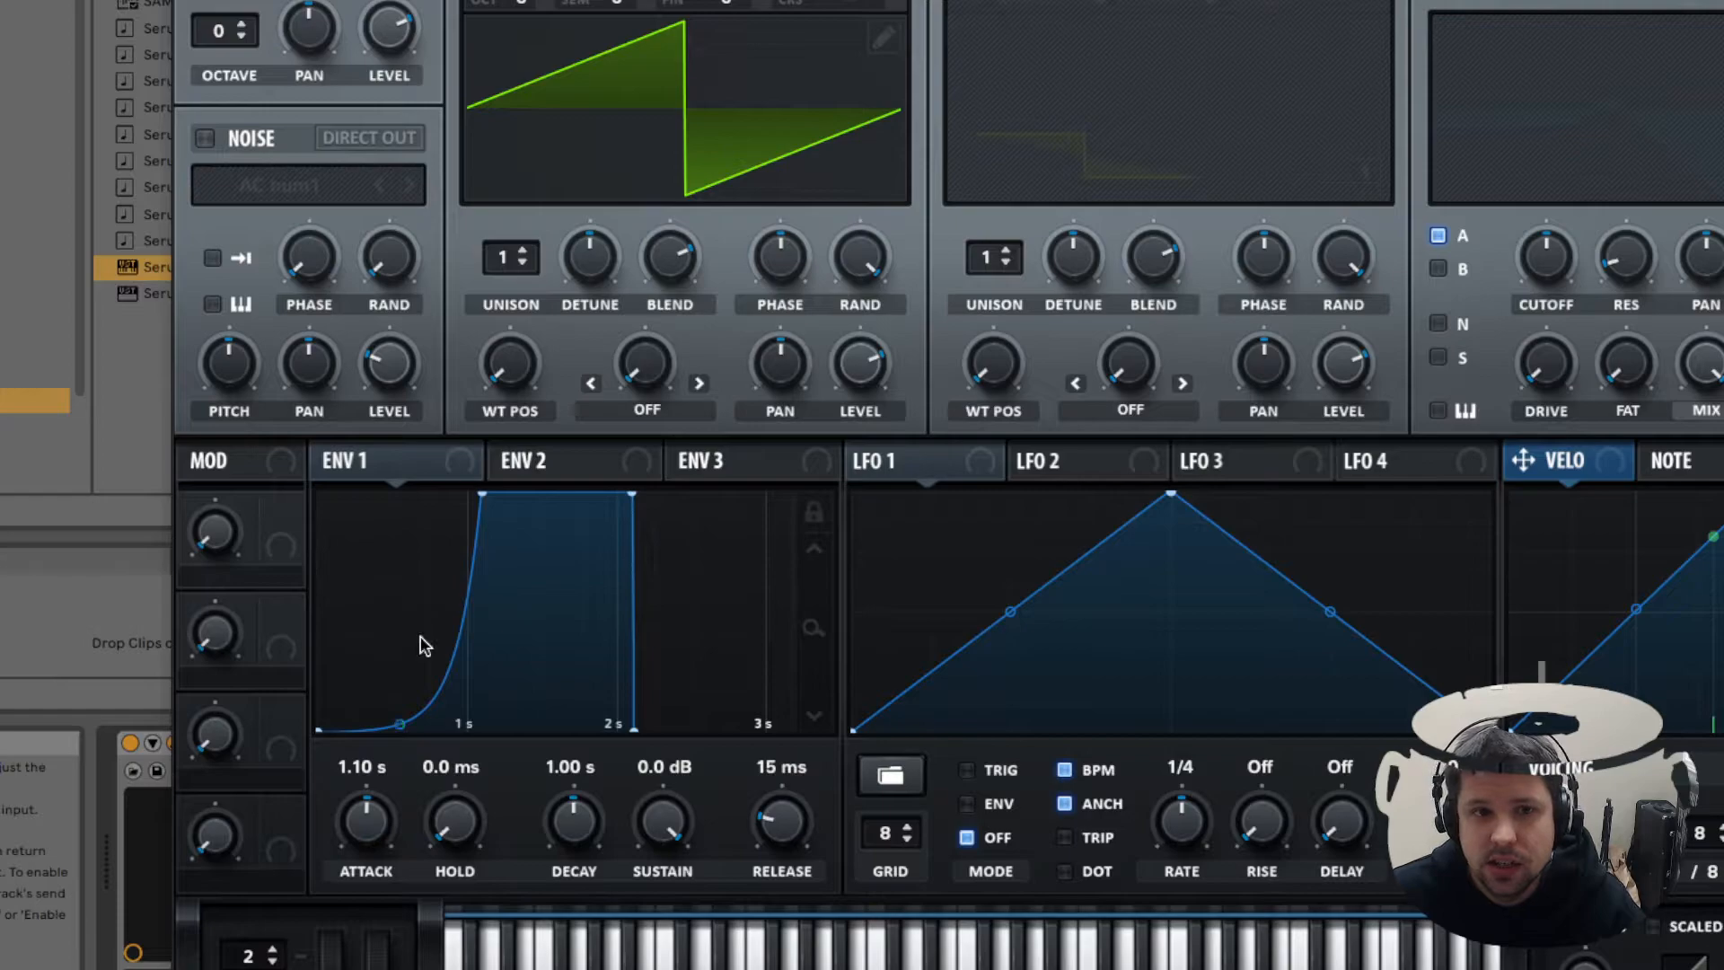
mouse_move(534, 478)
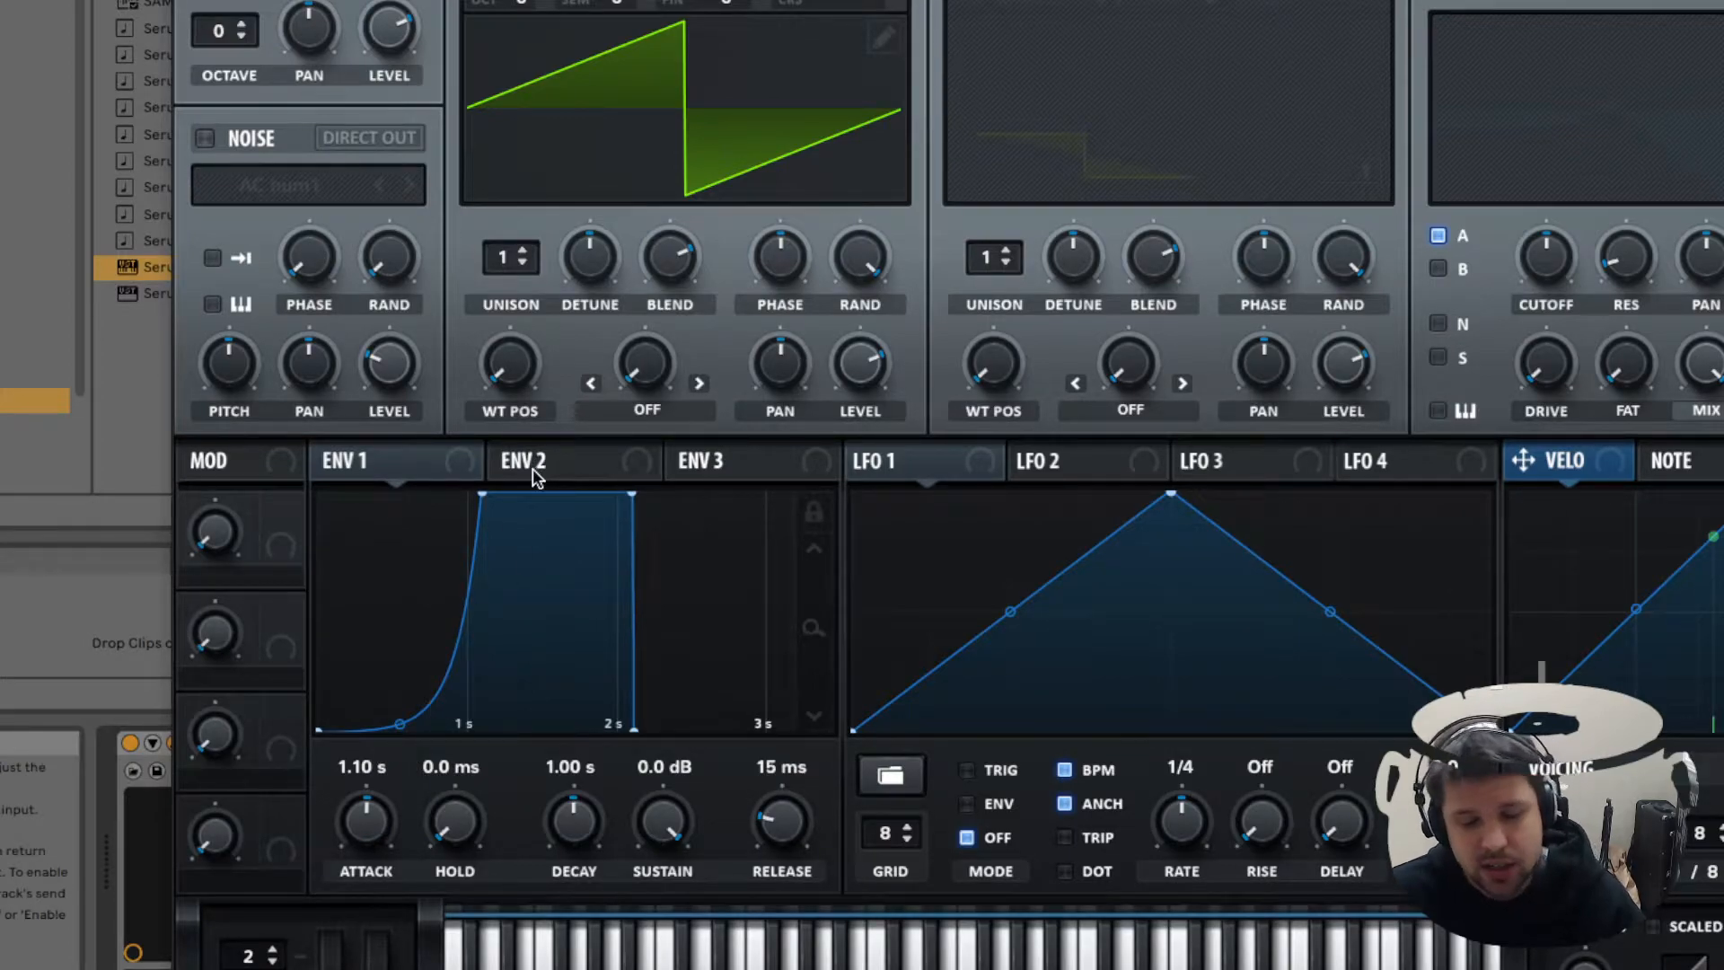
mouse_move(535, 478)
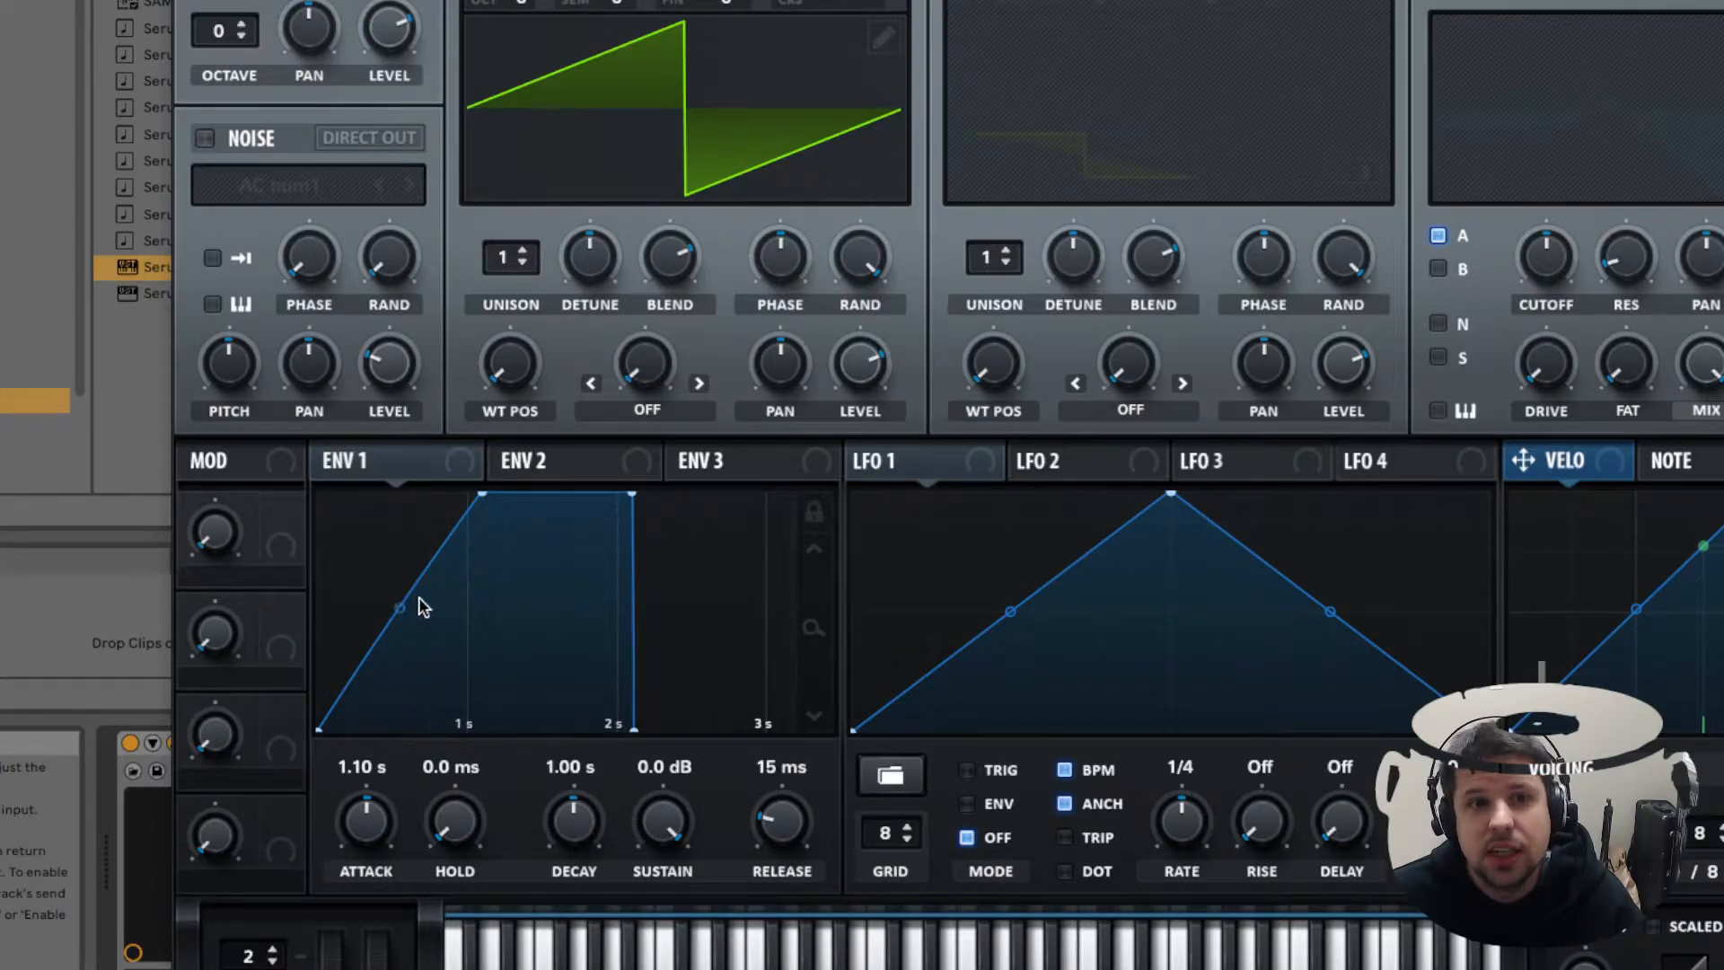
mouse_move(466, 701)
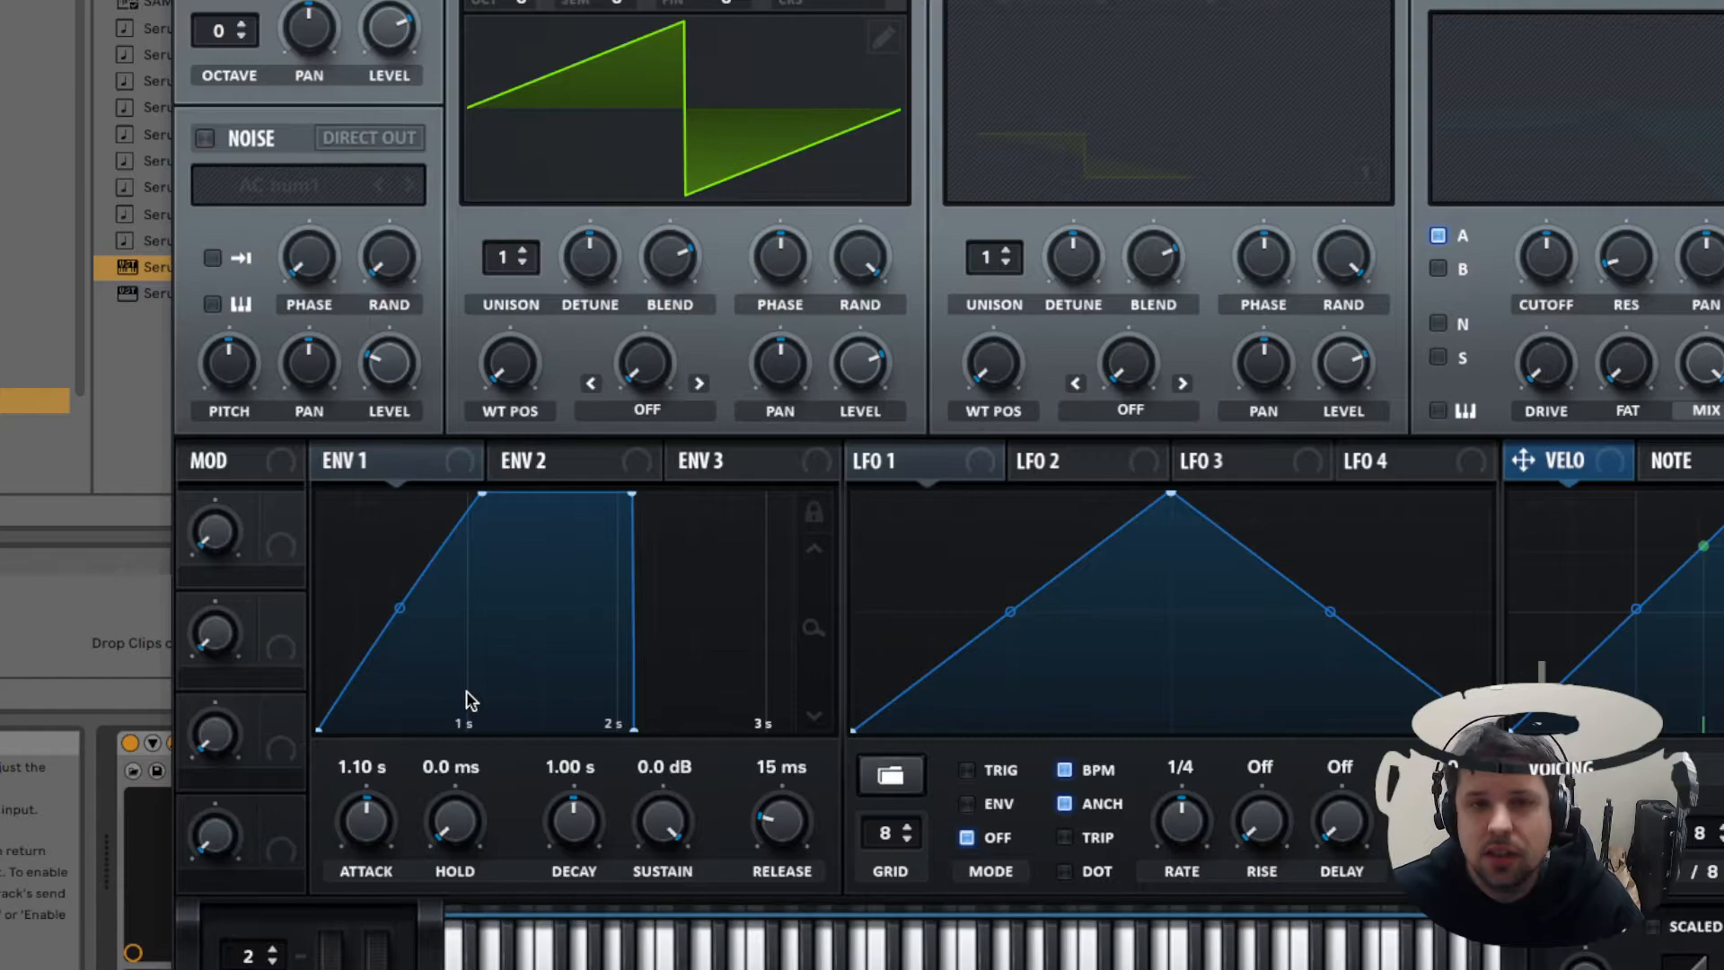
mouse_move(580, 819)
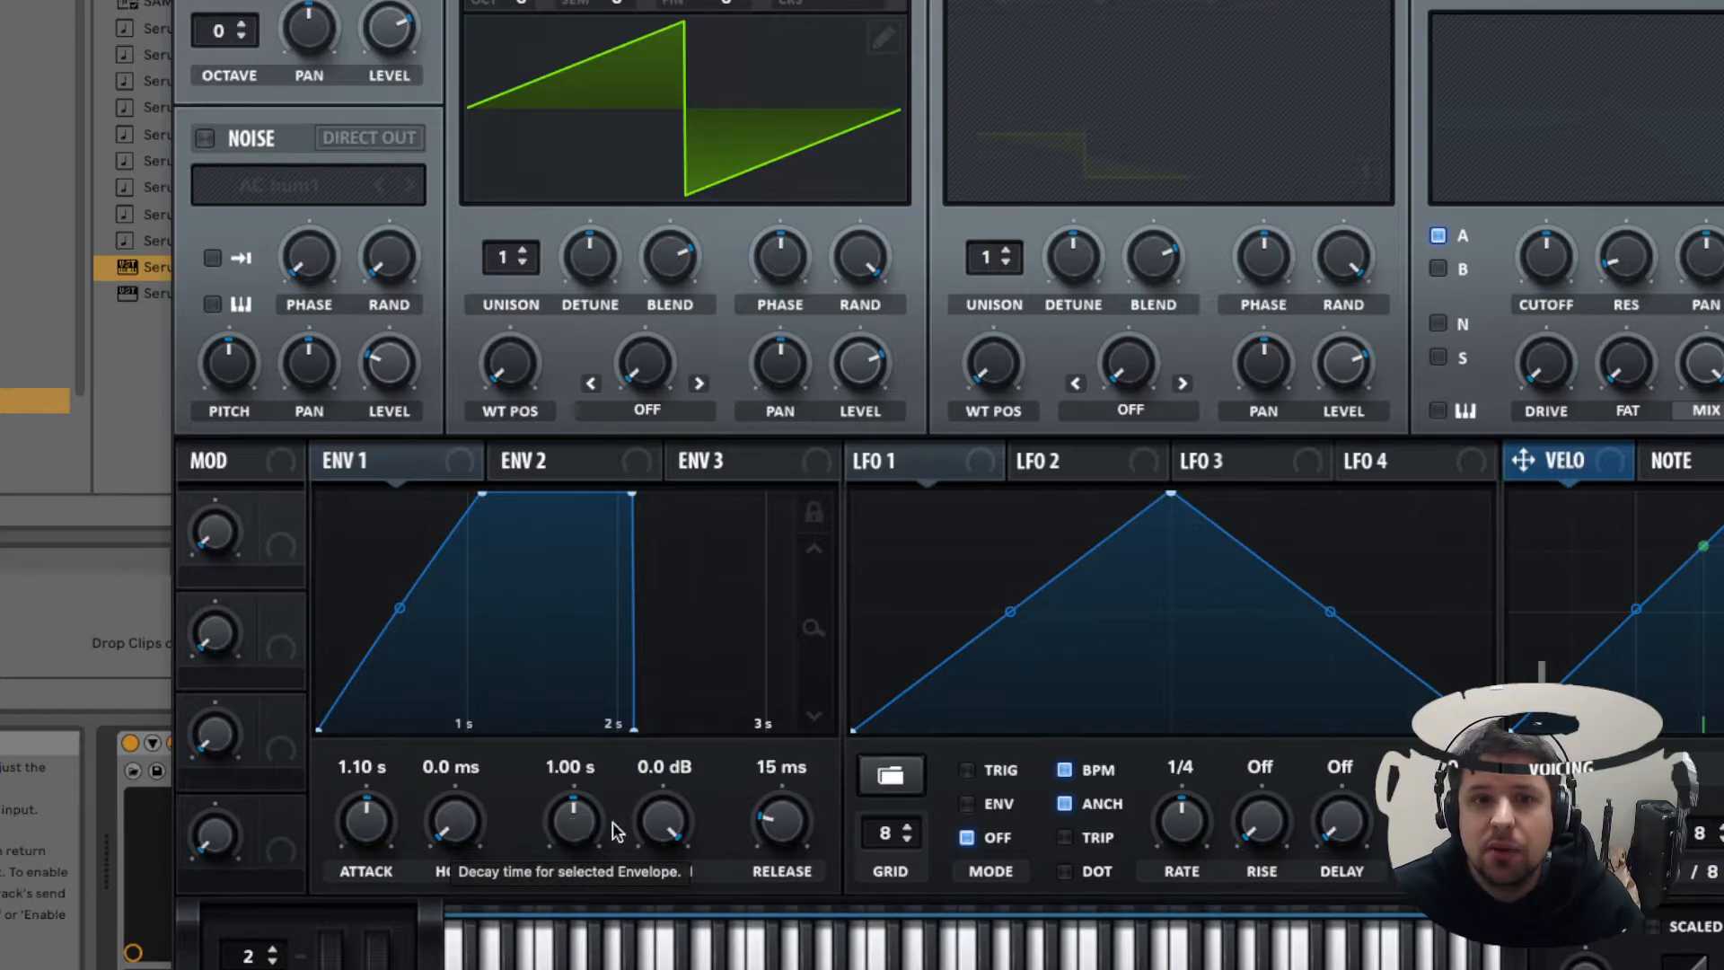
mouse_move(605, 840)
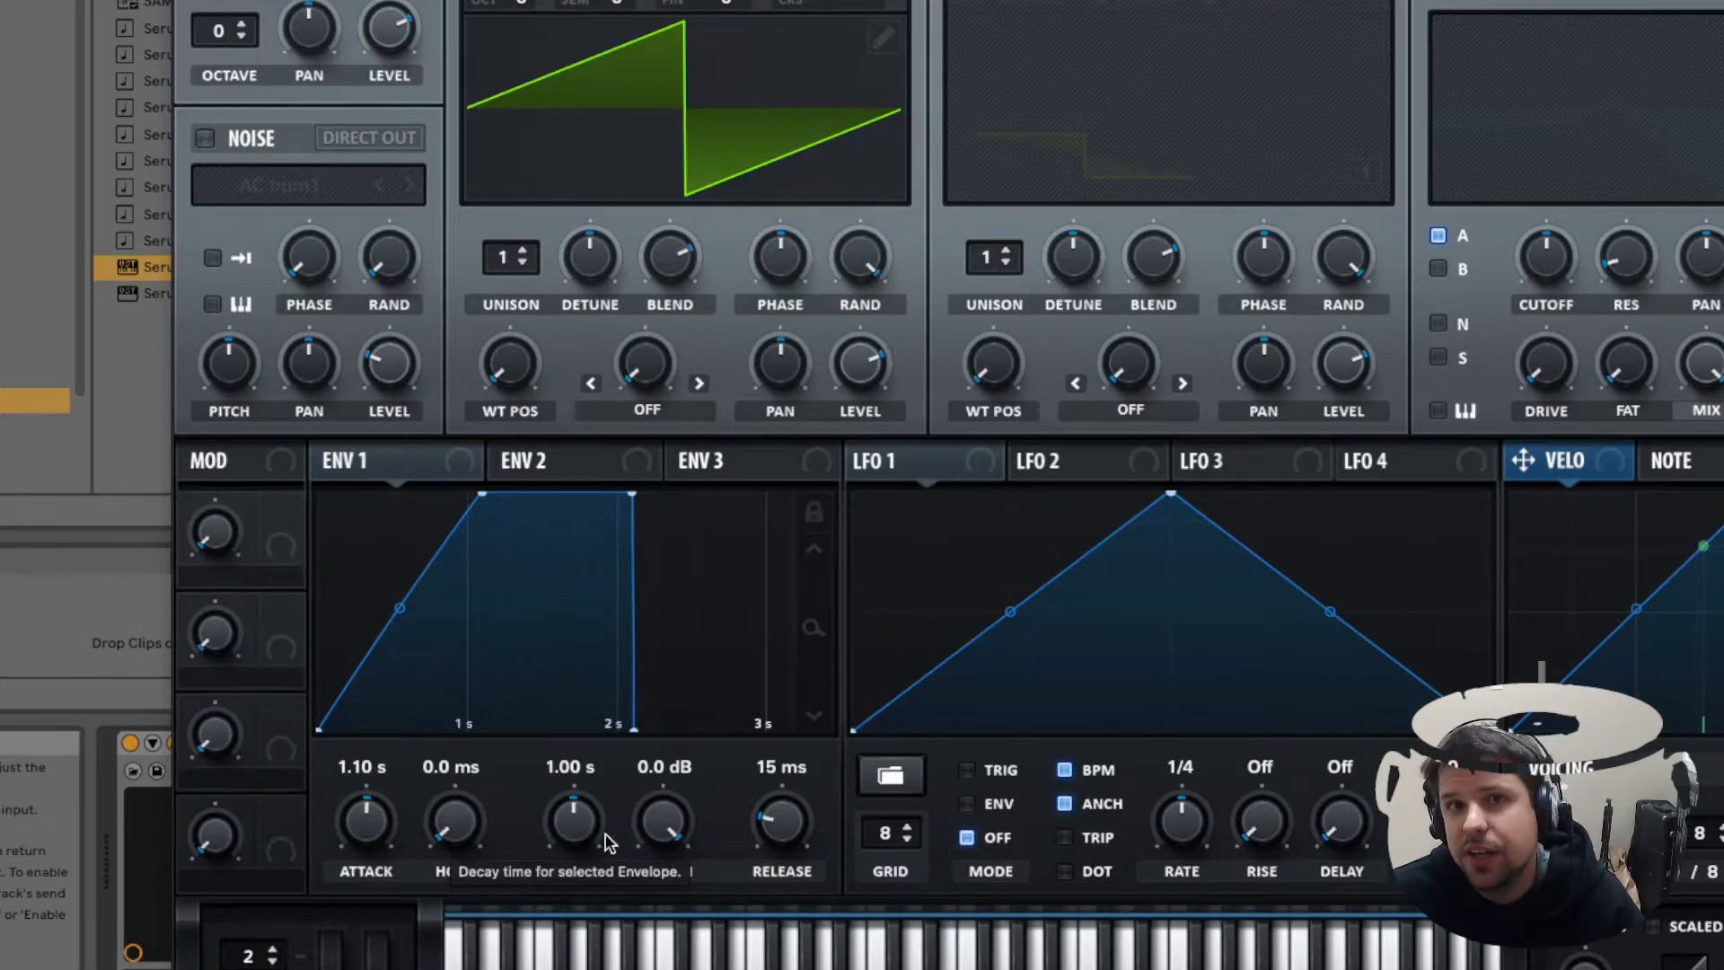
mouse_move(662, 814)
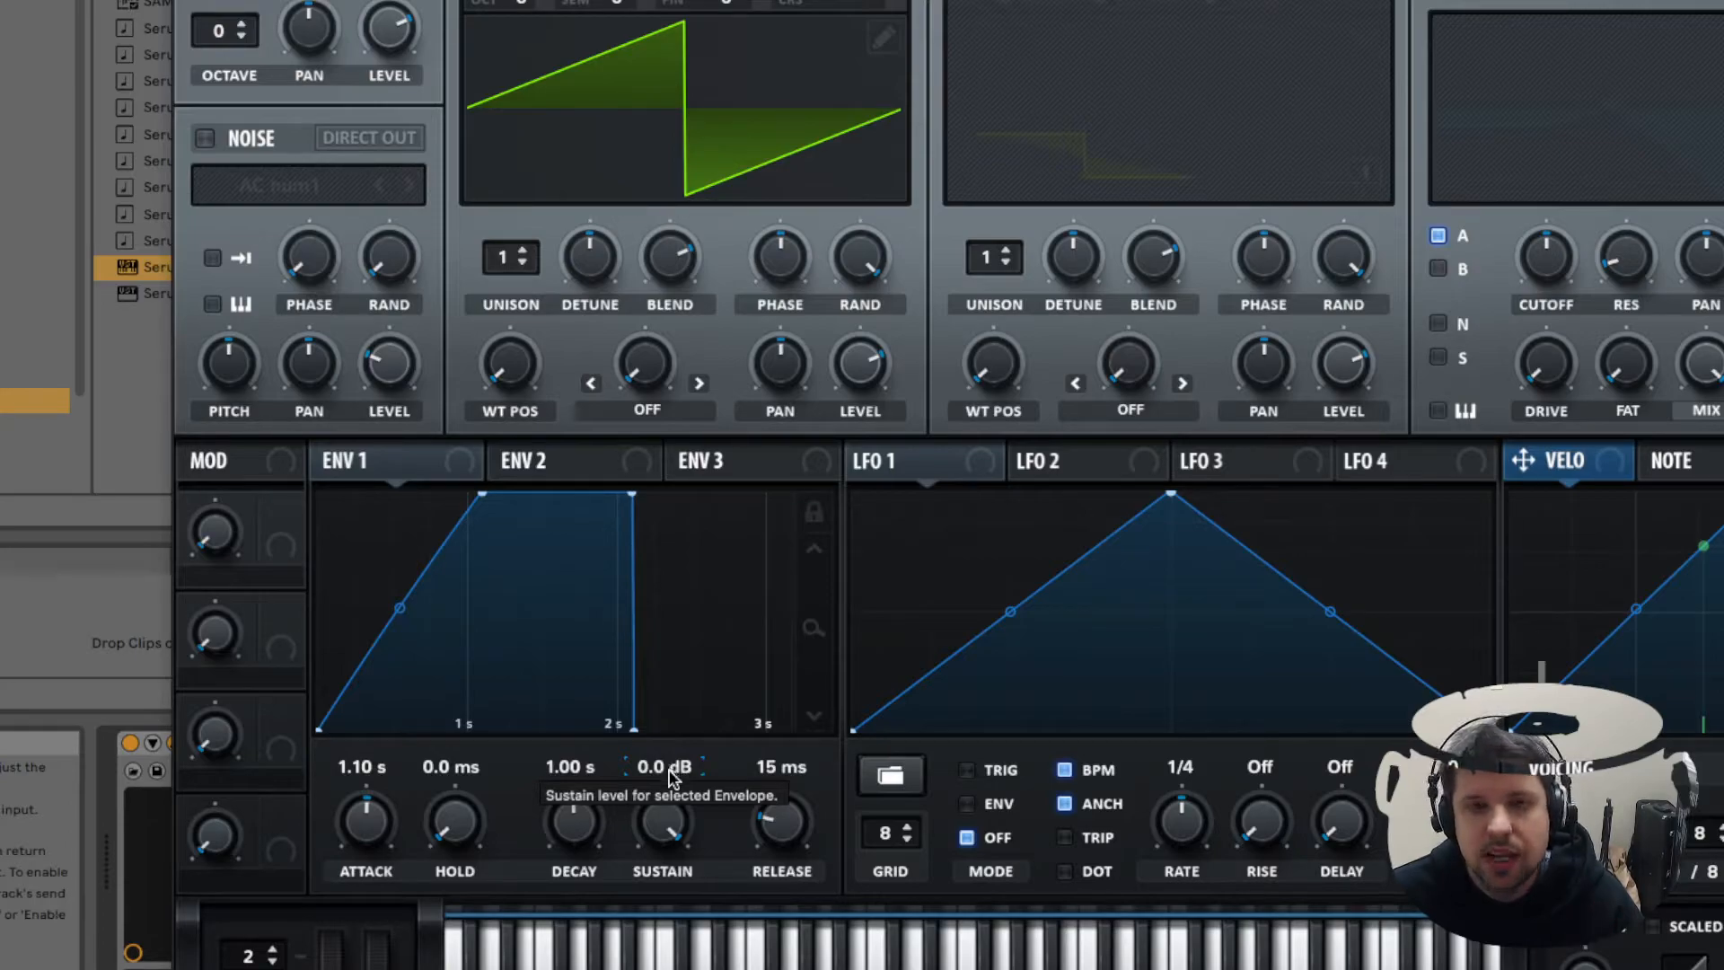
mouse_move(662, 813)
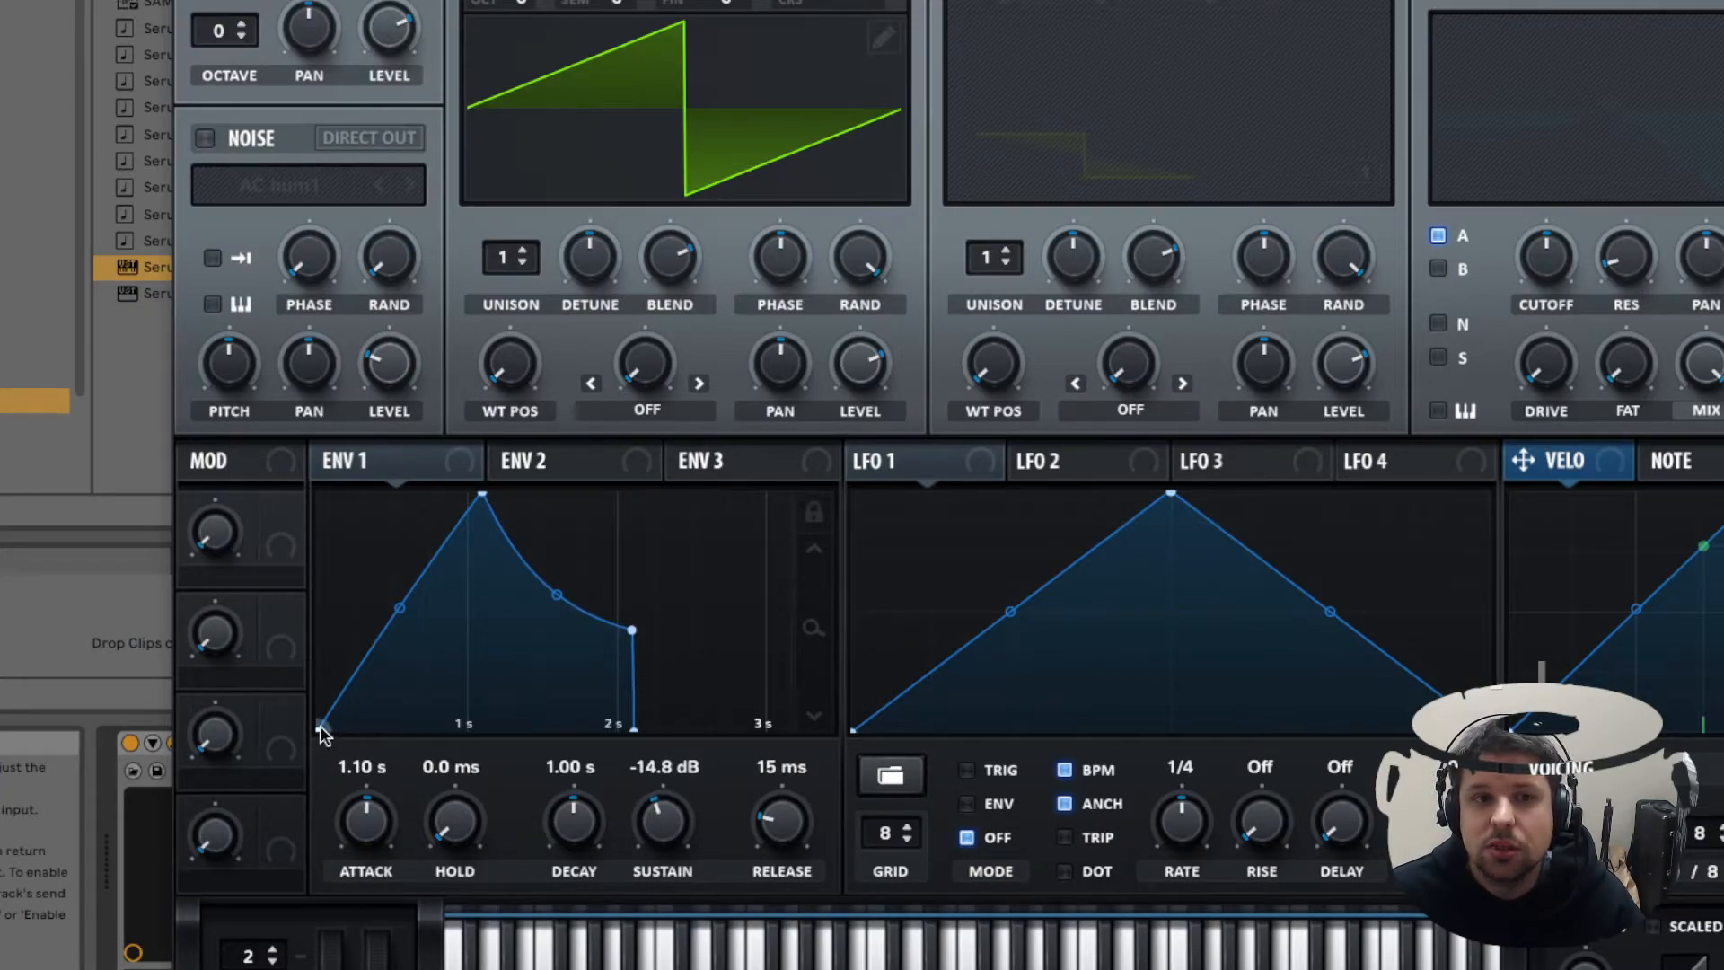
mouse_move(478, 492)
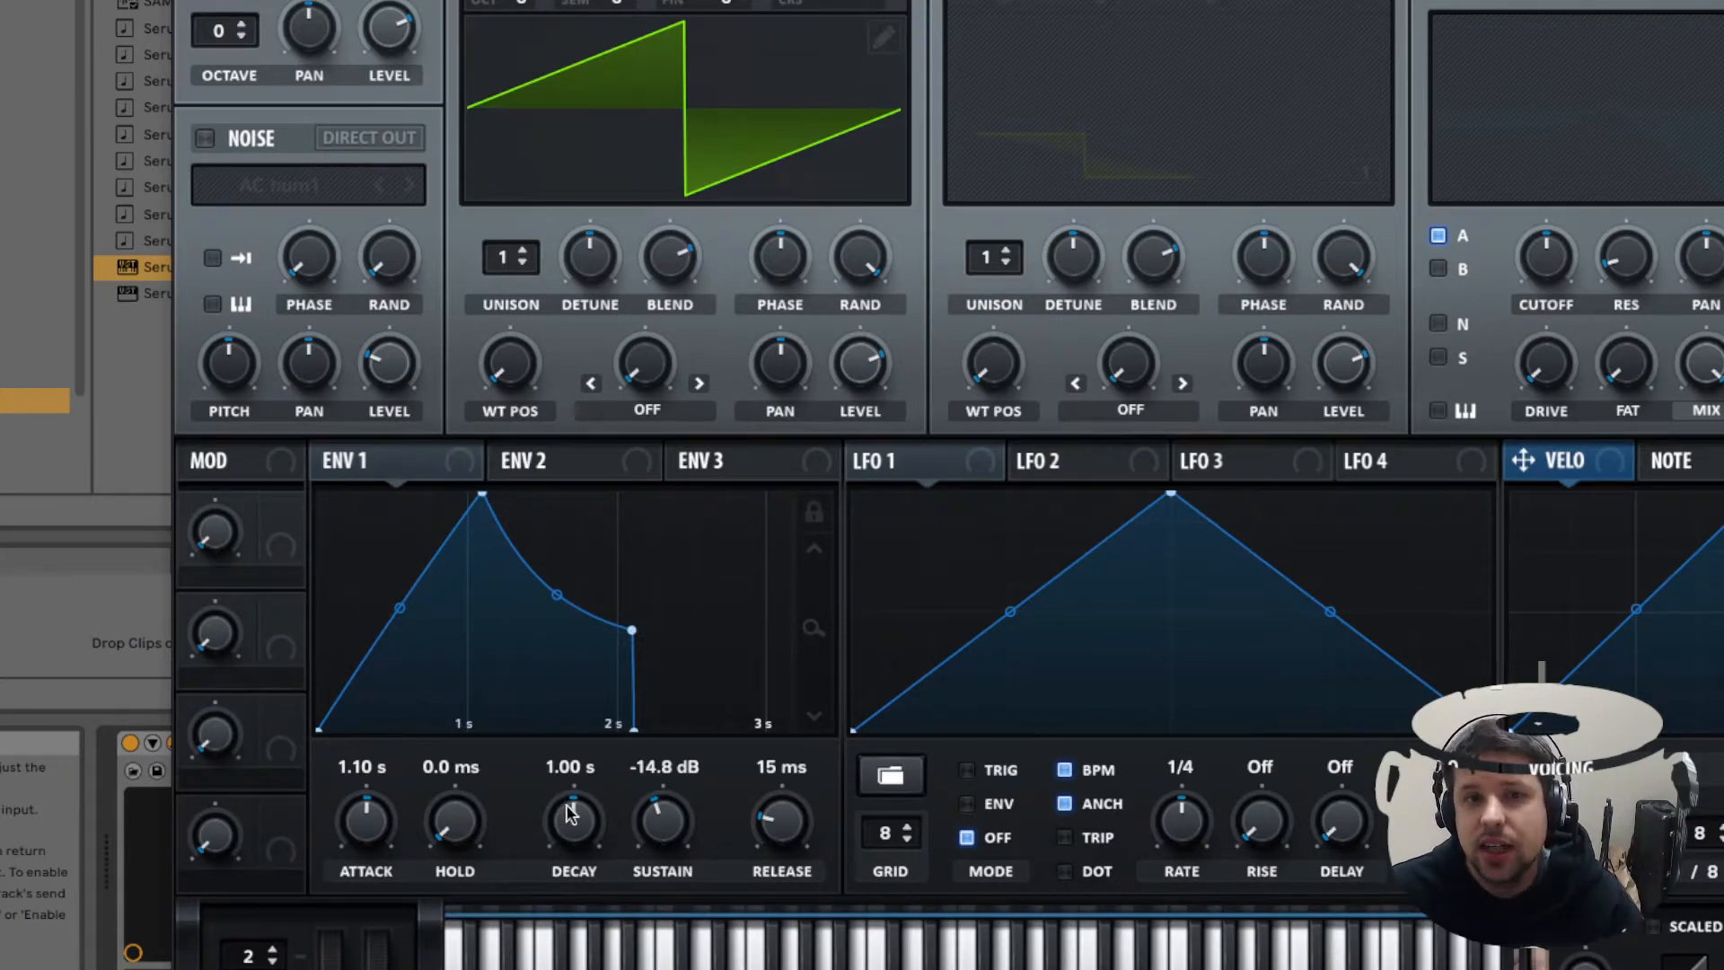
mouse_move(477, 495)
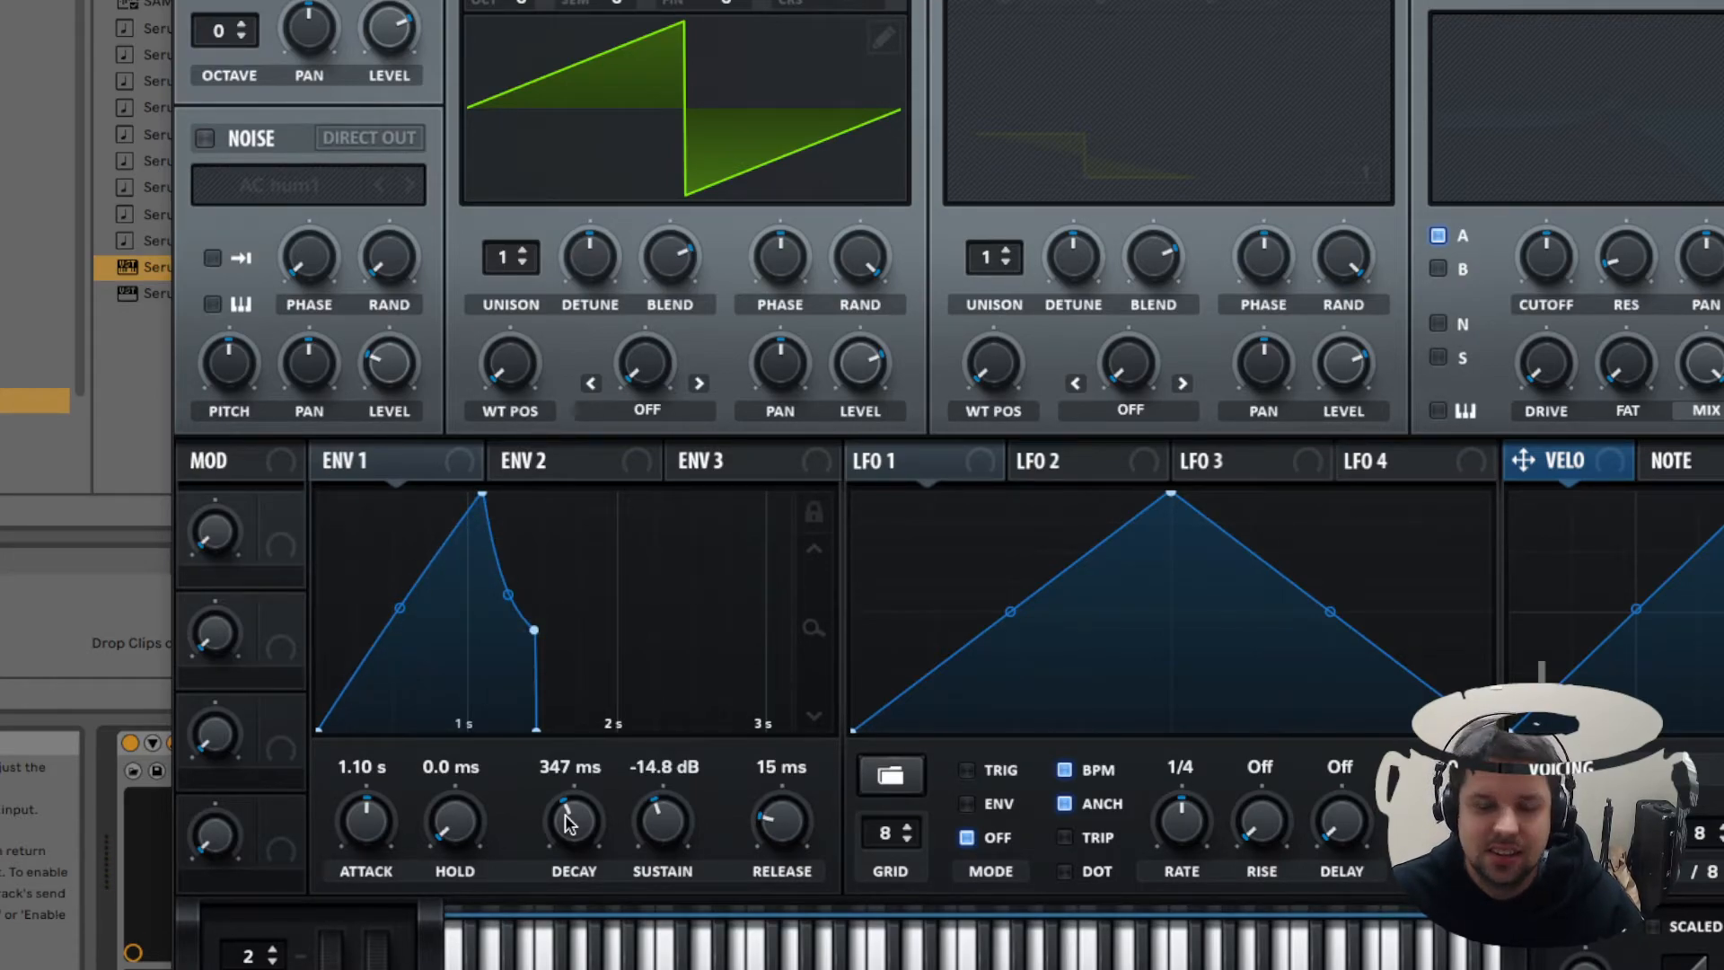
mouse_move(808, 792)
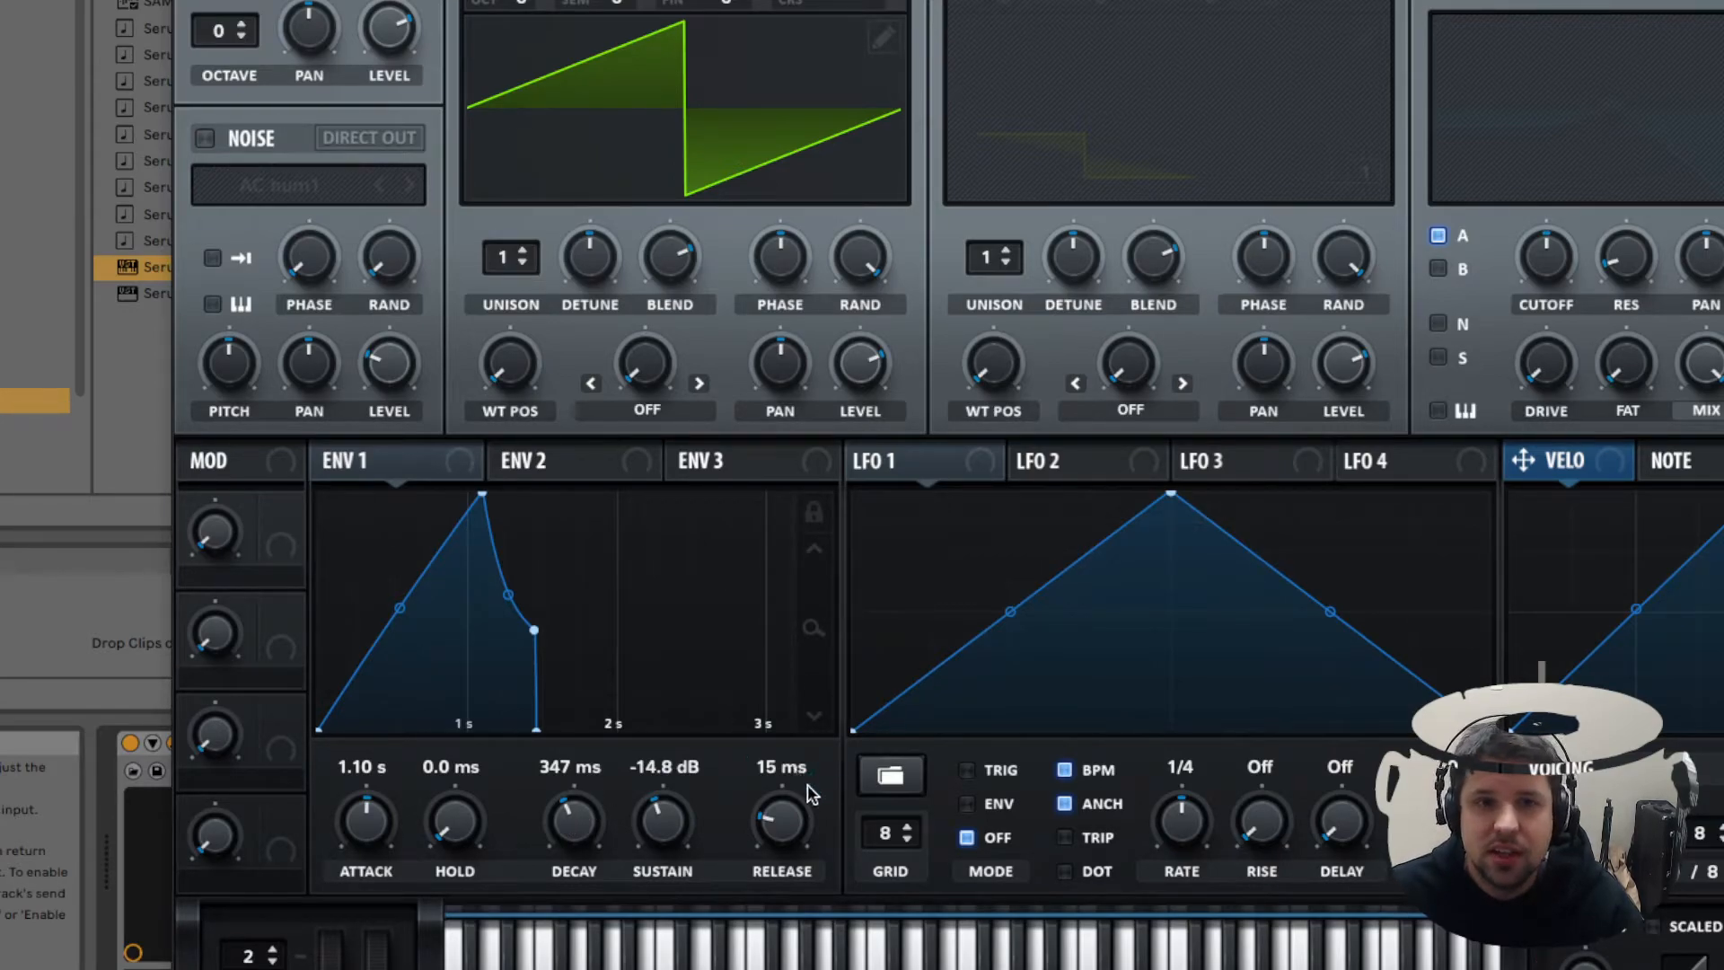
mouse_move(573, 819)
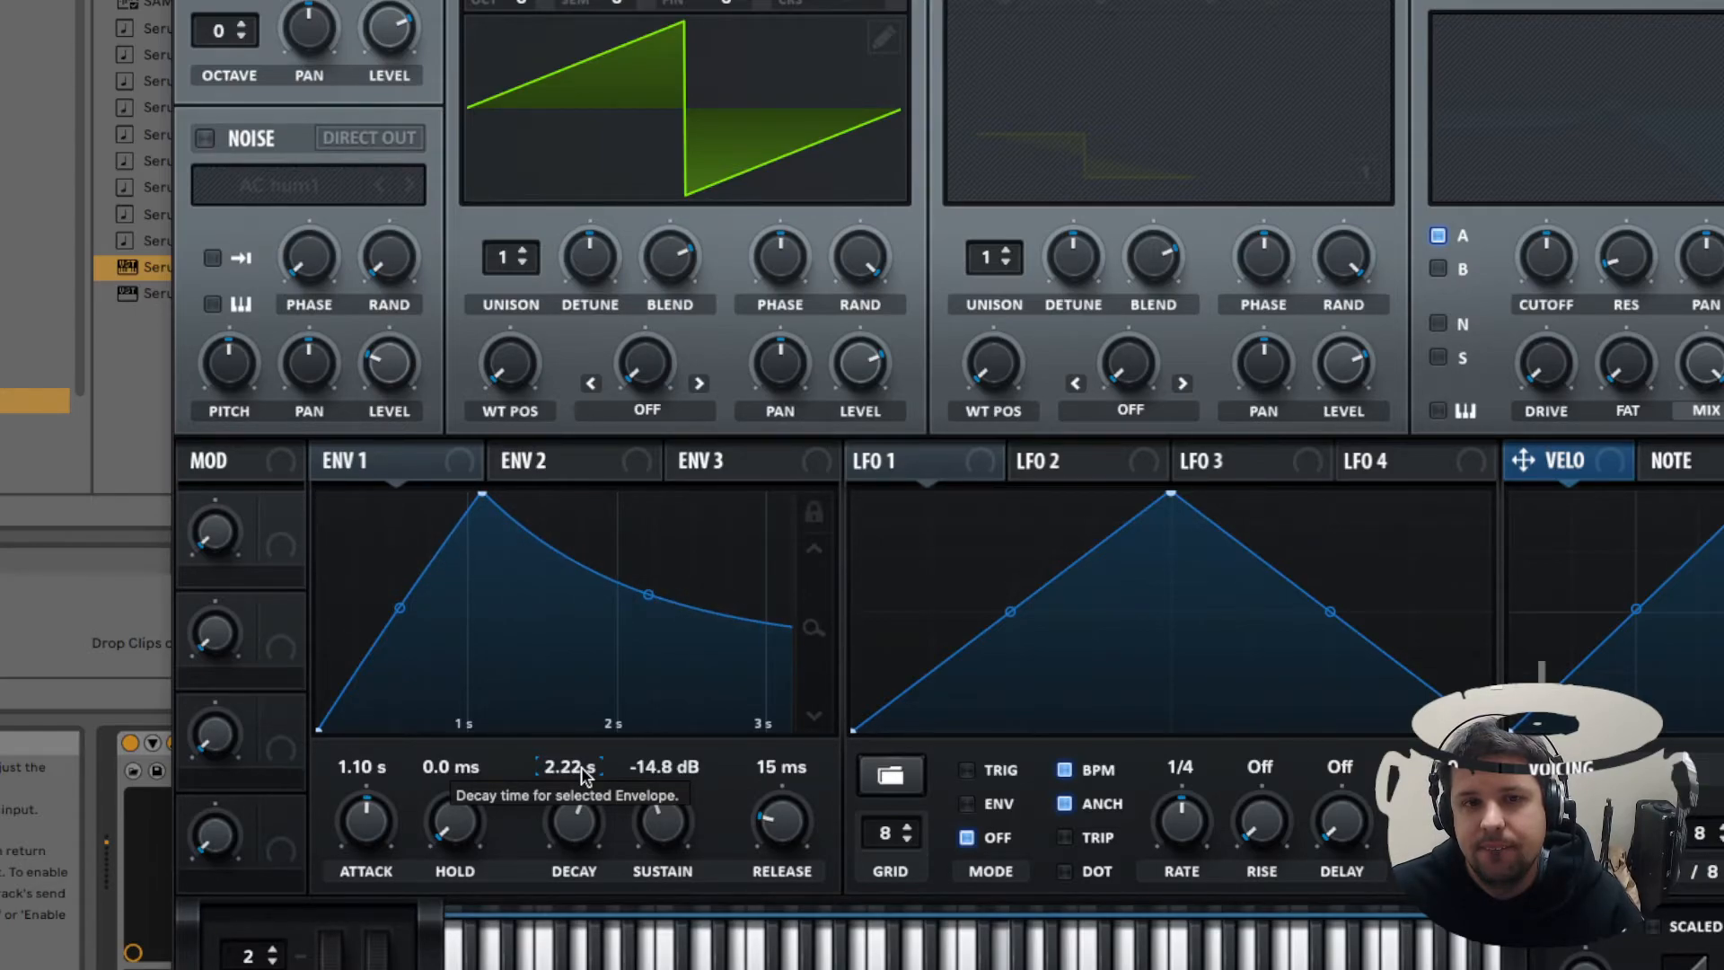
mouse_move(643, 730)
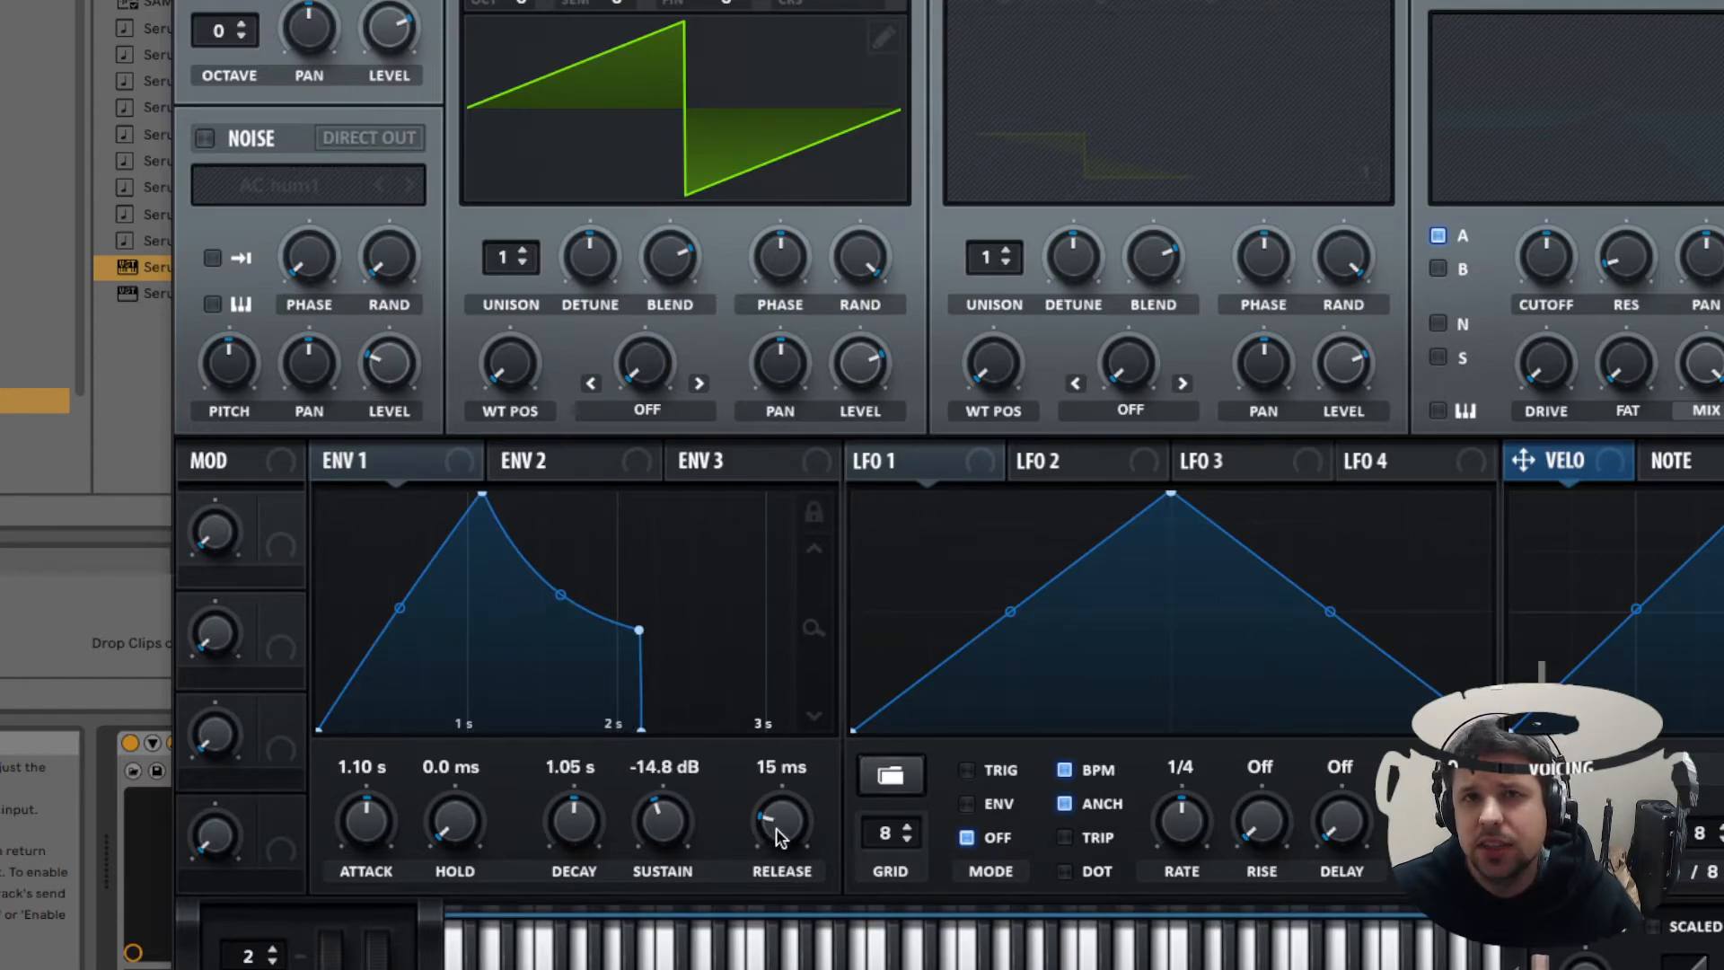
mouse_move(781, 819)
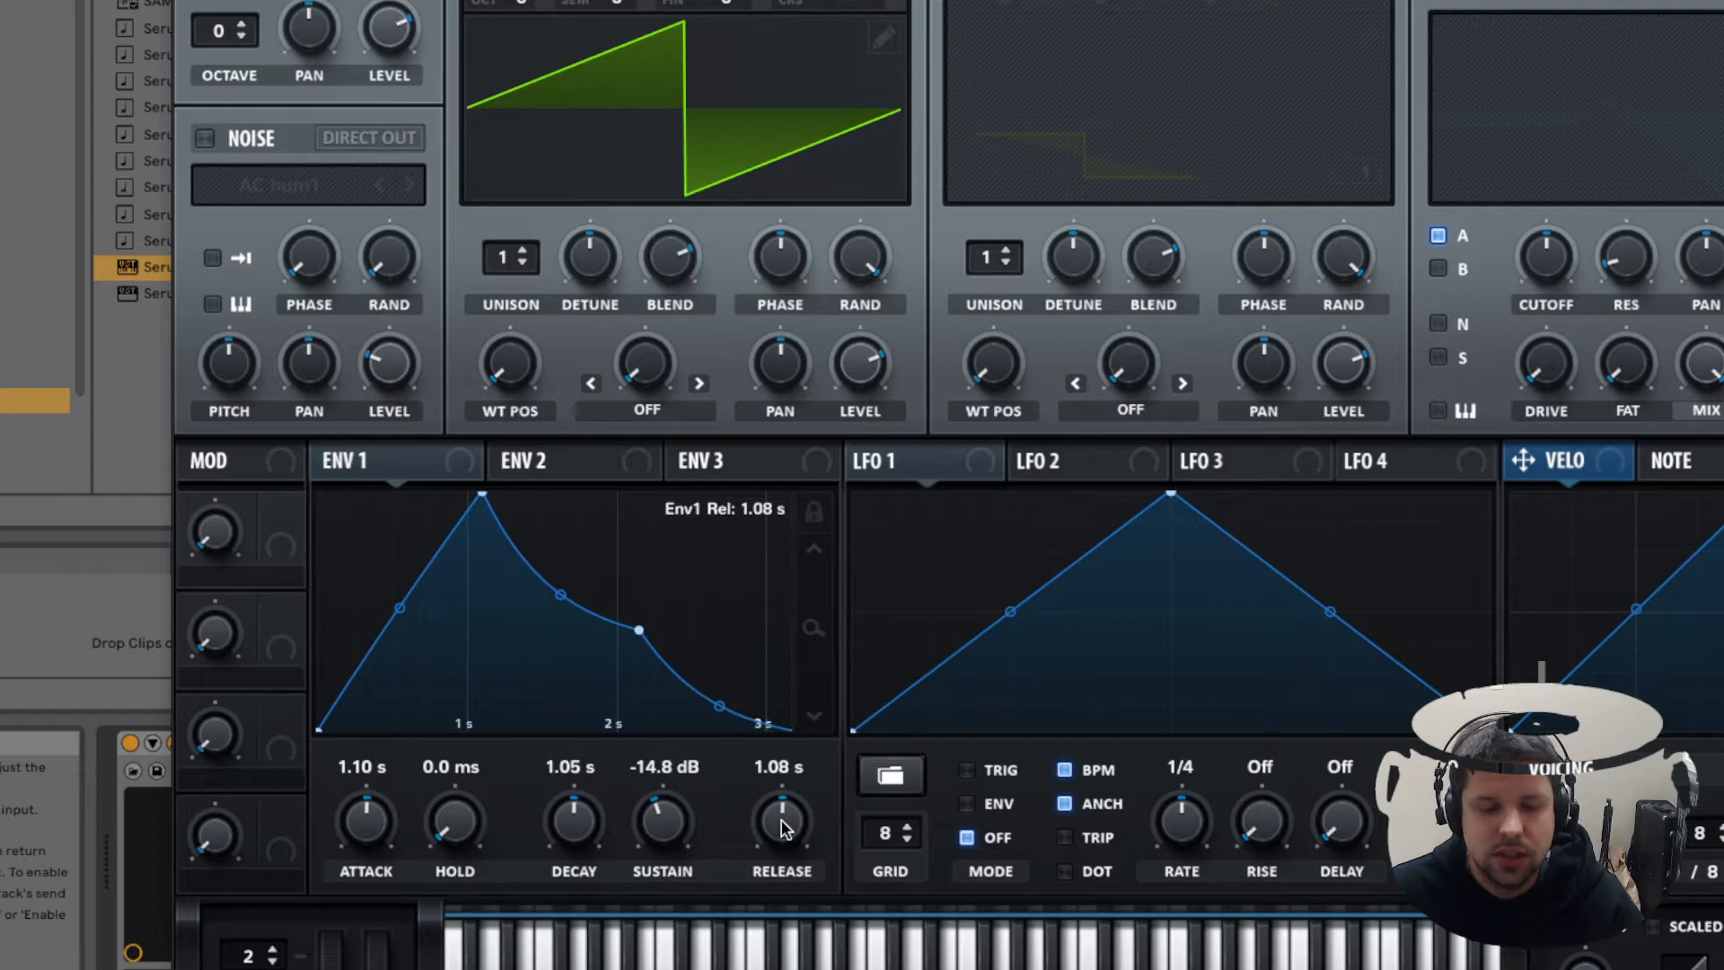
mouse_move(325, 731)
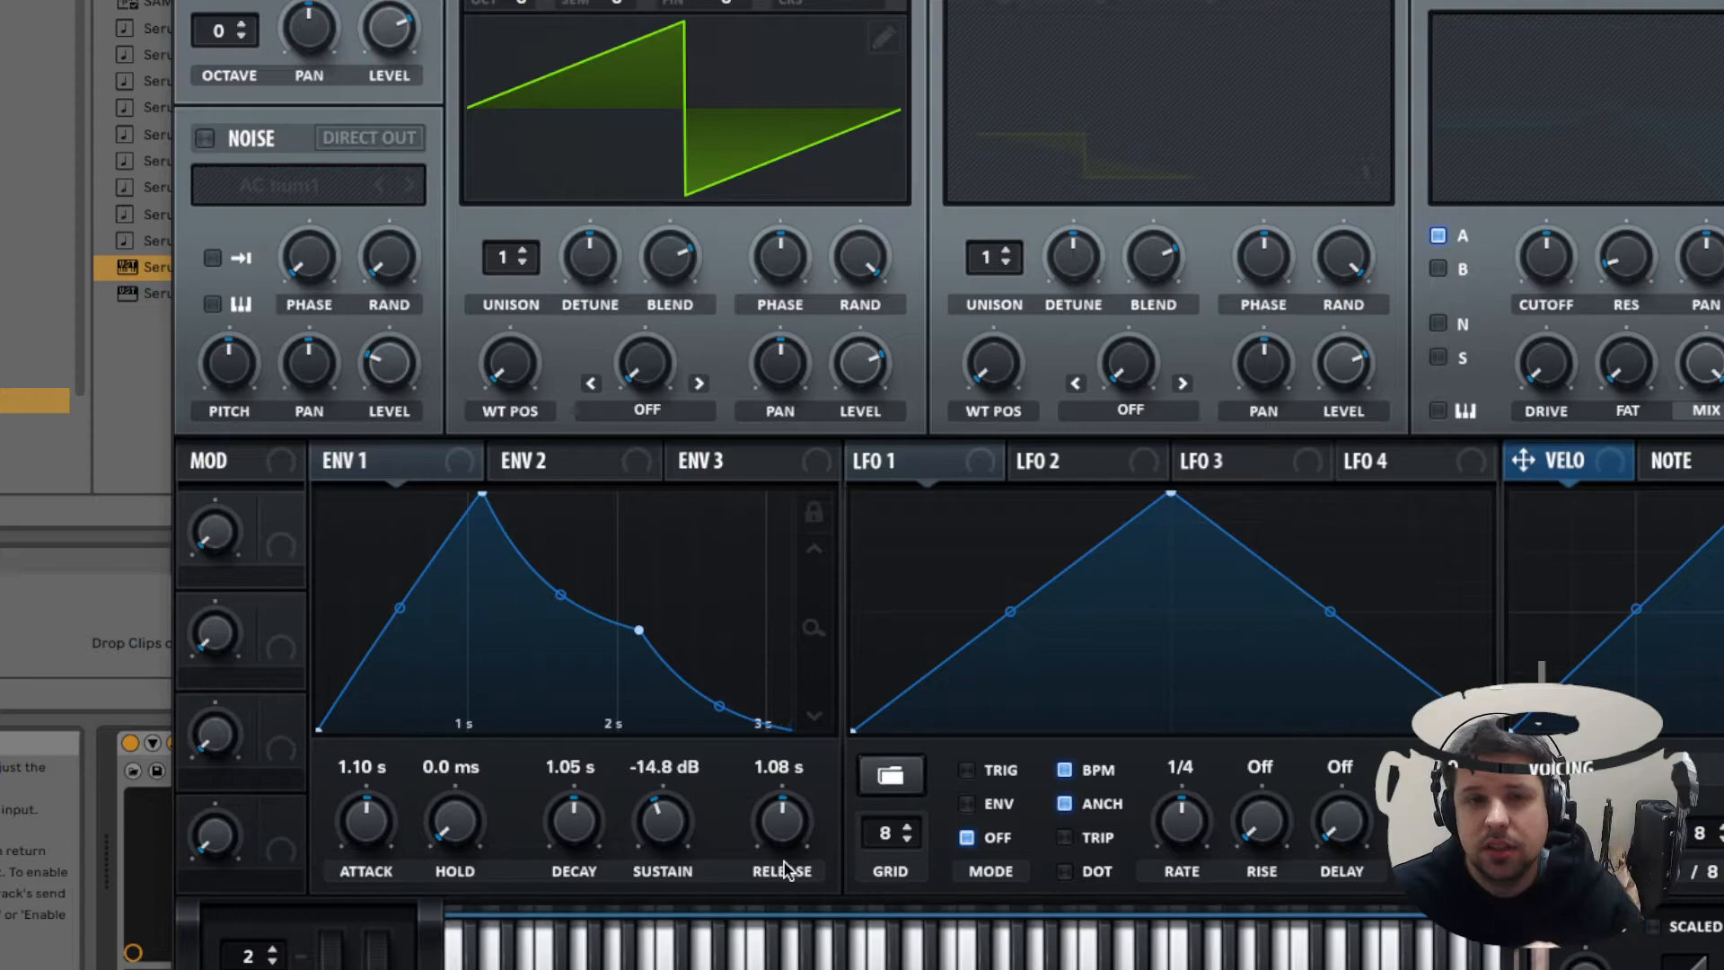
mouse_move(632, 808)
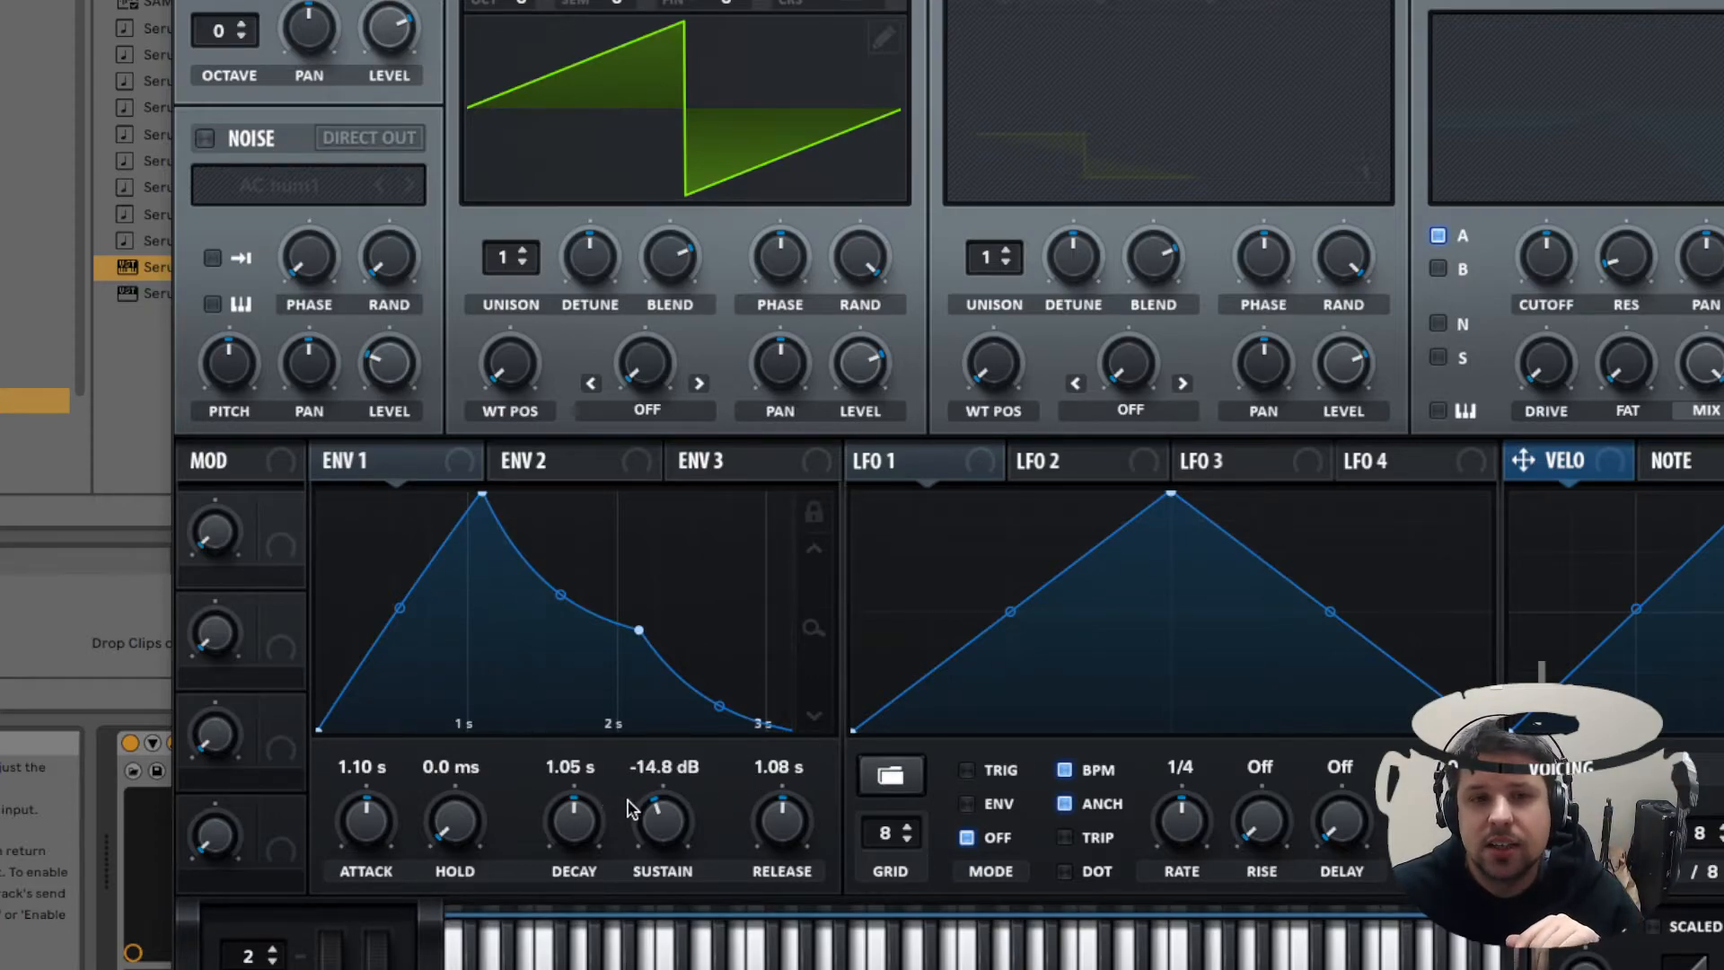
mouse_move(454, 819)
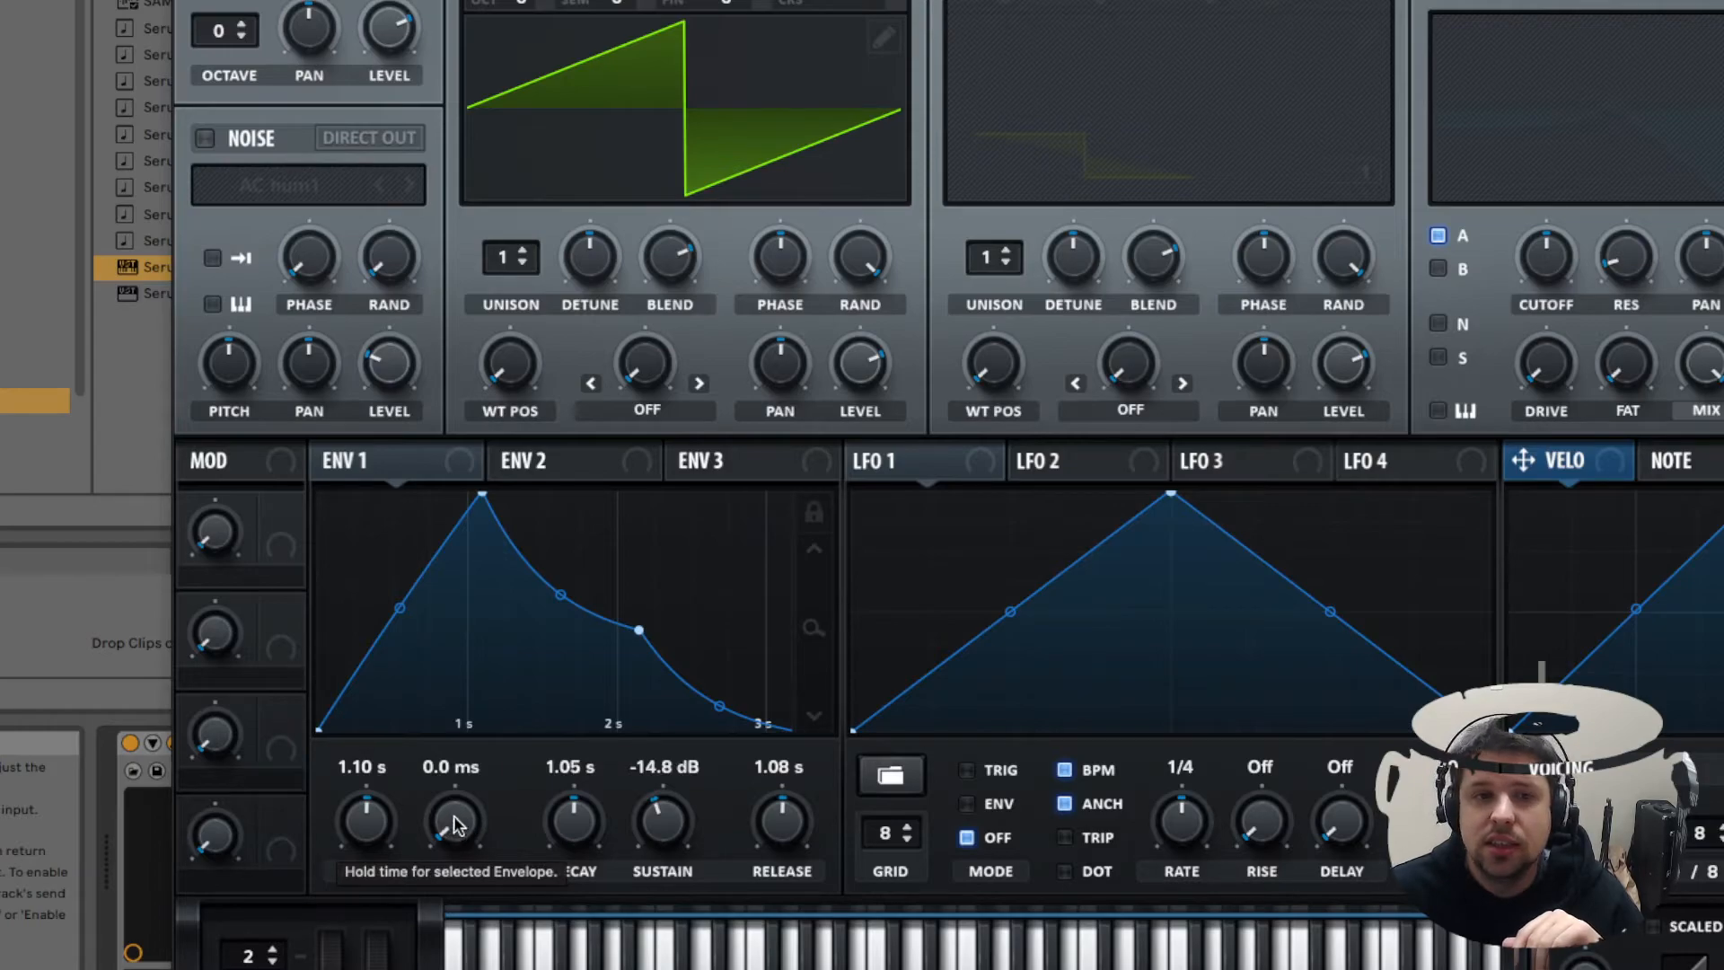
mouse_move(508, 808)
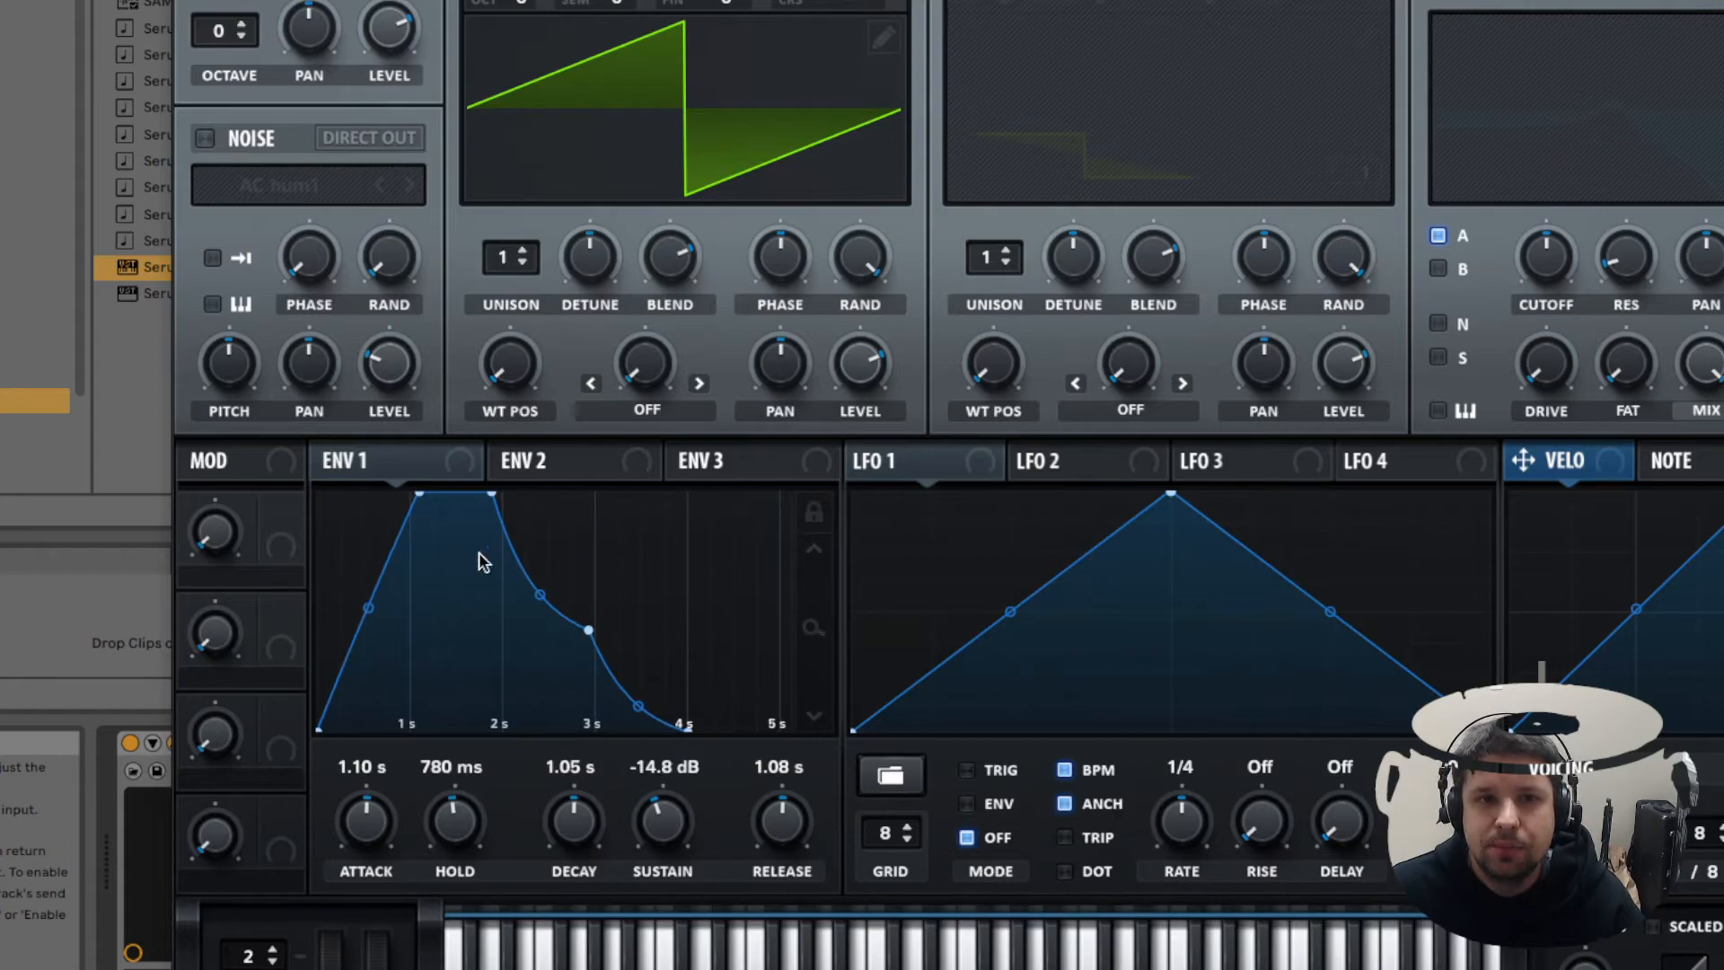
mouse_move(525, 659)
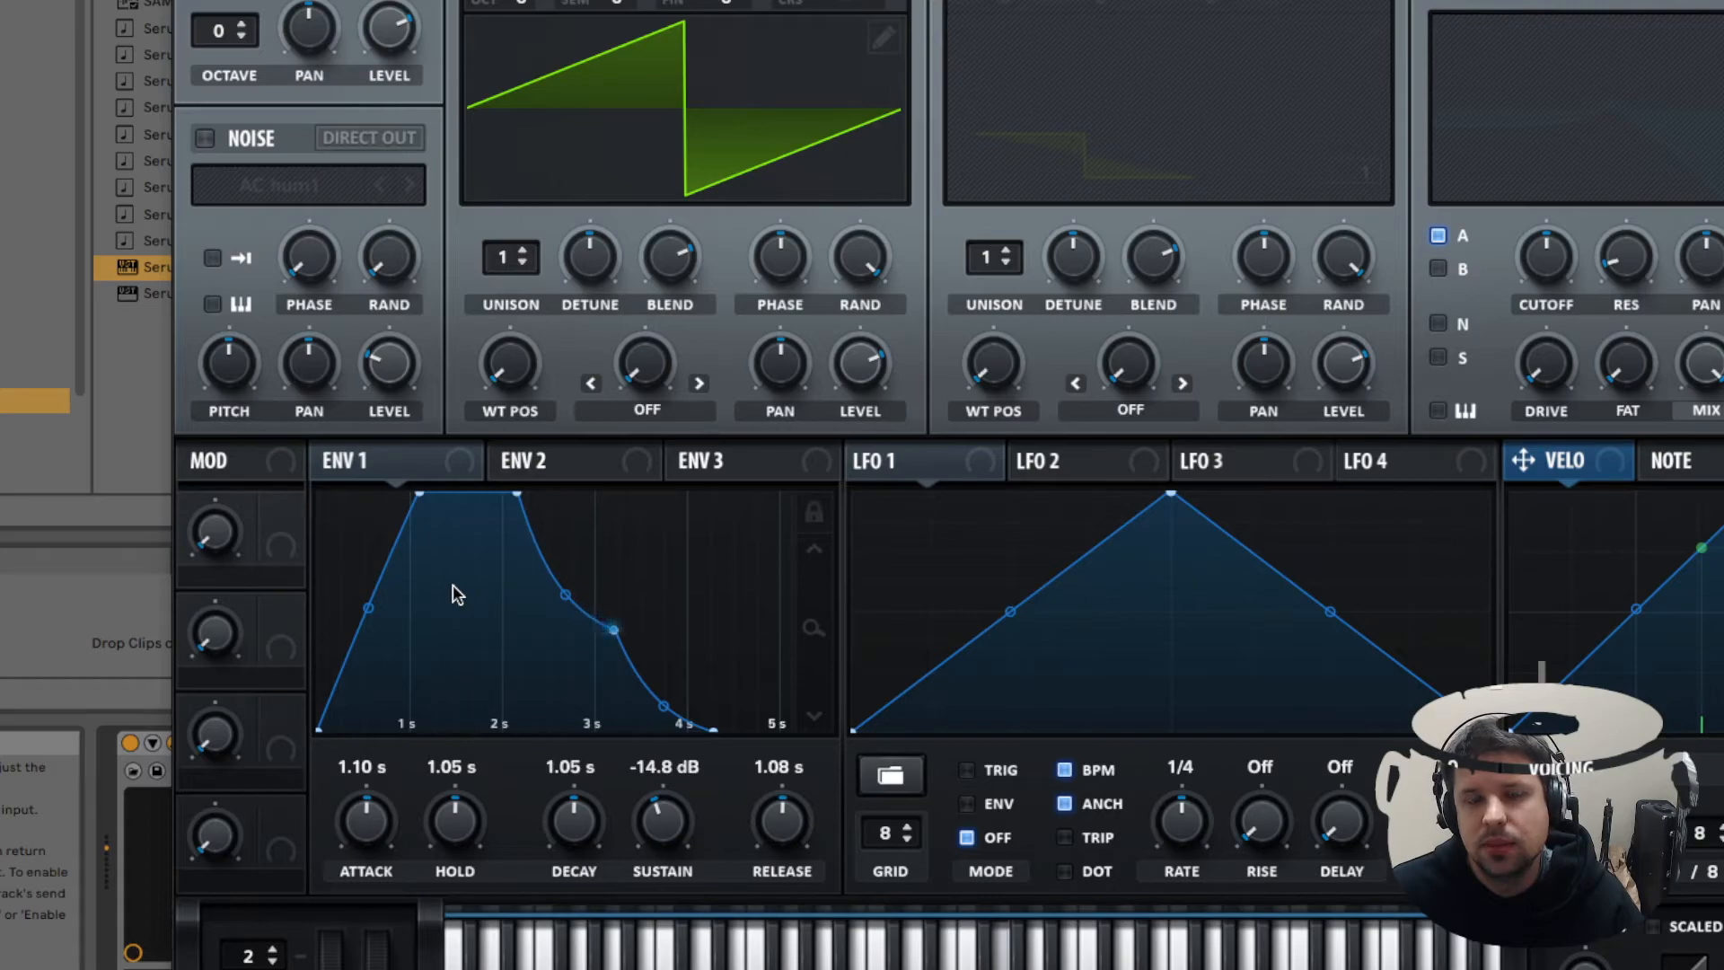
mouse_move(457, 492)
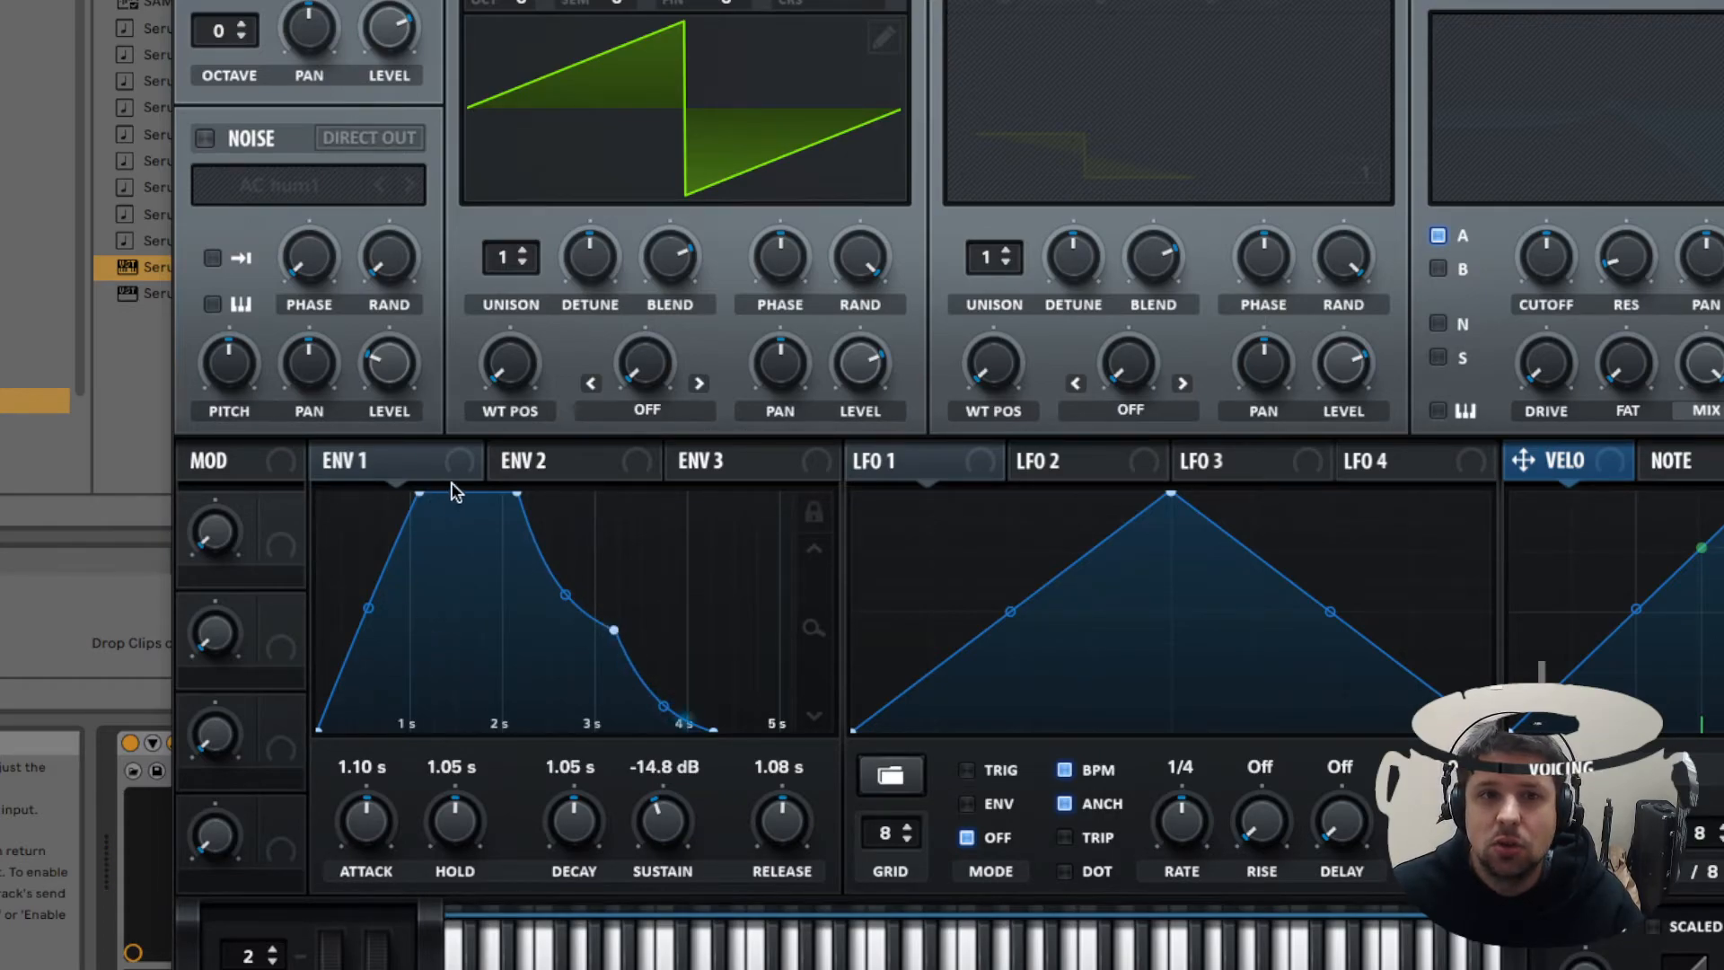
mouse_move(608, 880)
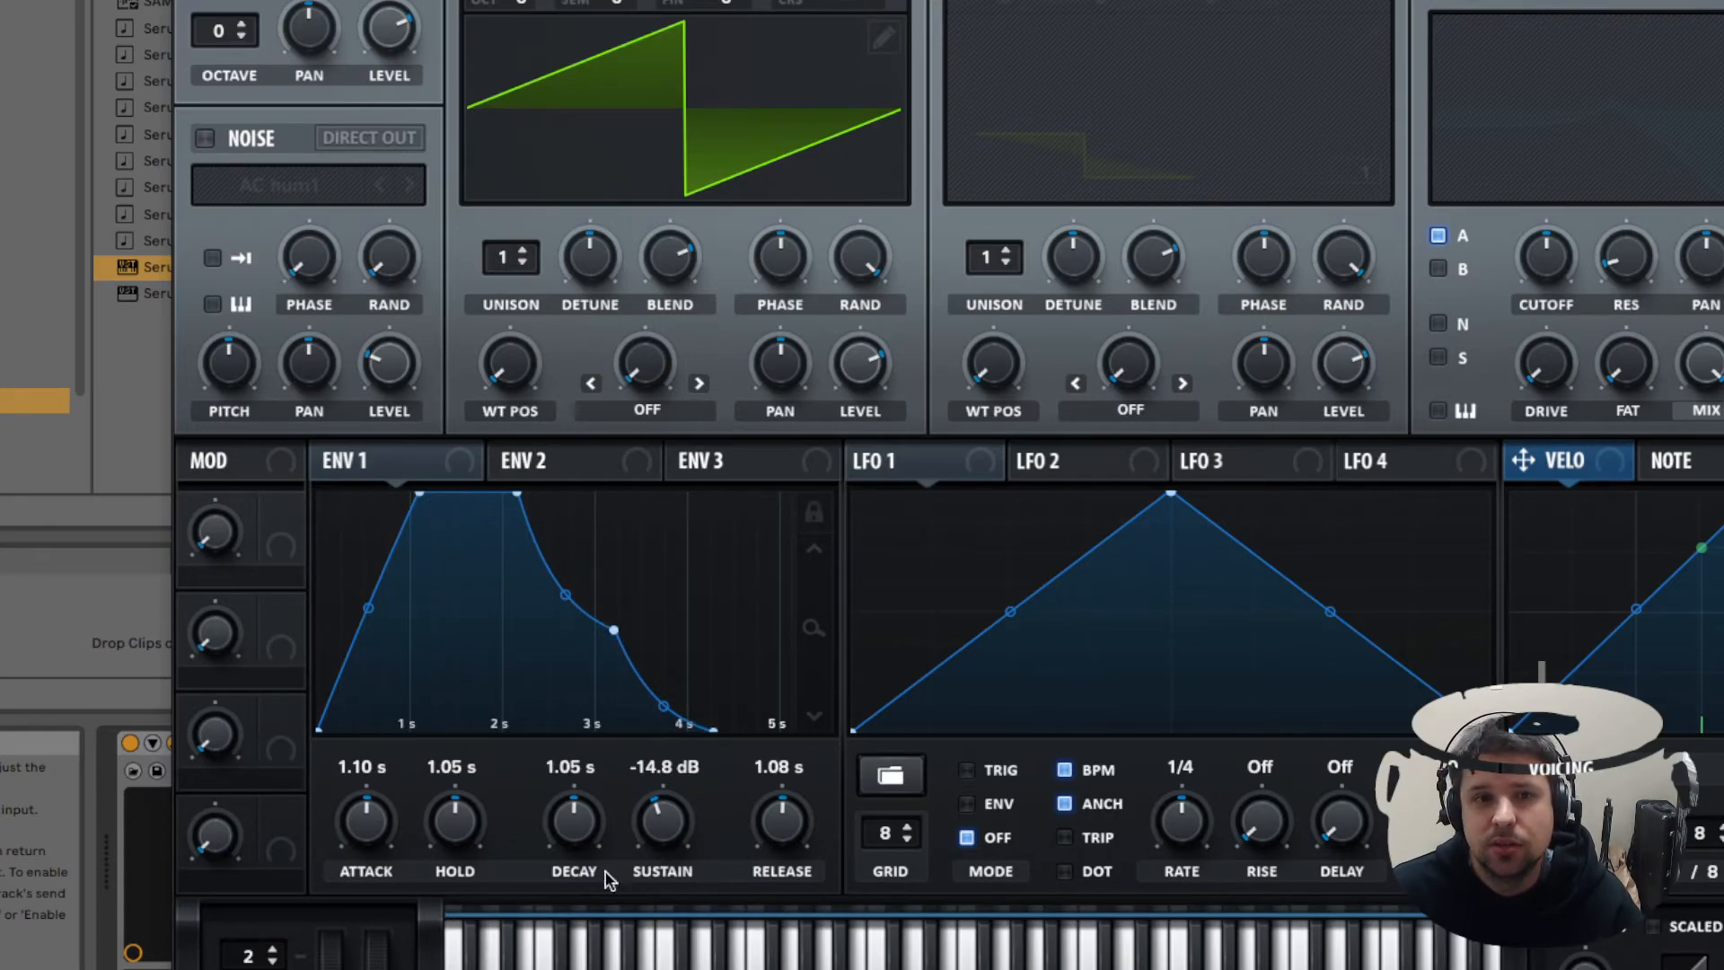
mouse_move(454, 819)
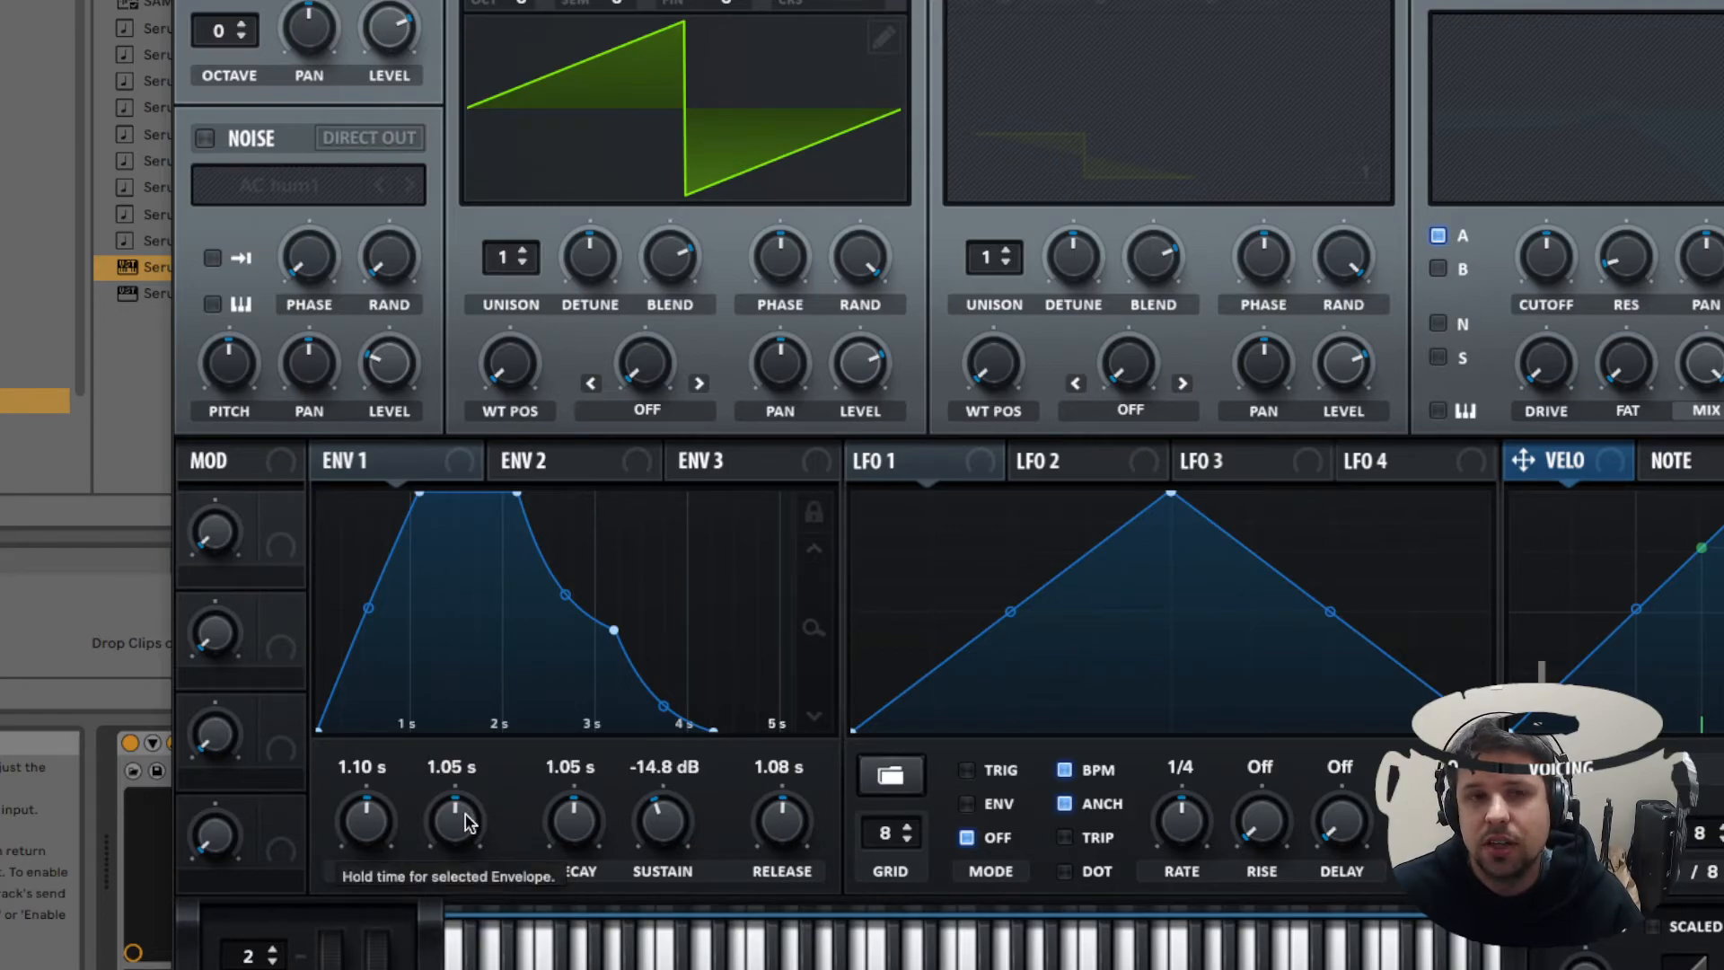
mouse_move(523, 496)
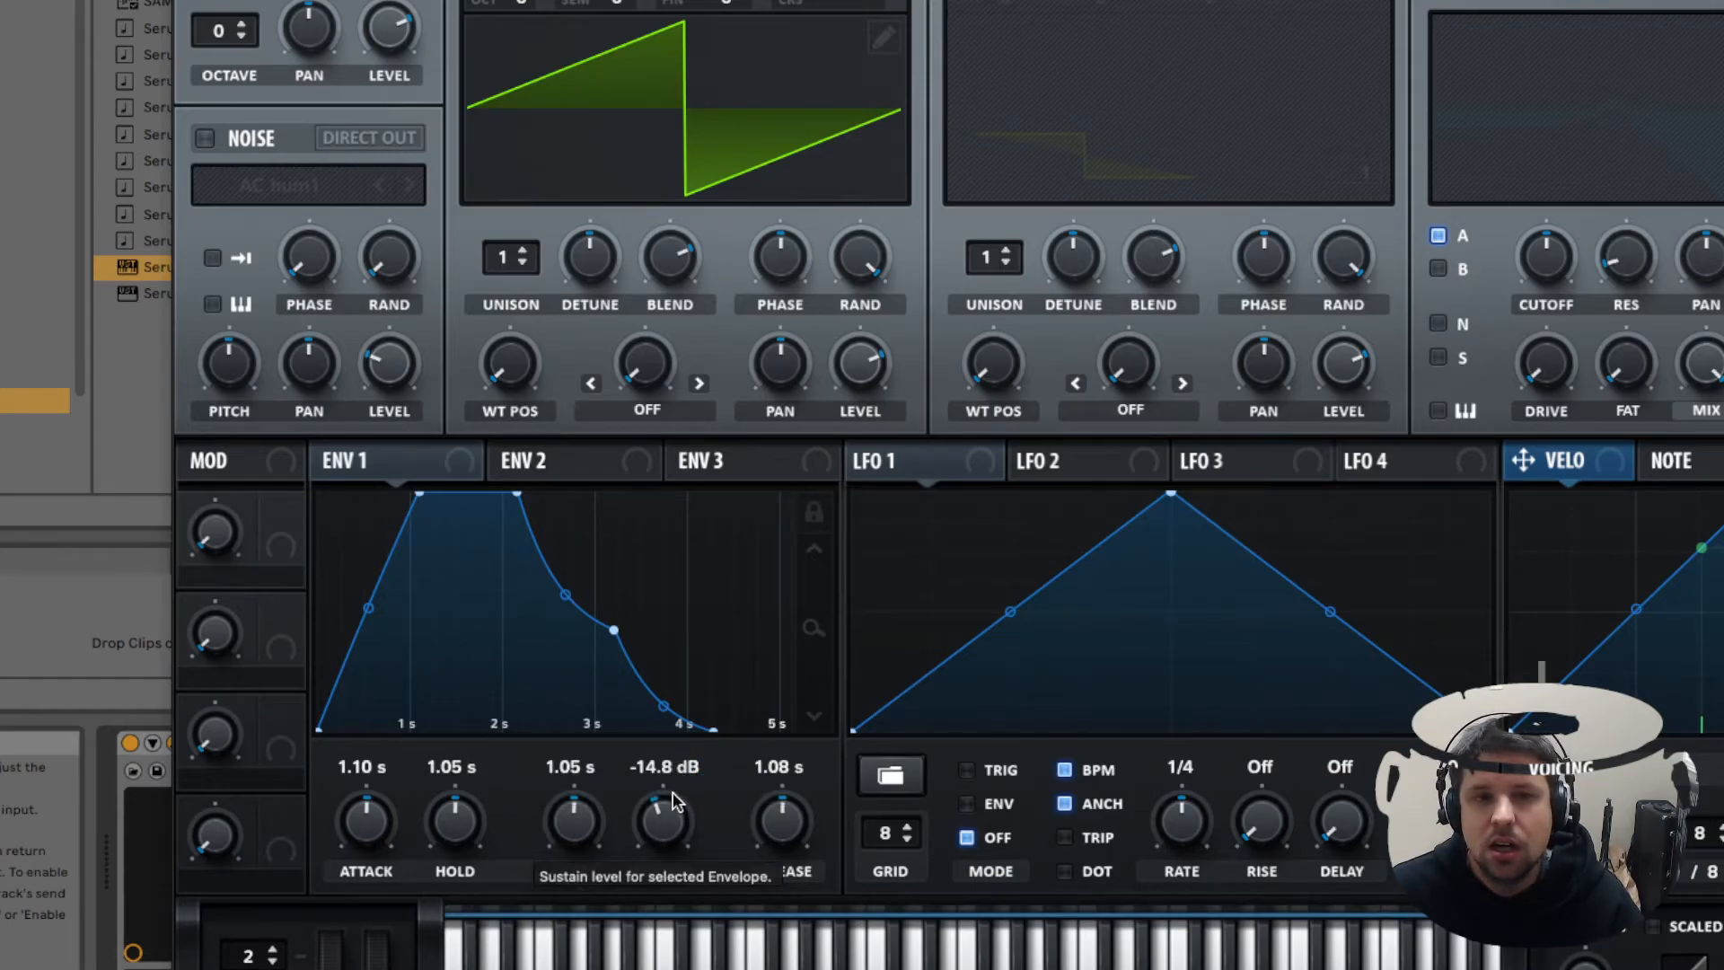
mouse_move(636, 828)
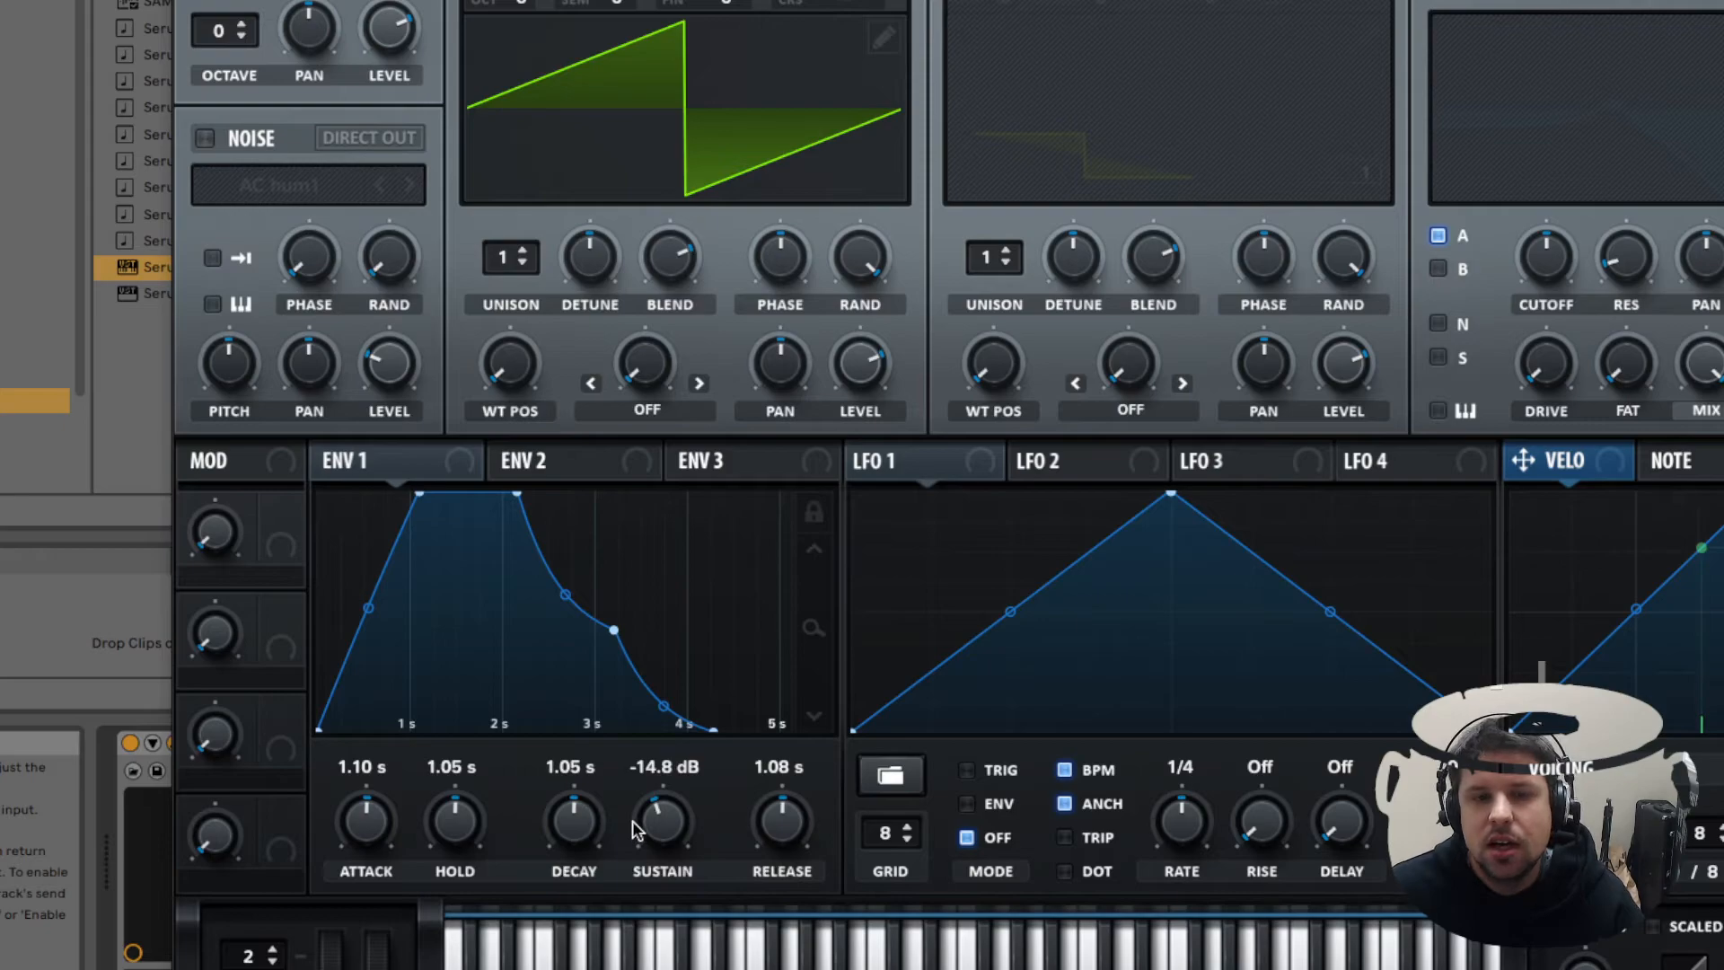
mouse_move(576, 770)
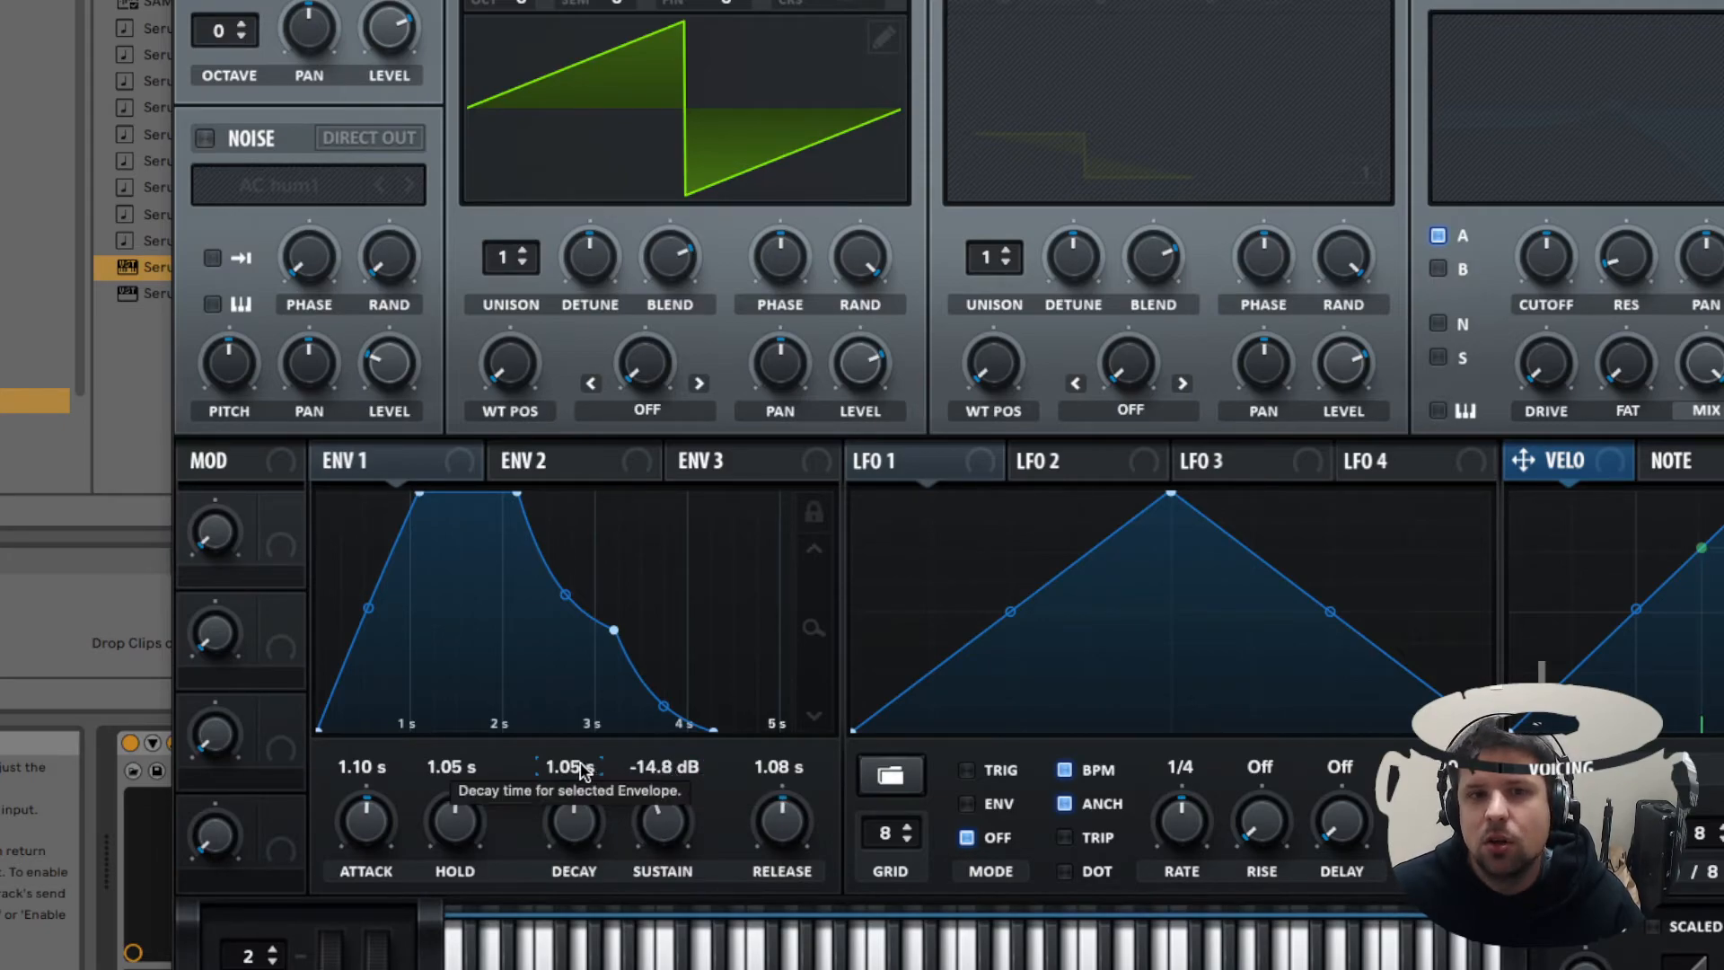
mouse_move(561, 689)
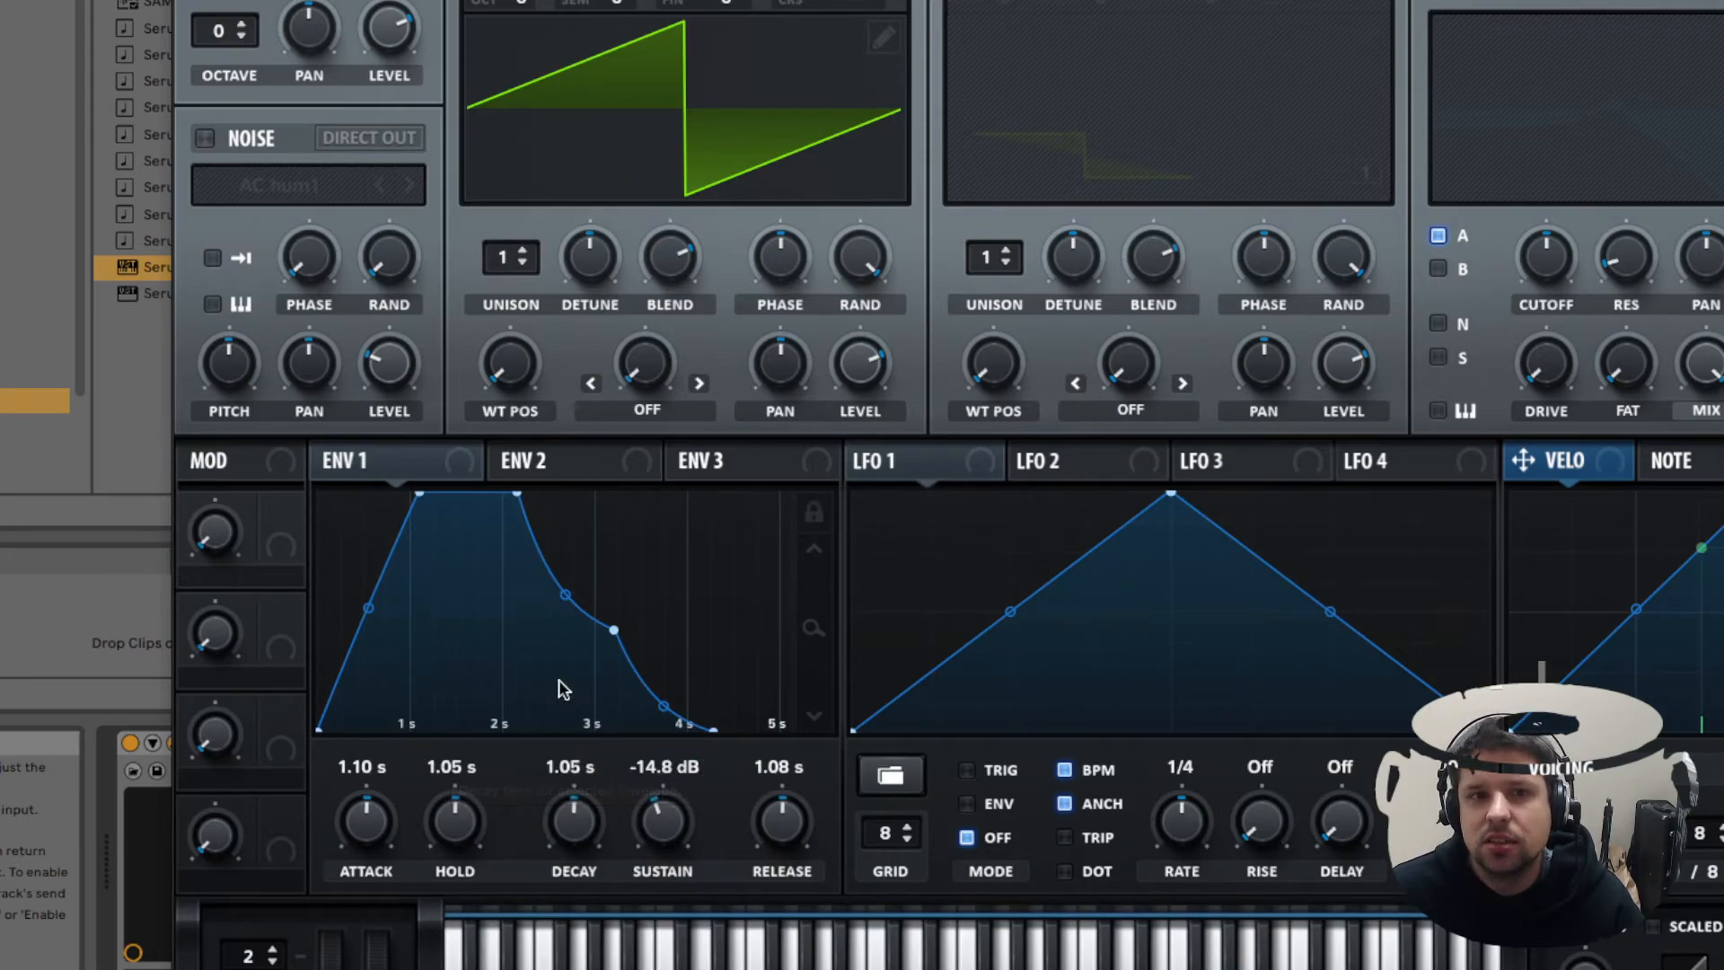
mouse_move(611, 630)
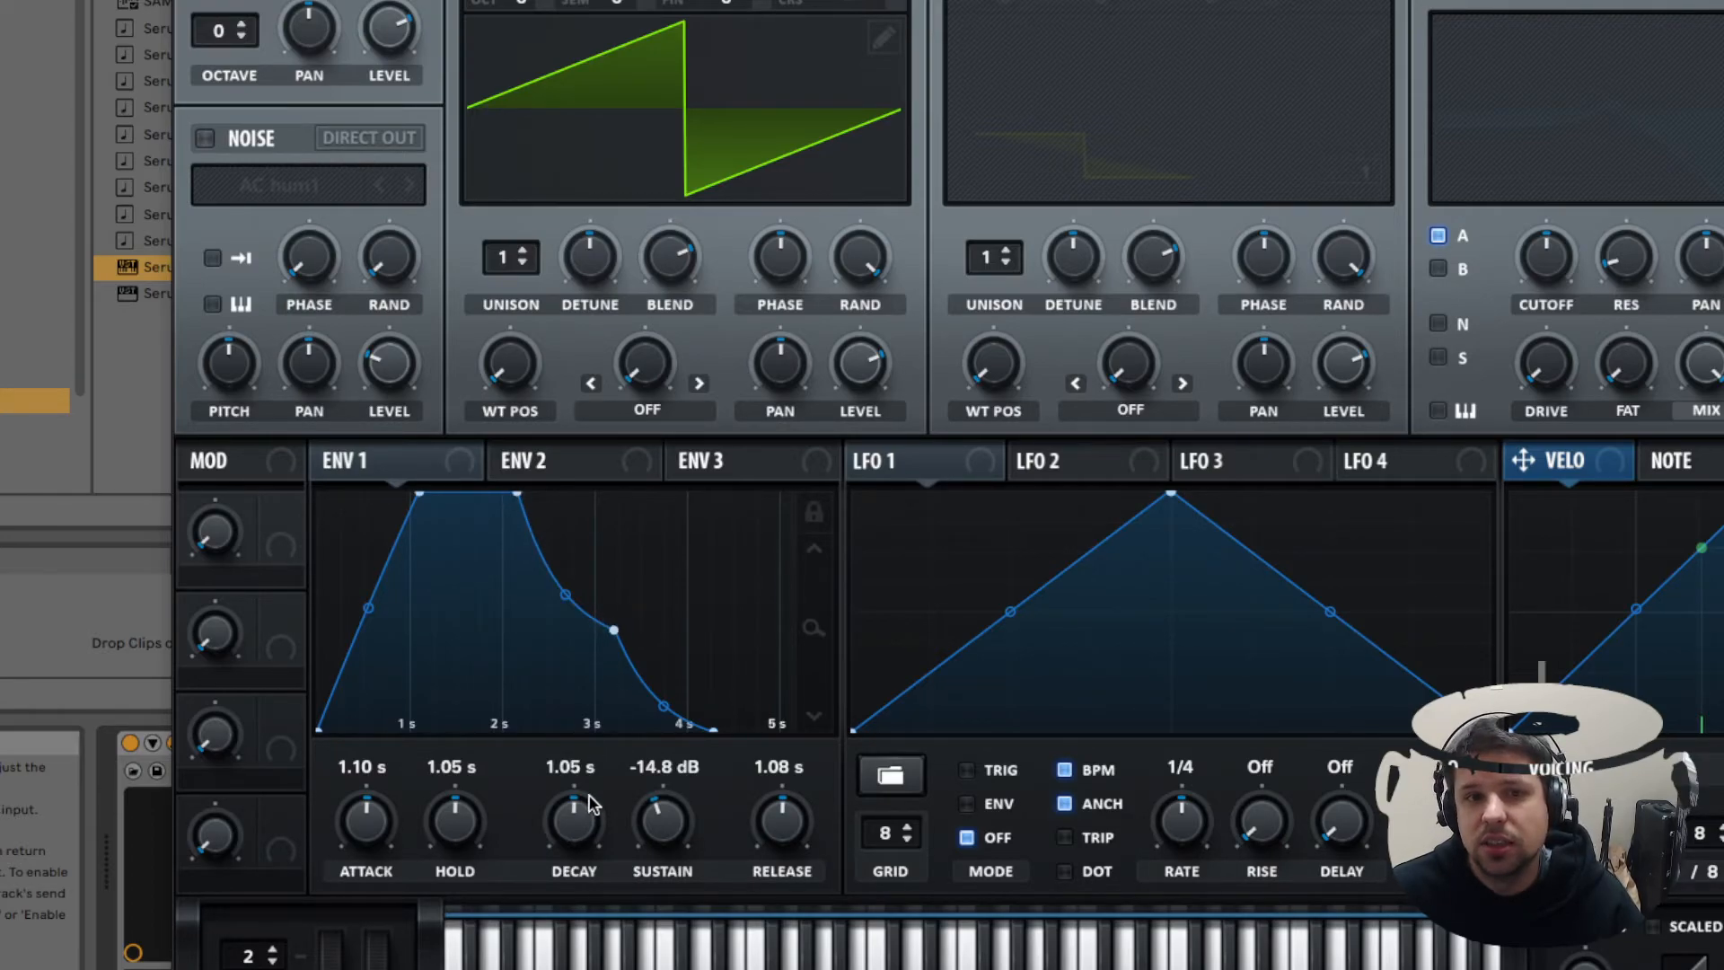
mouse_move(573, 819)
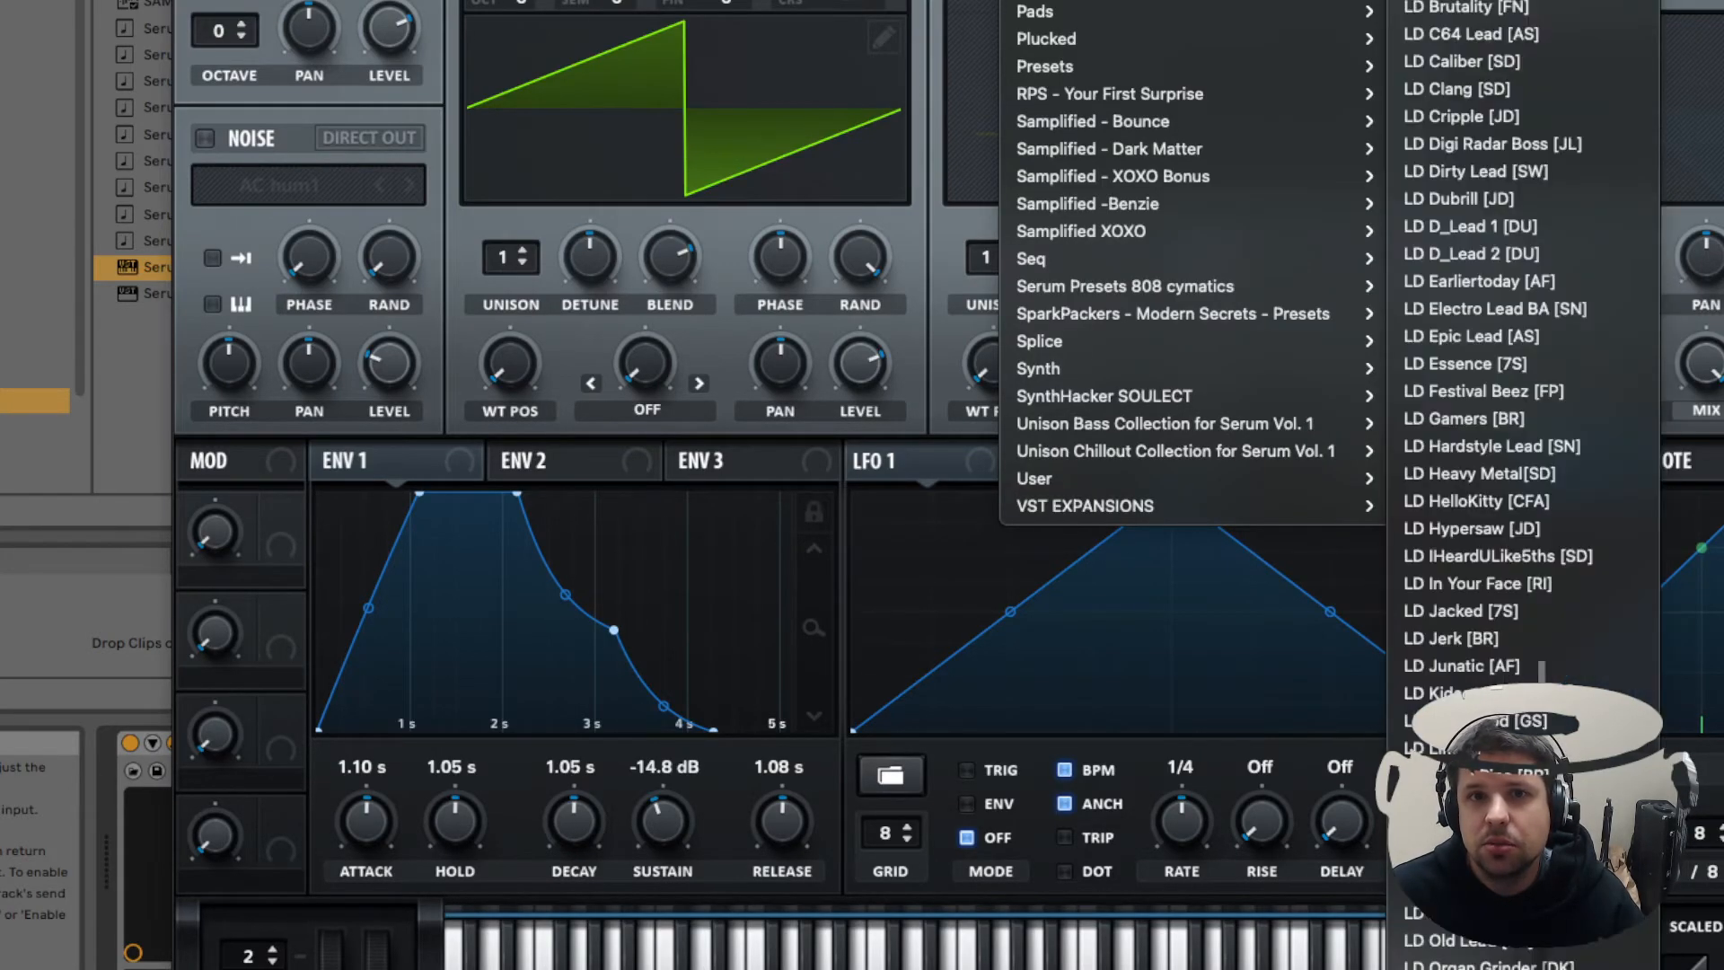
mouse_move(1523, 226)
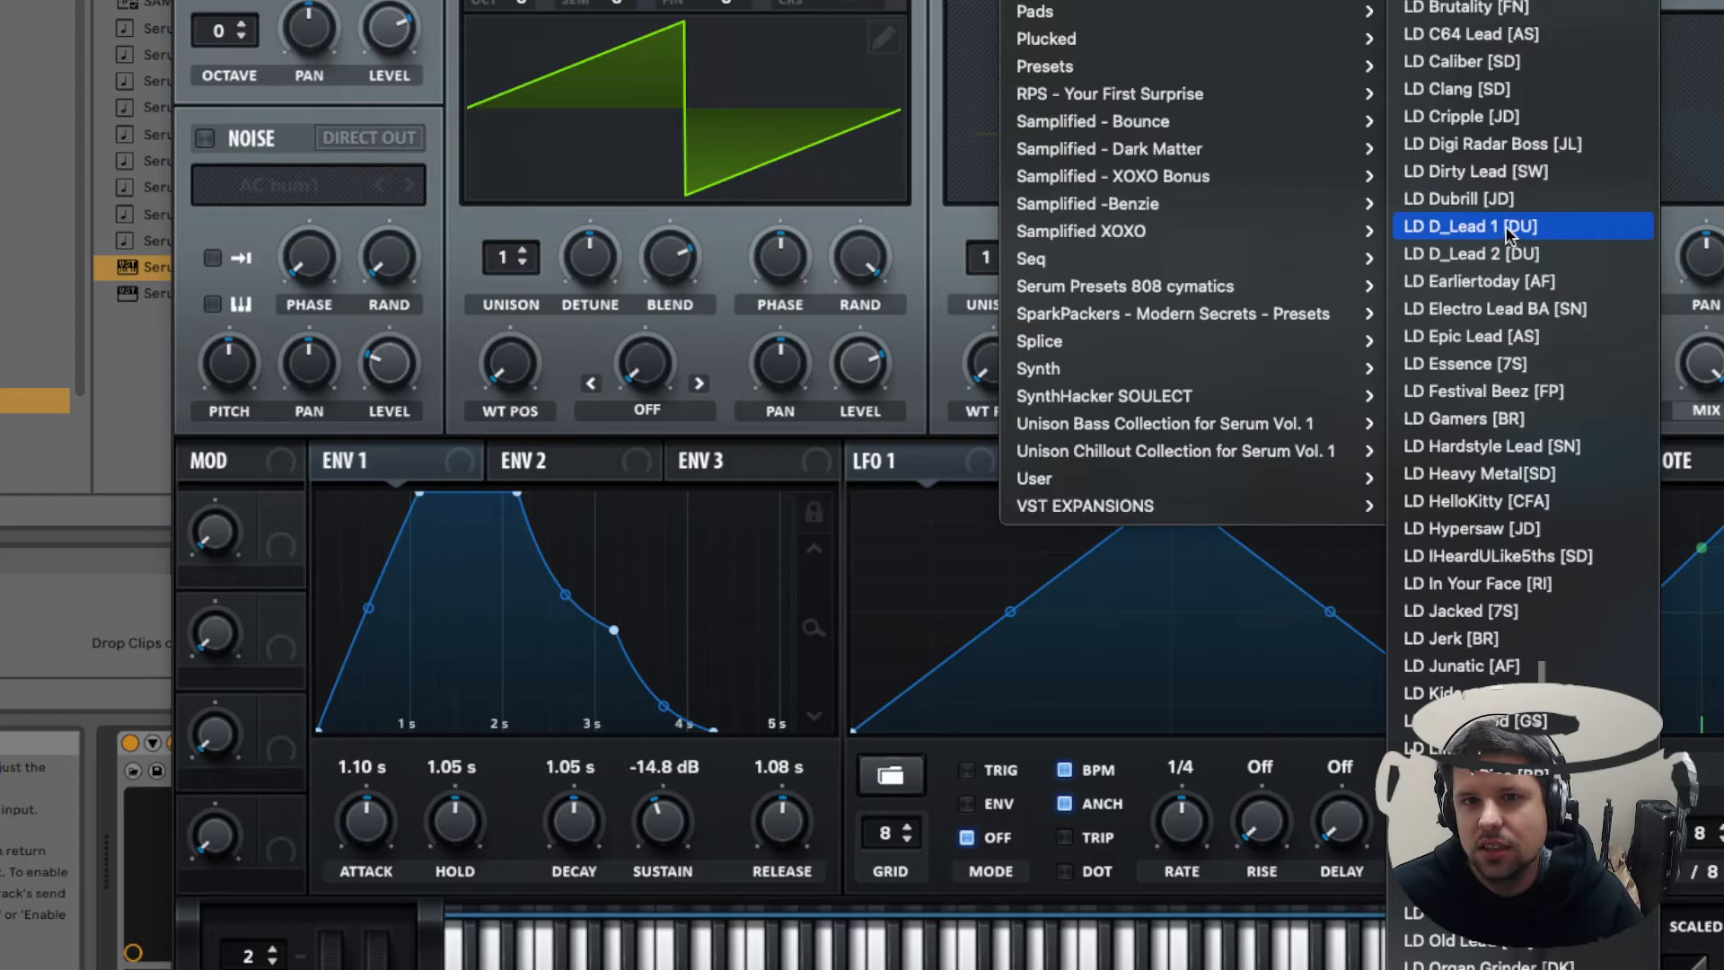
Load the LD D_Lead 1 [DU] lead preset and confirm the load dialog
left_click(1469, 226)
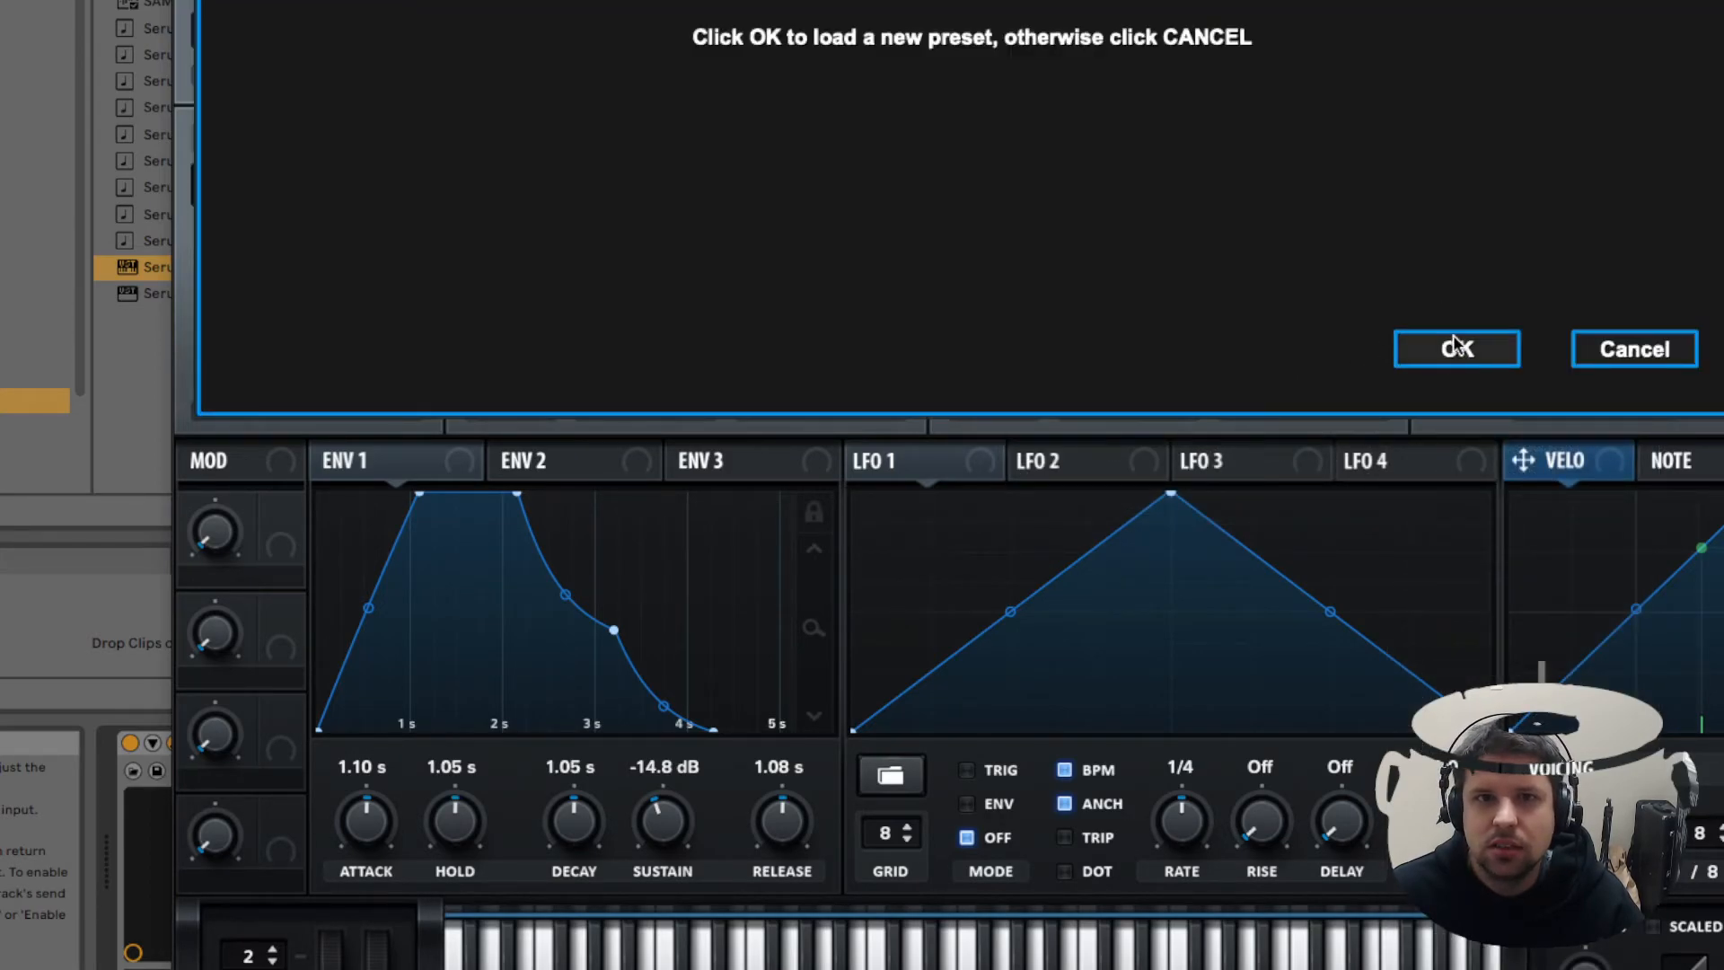
left_click(1456, 349)
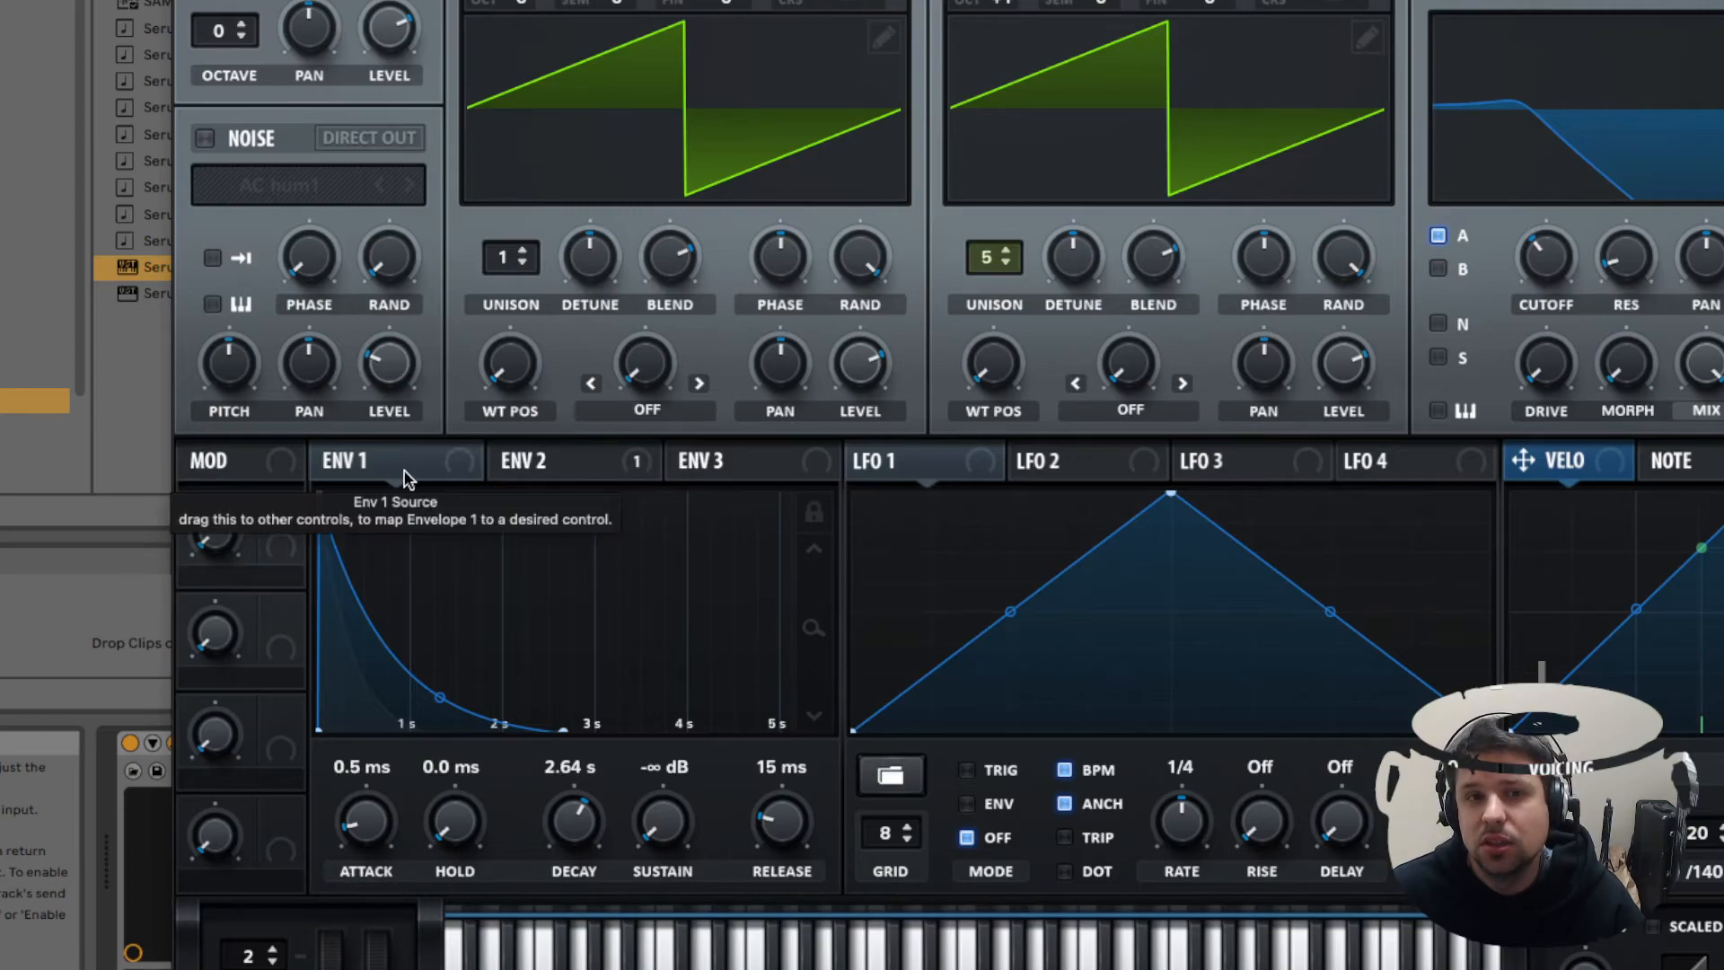
mouse_move(445, 596)
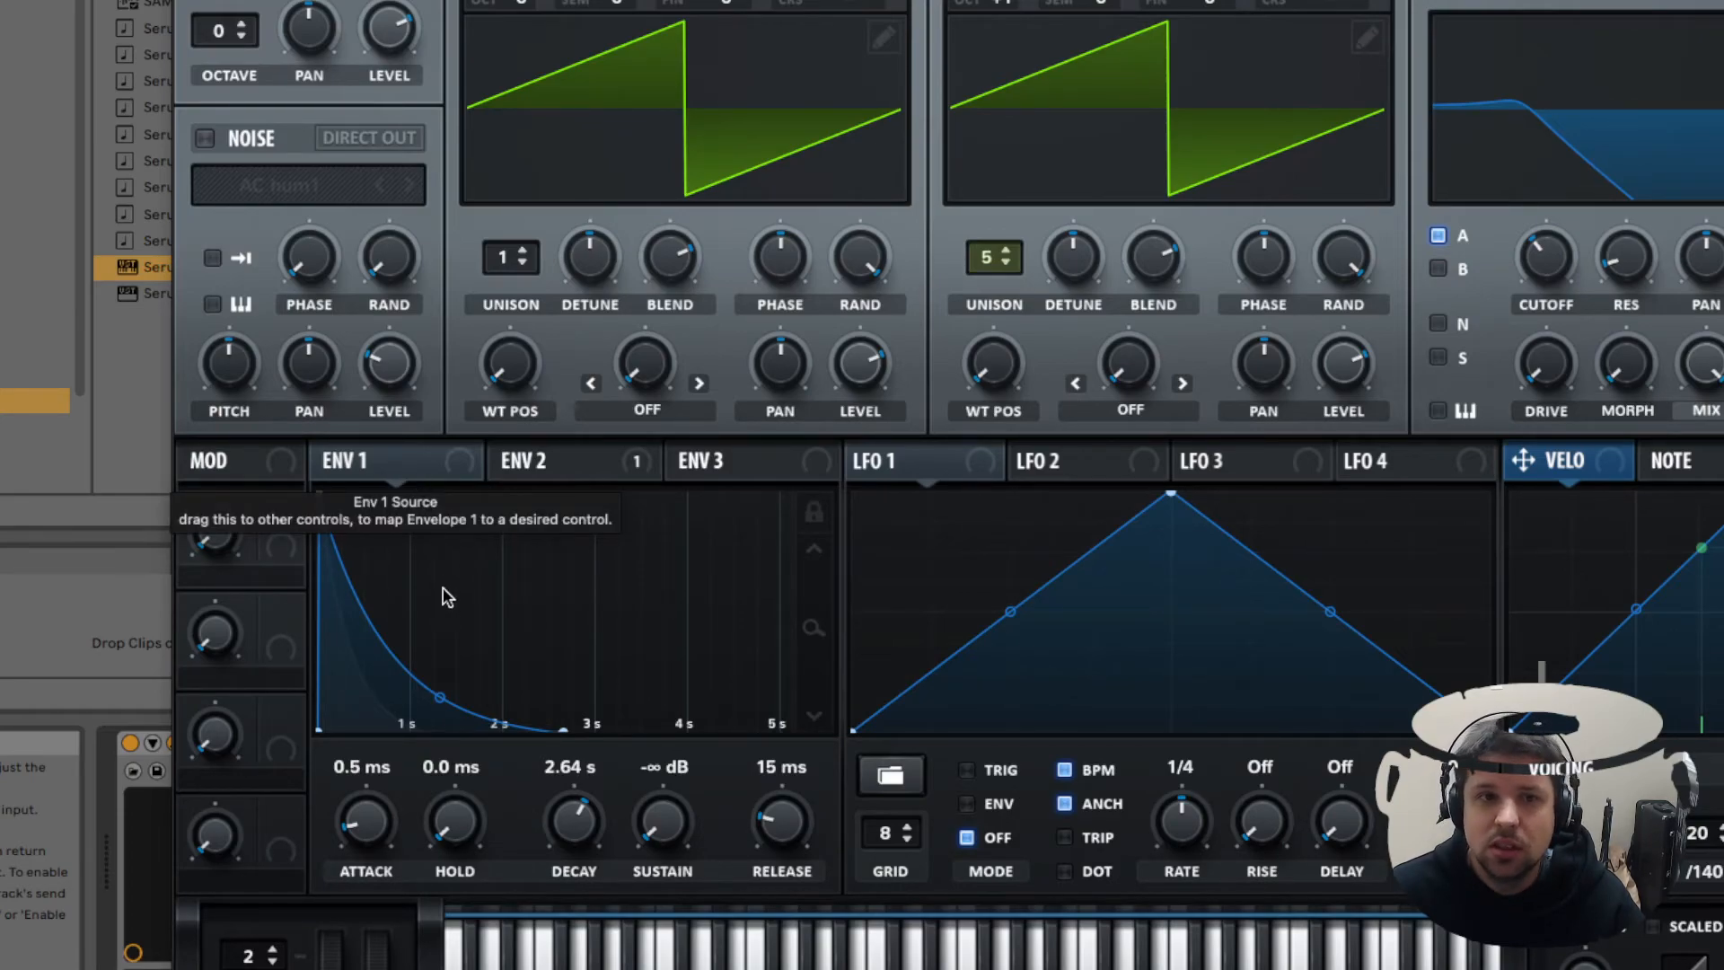
mouse_move(451, 643)
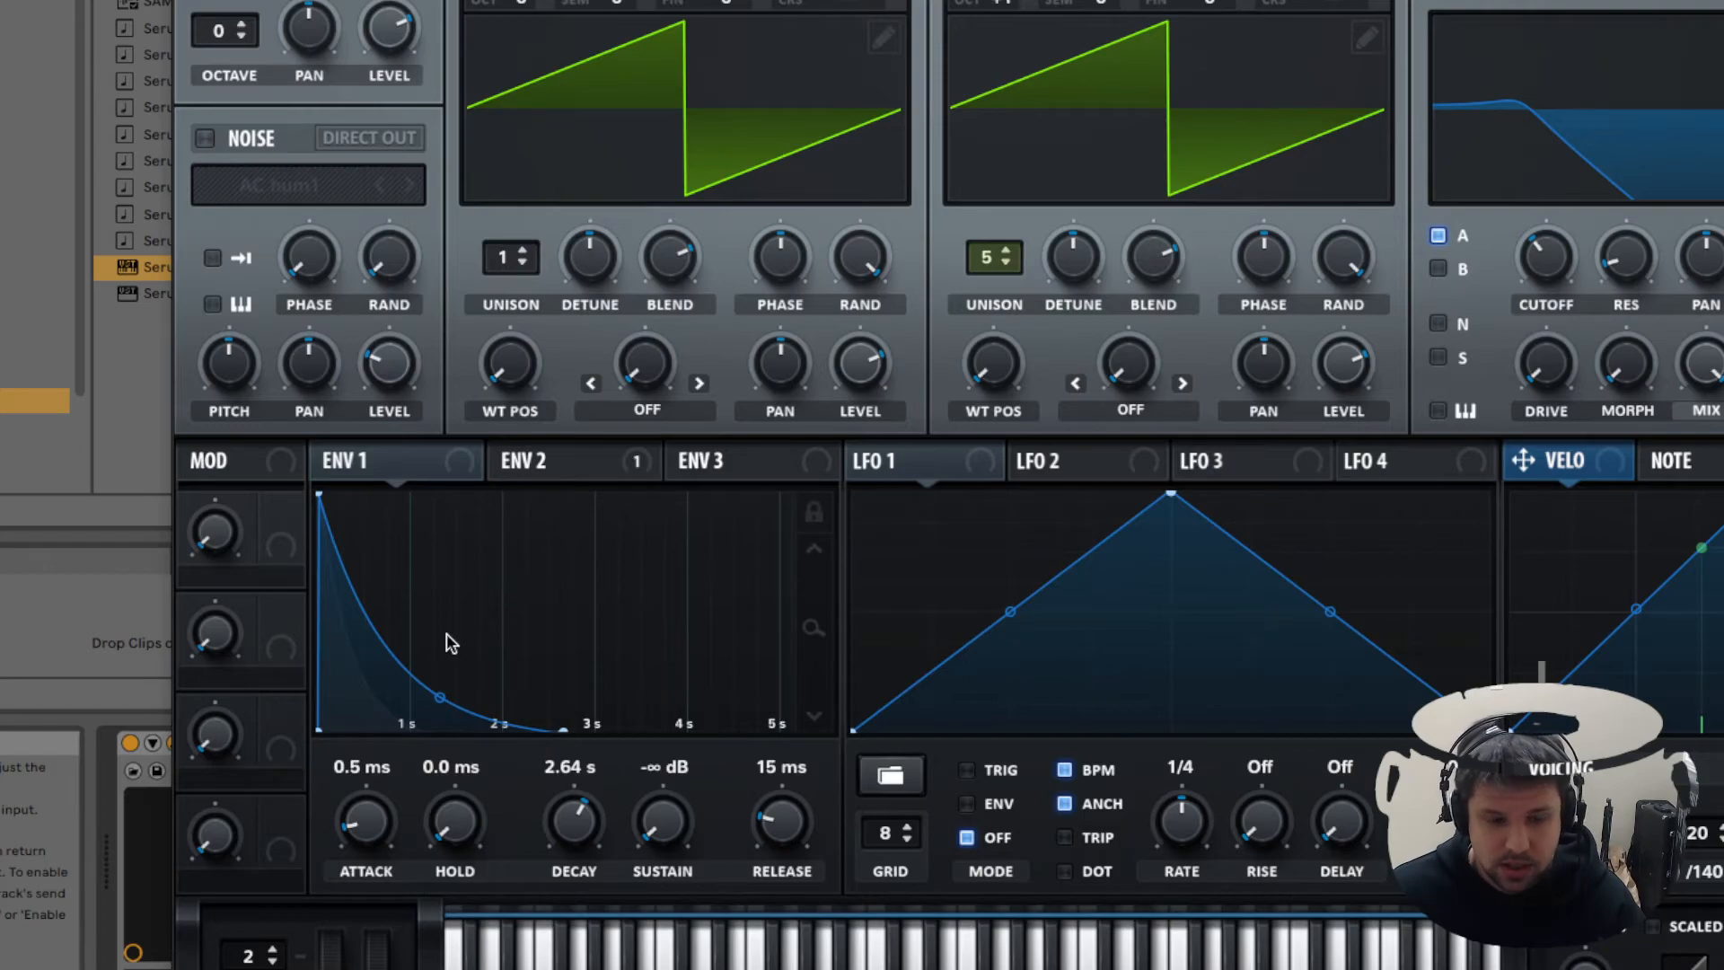
mouse_move(502, 641)
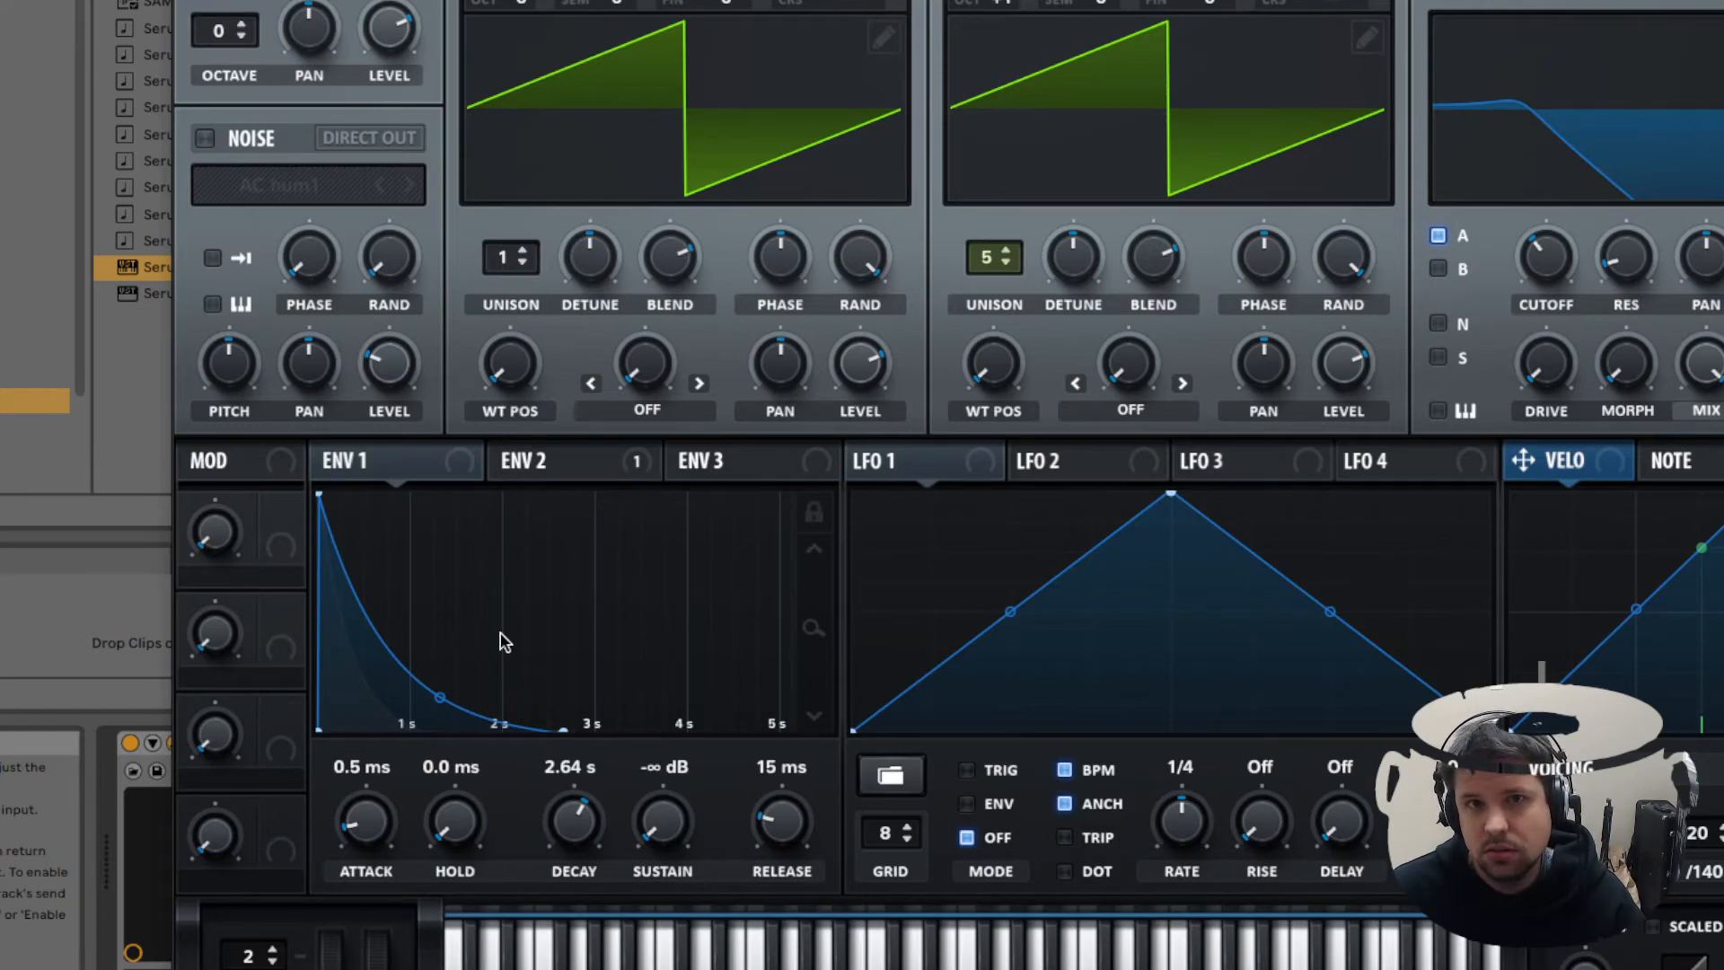
mouse_move(569, 614)
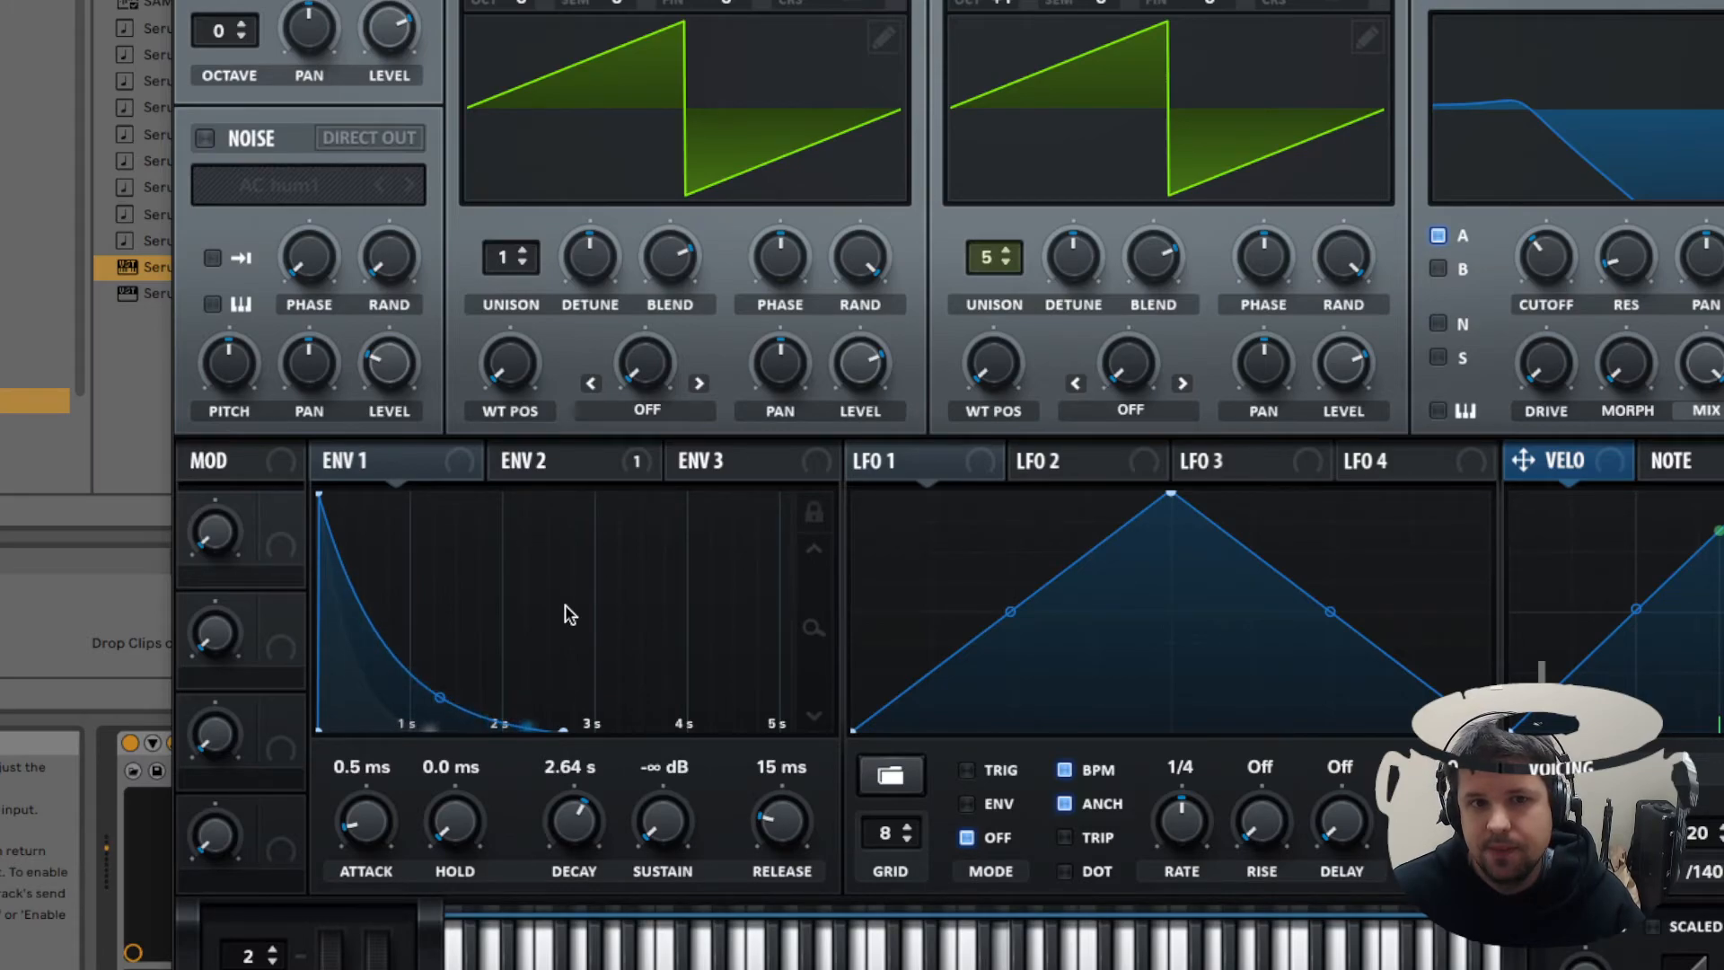
mouse_move(336, 553)
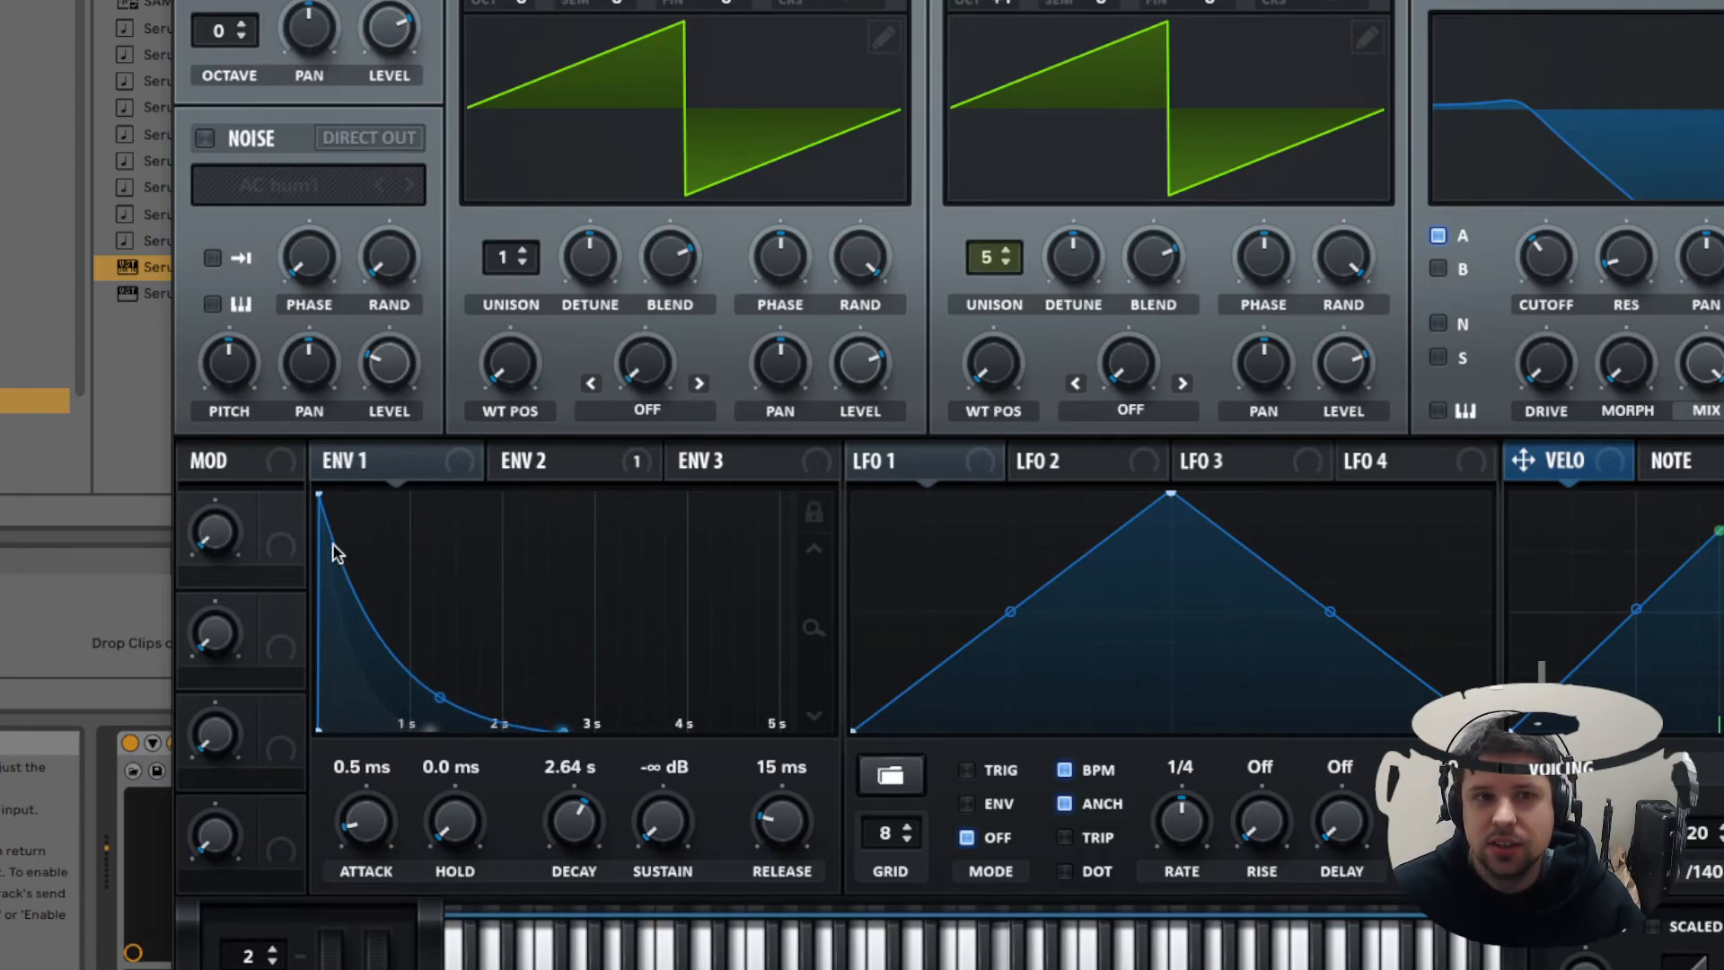
mouse_move(589, 742)
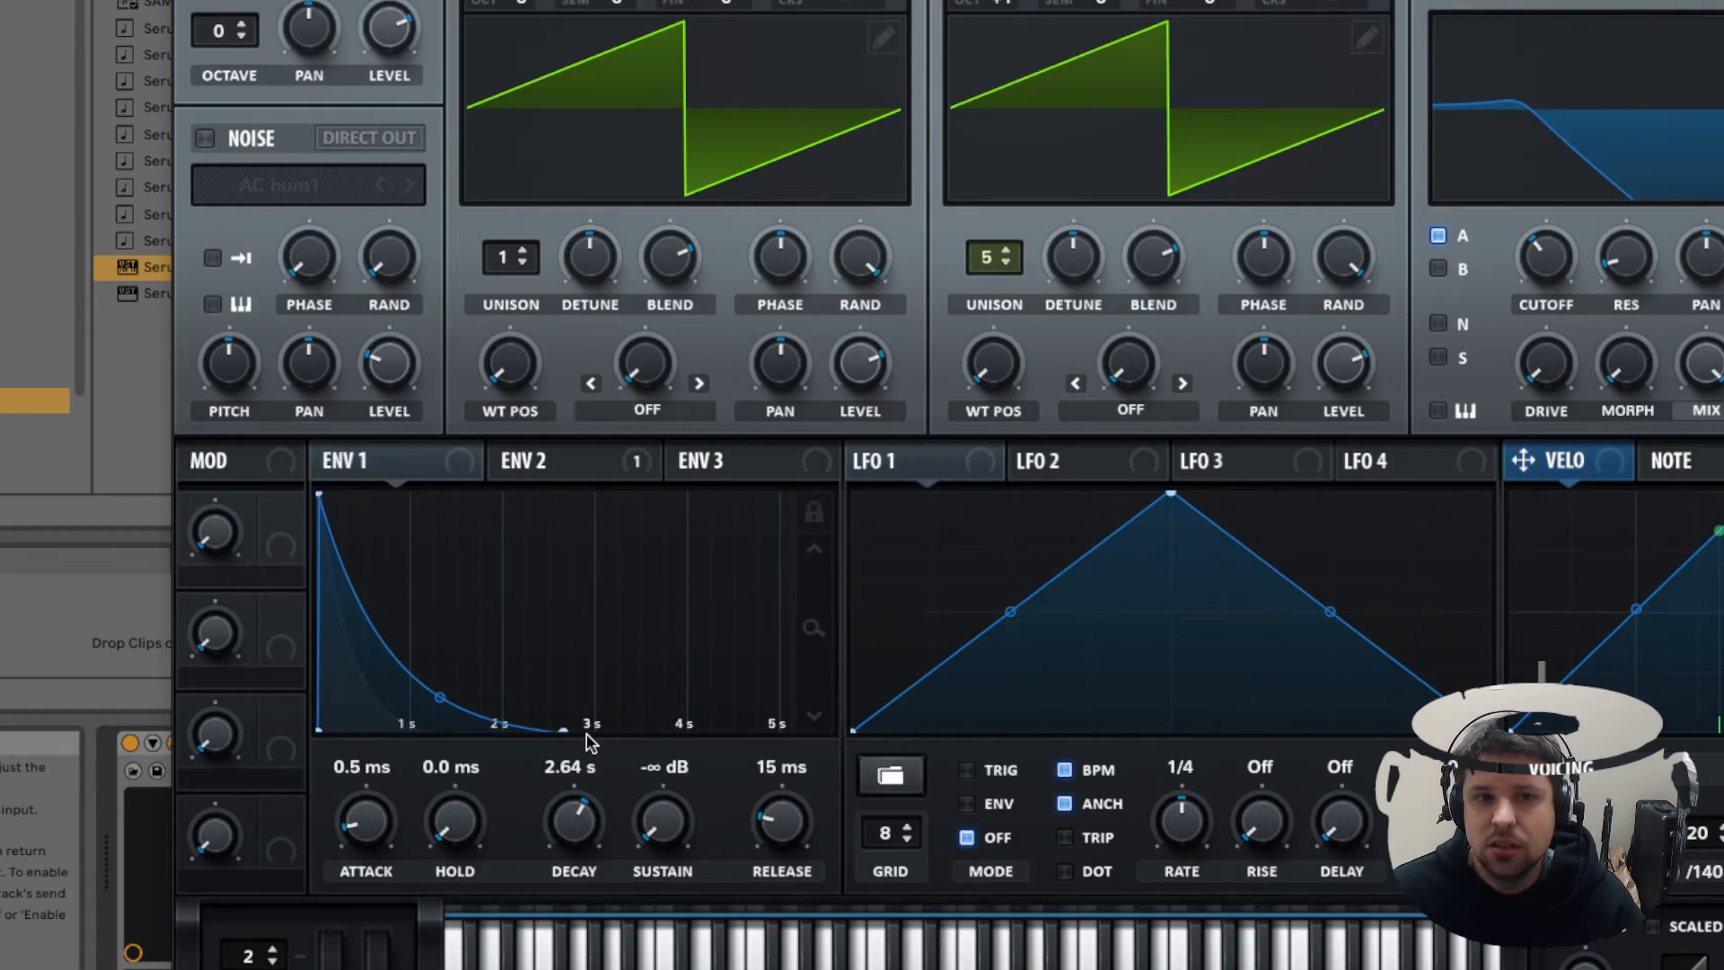
mouse_move(561, 725)
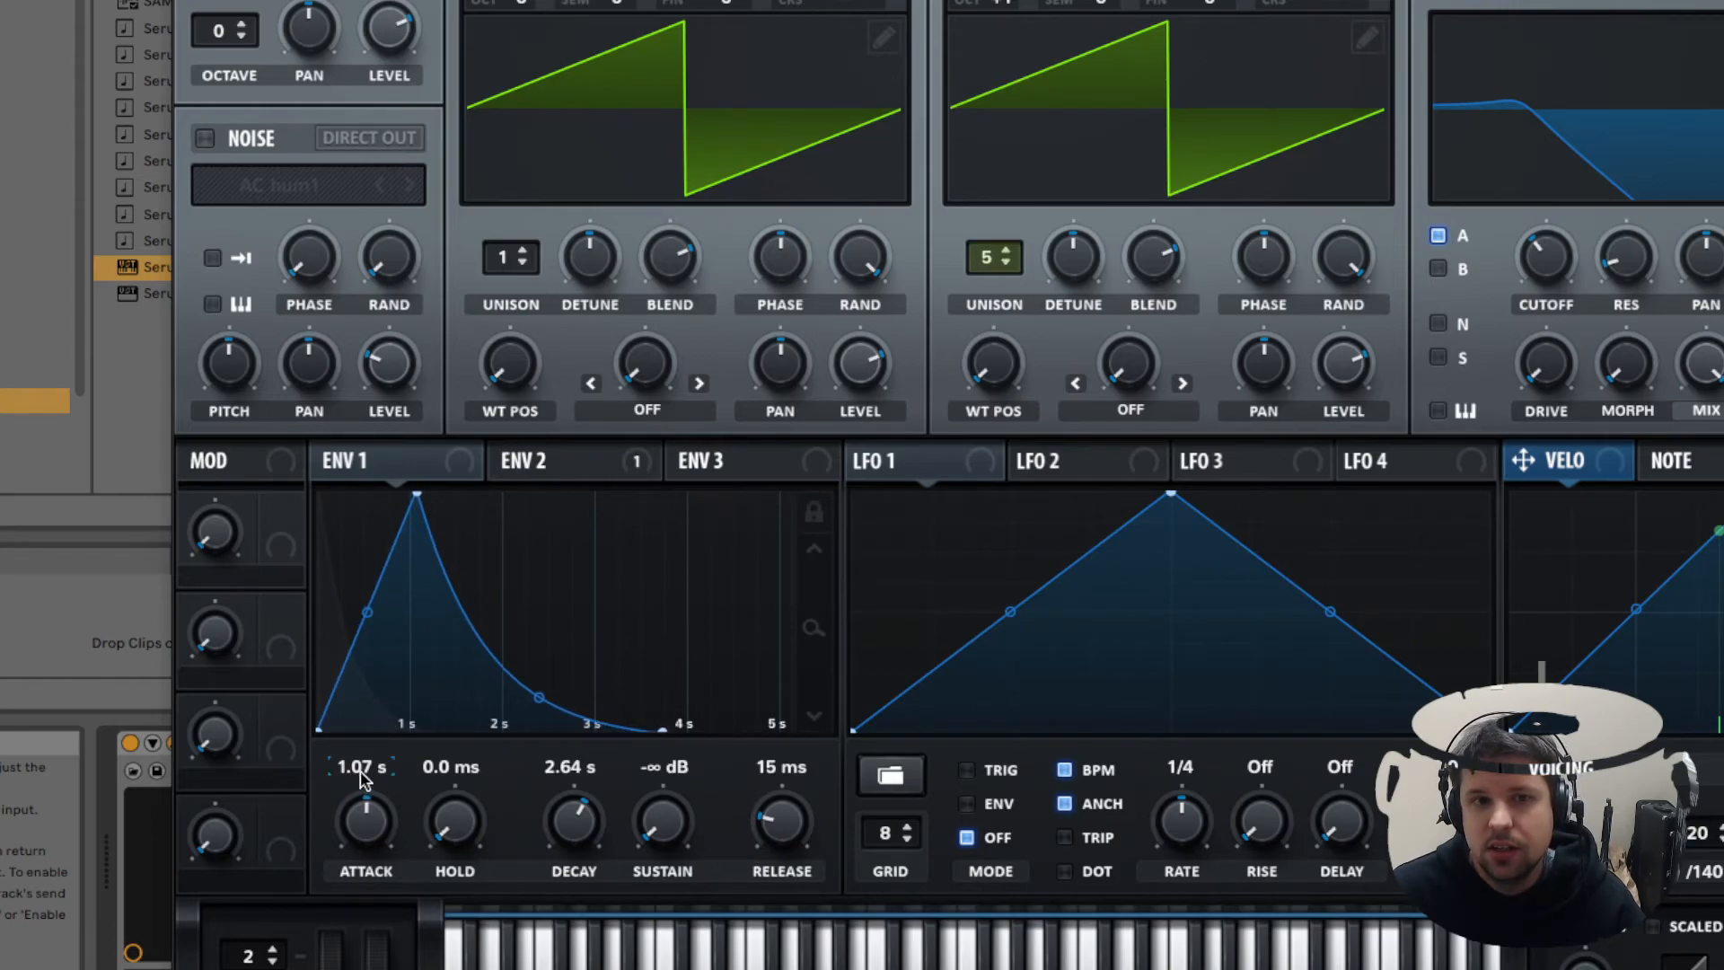
mouse_move(325, 735)
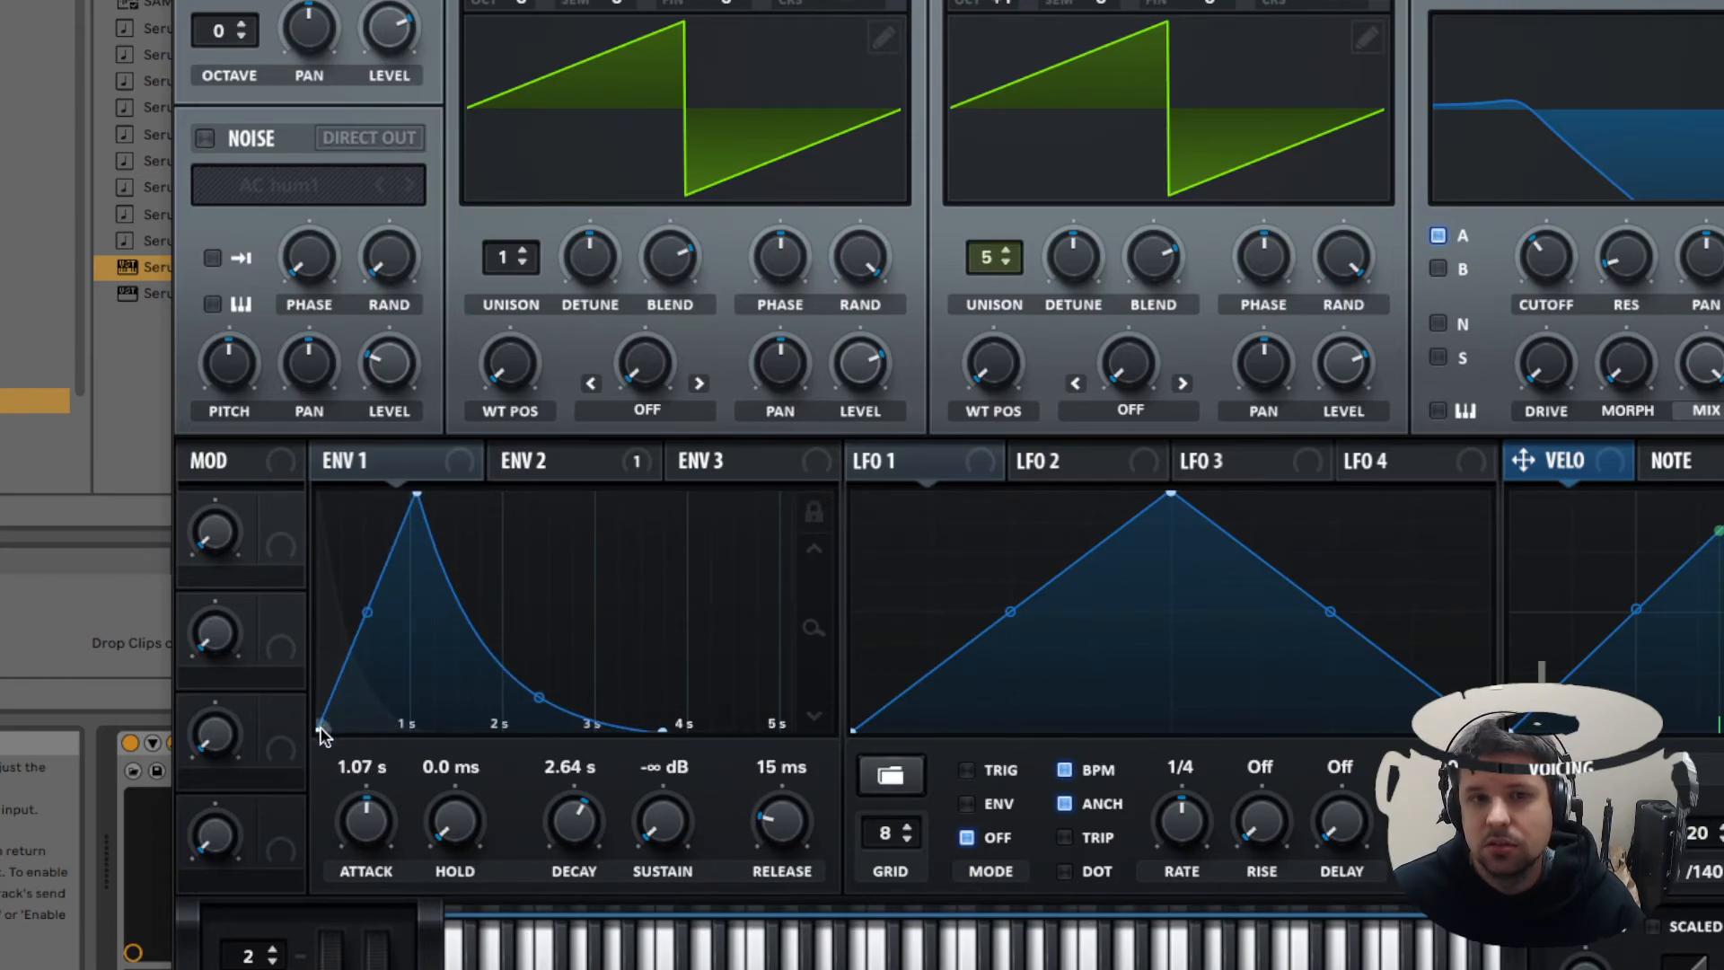
mouse_move(368, 819)
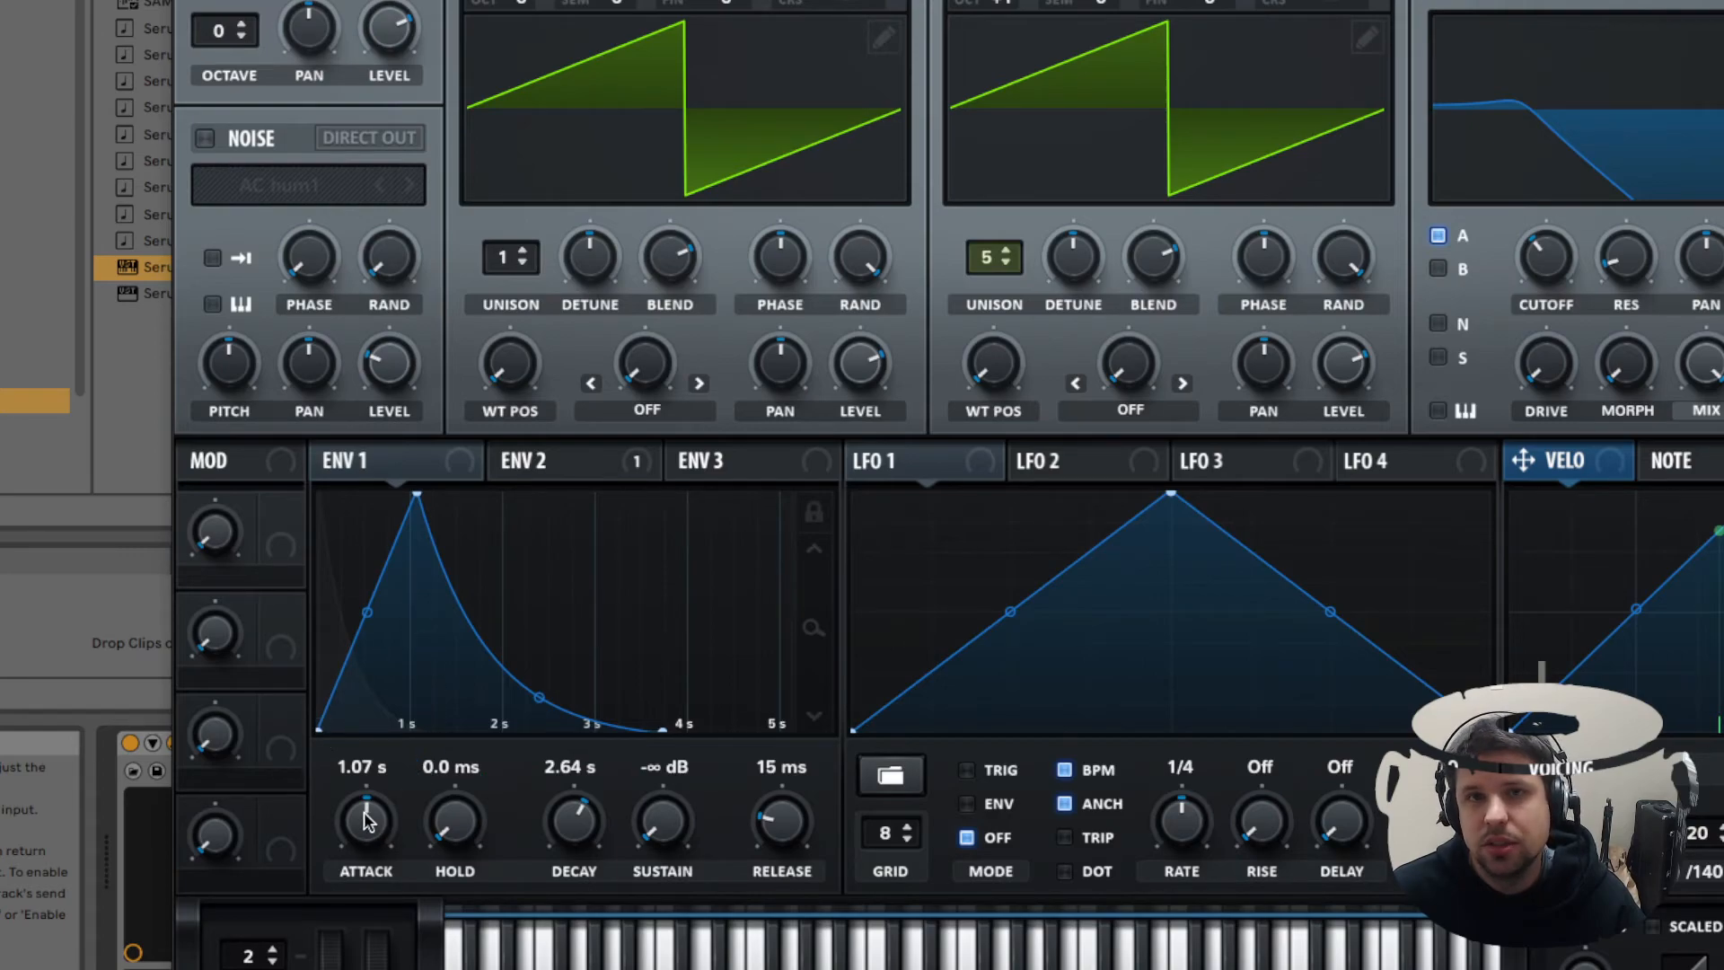
mouse_move(454, 814)
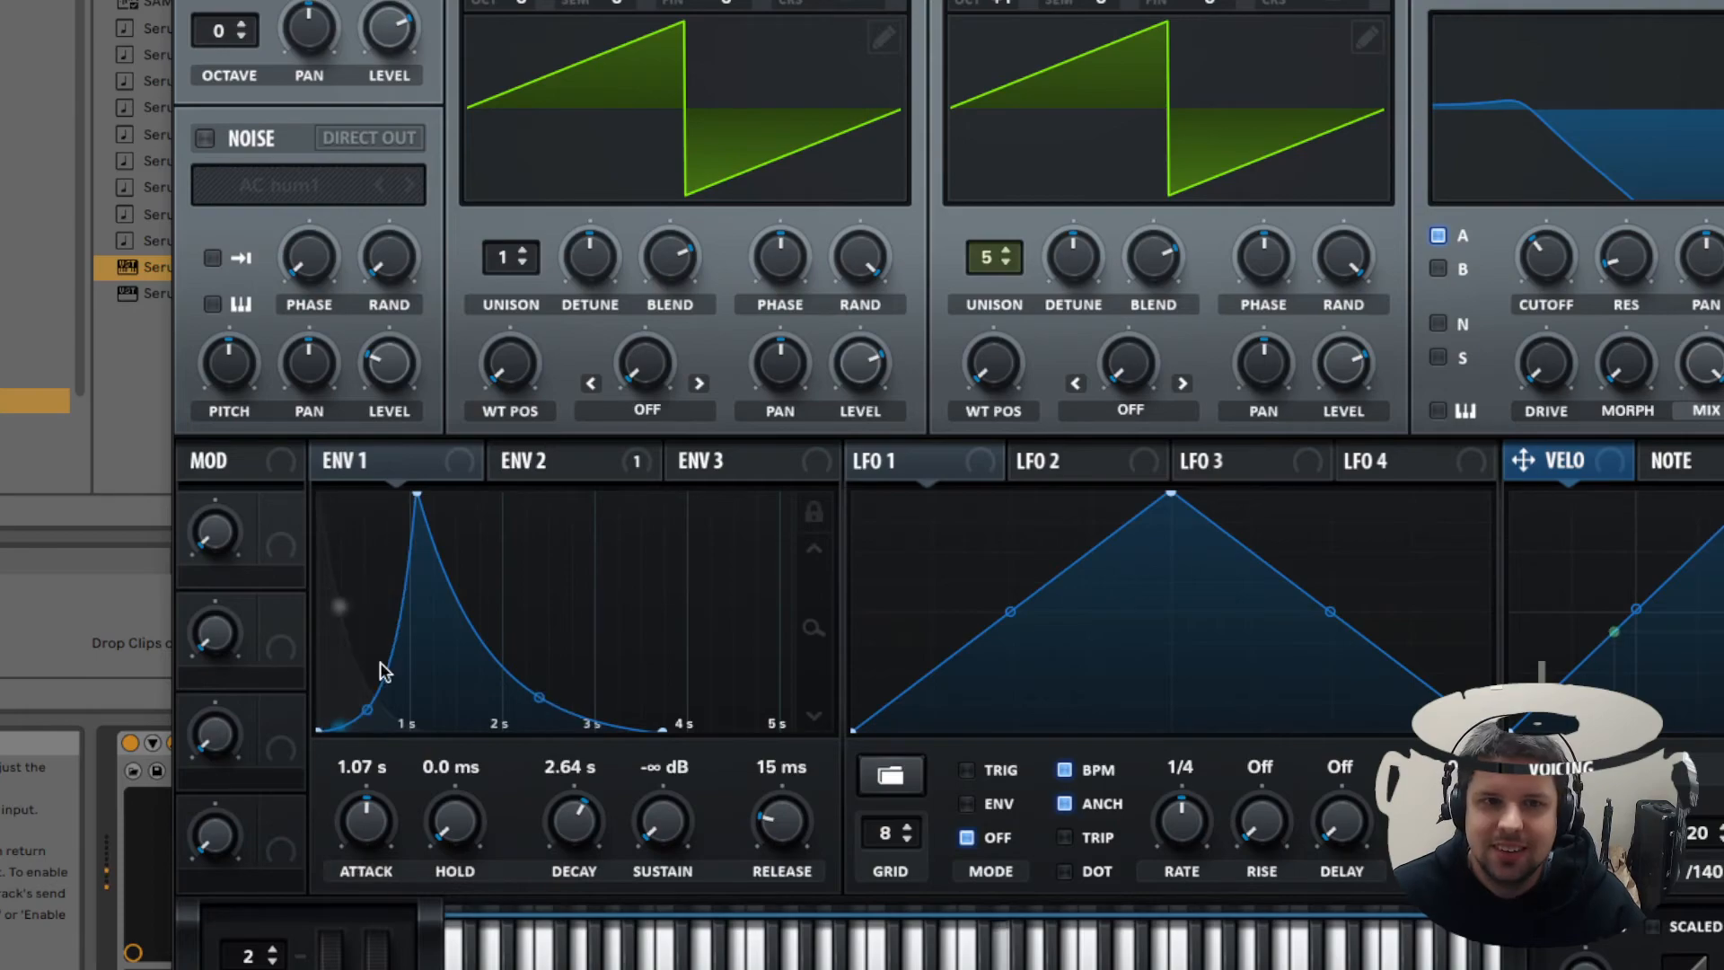
mouse_move(498, 707)
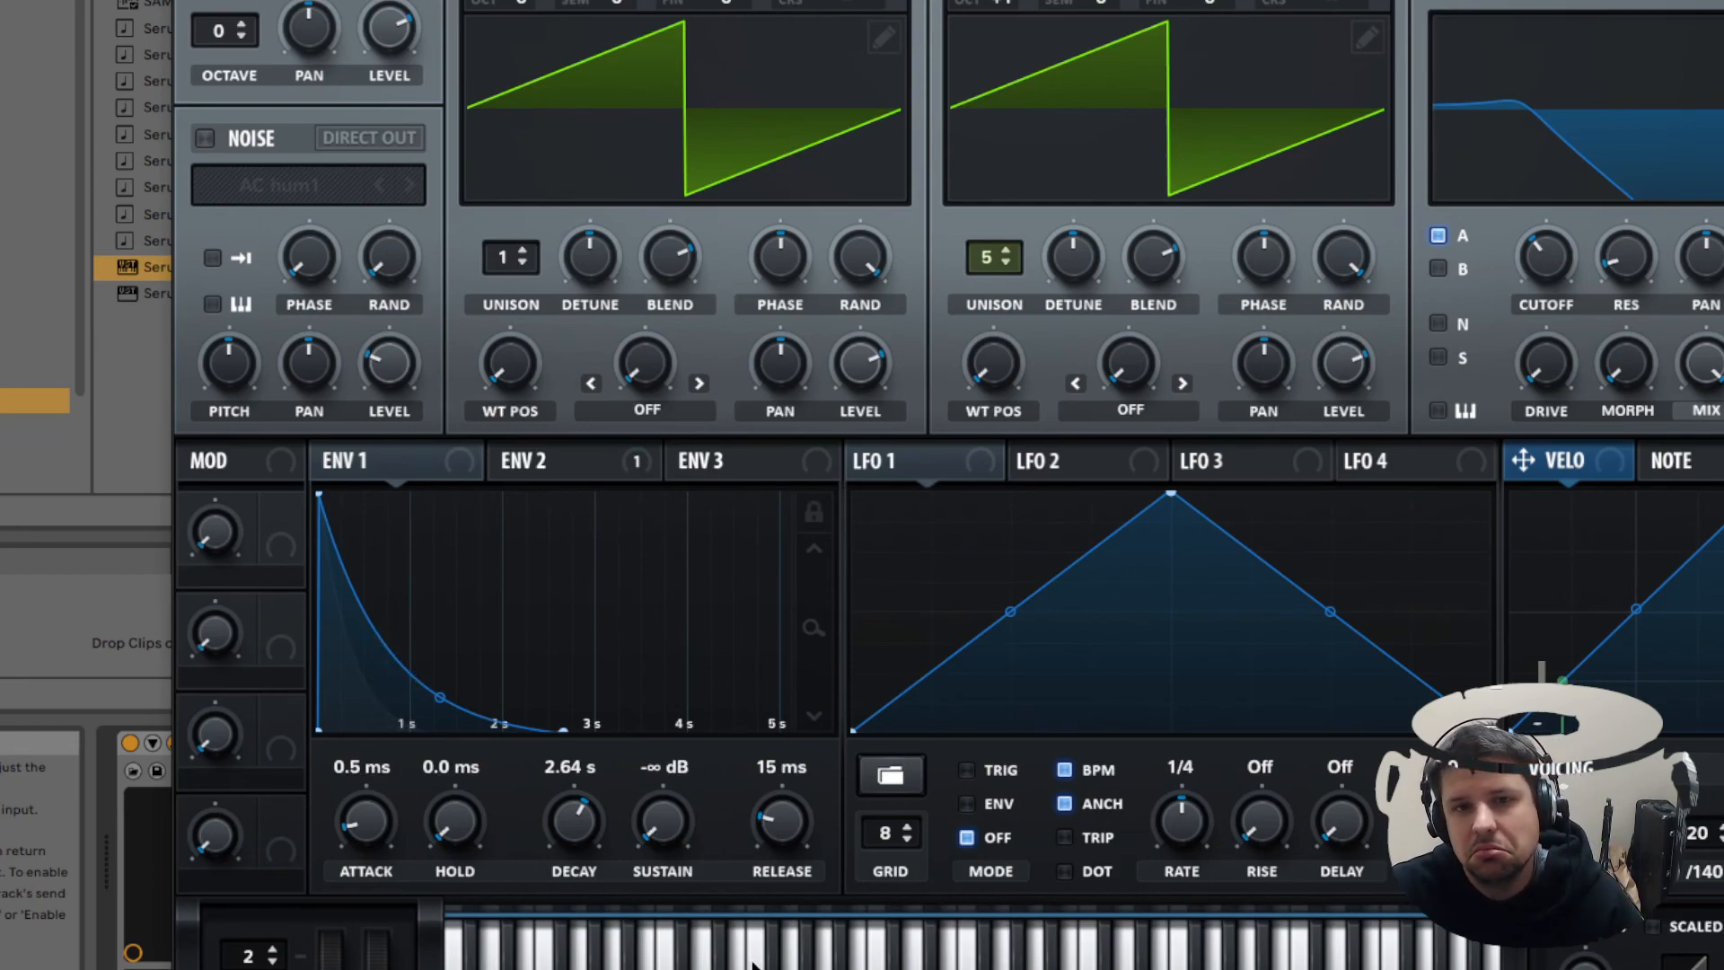
mouse_move(1361, 648)
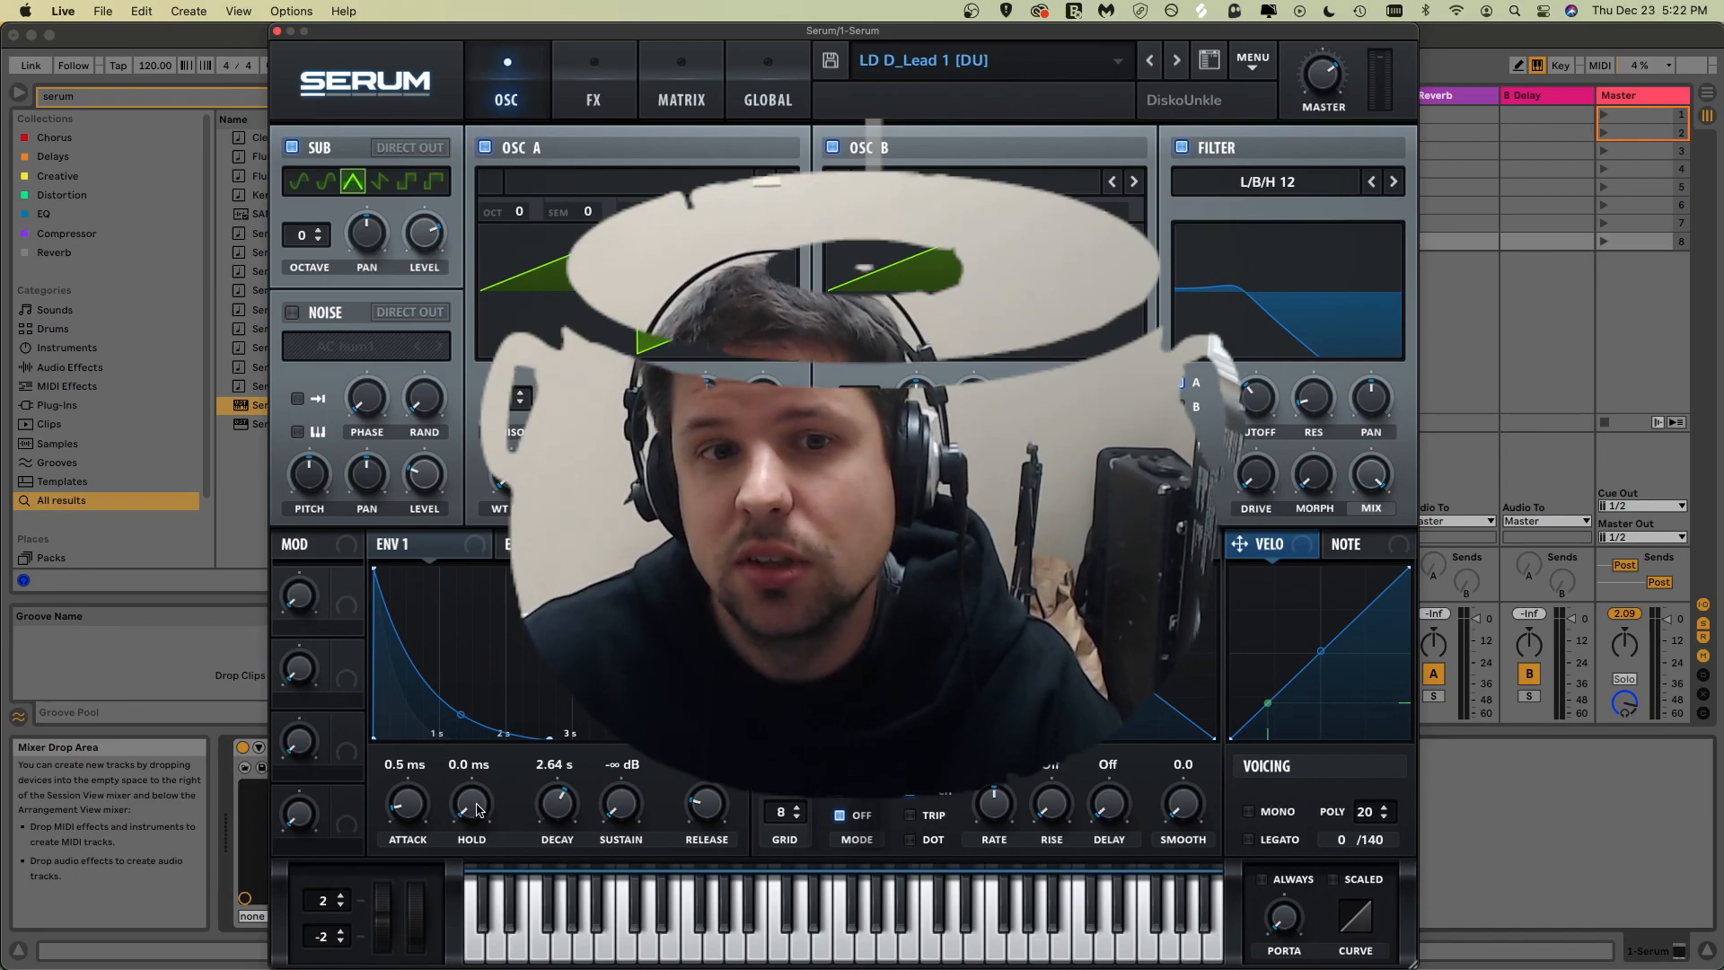
mouse_move(502, 789)
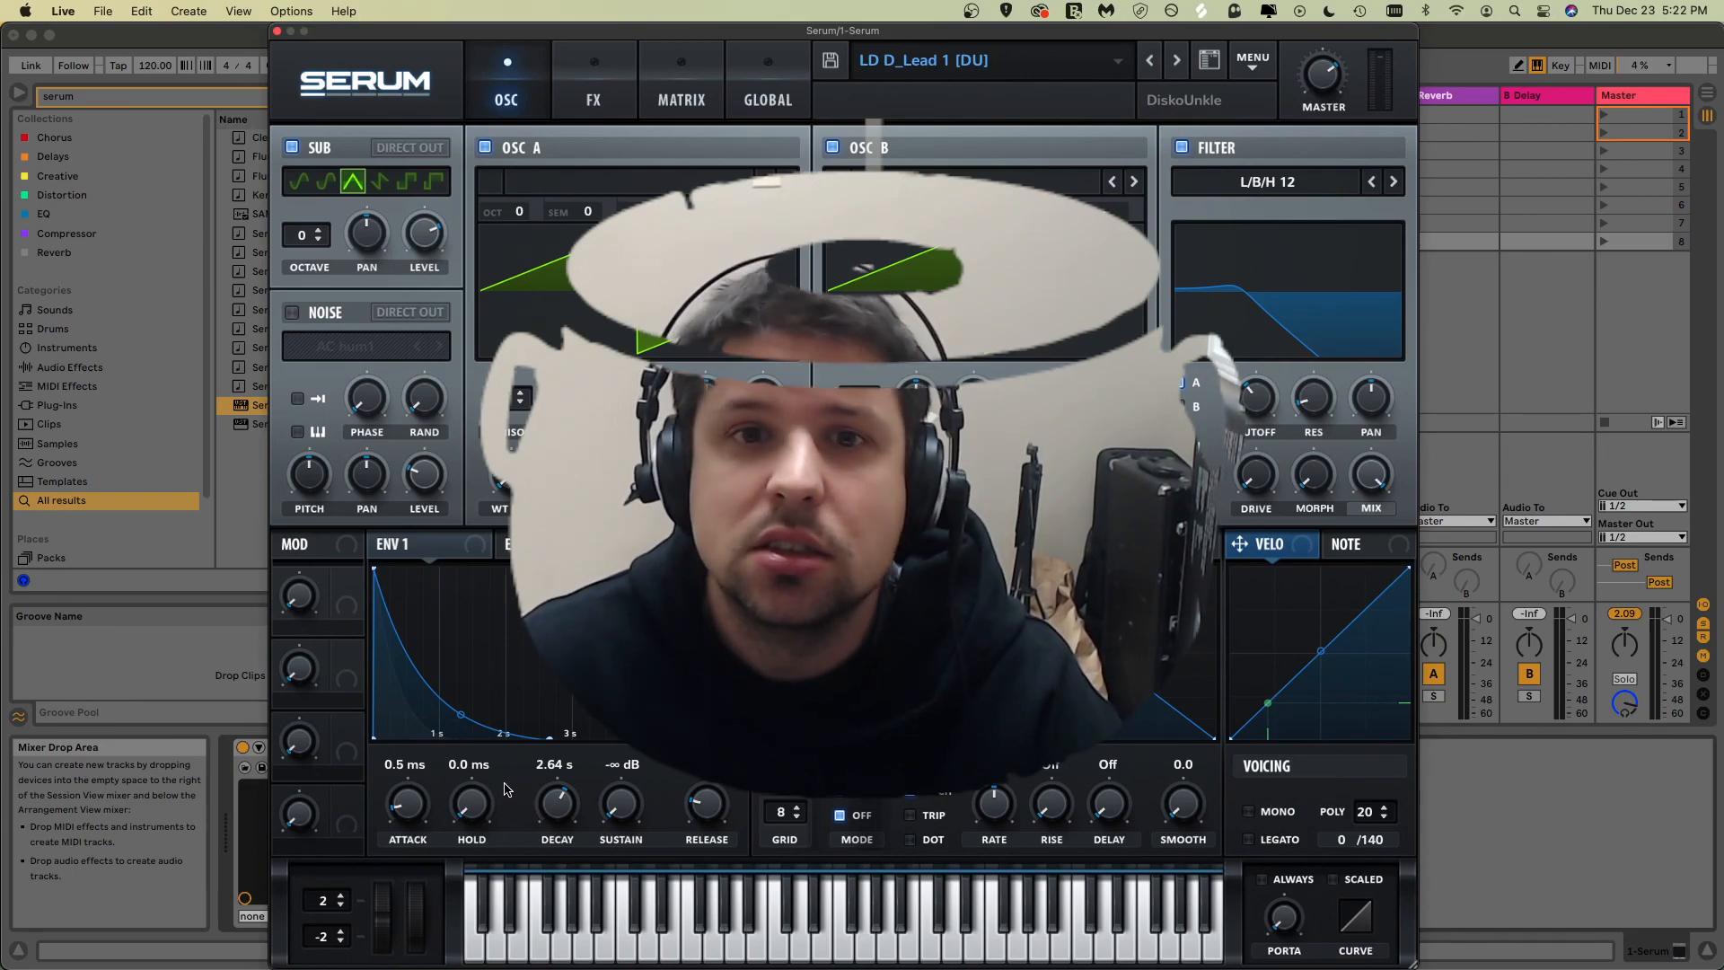